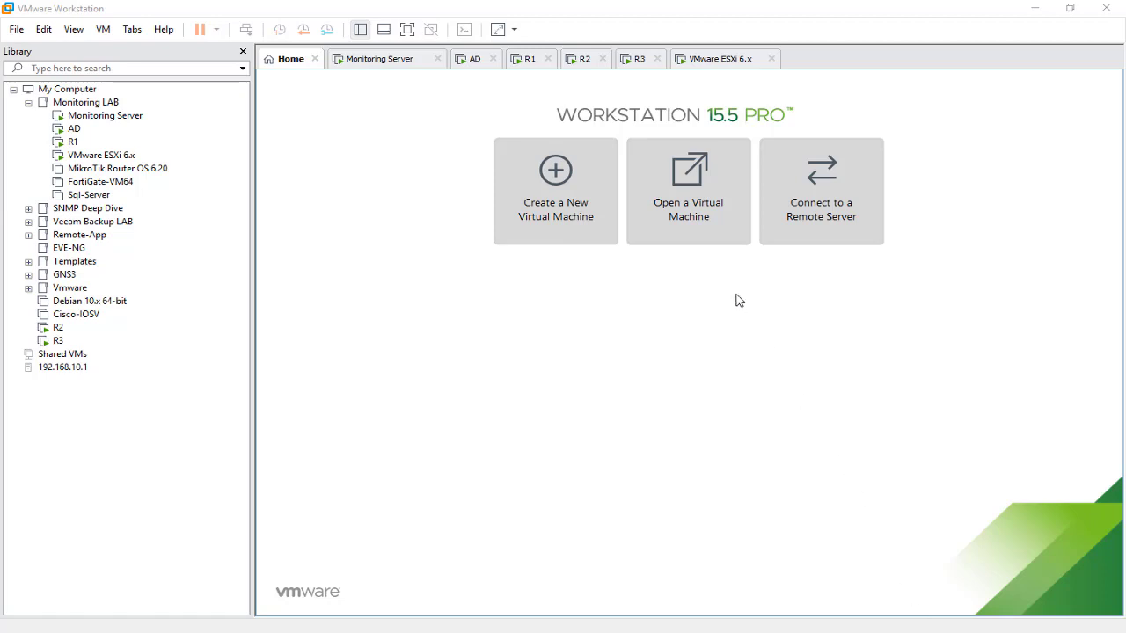
{"action": "mouse_move", "coordinate": [672, 296]}
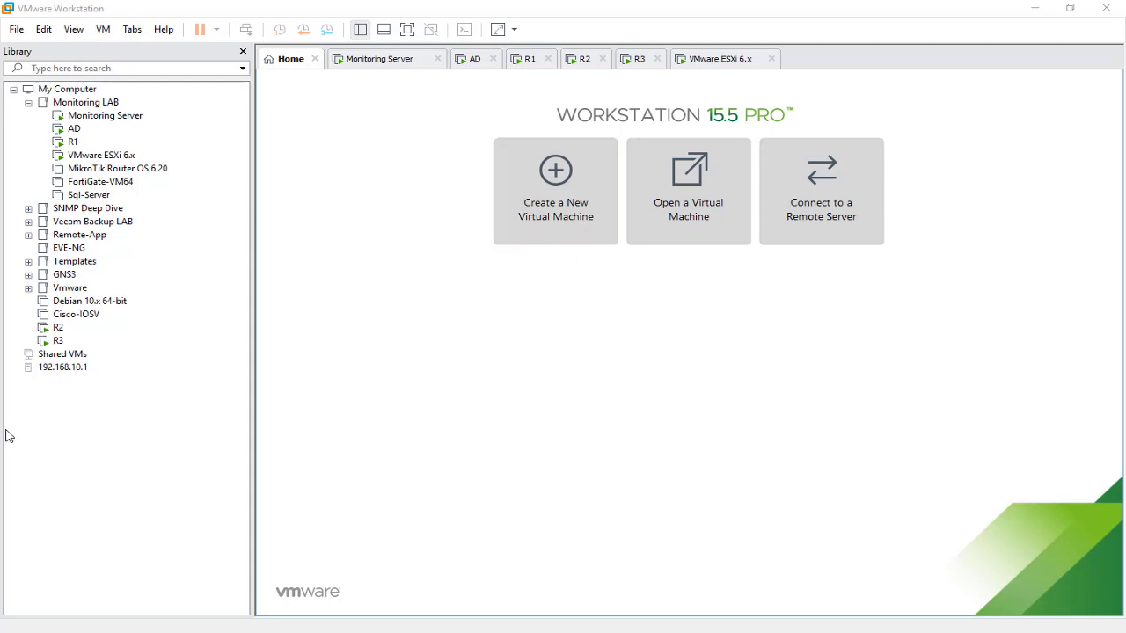
Start a connection to host 192.168.10.1 from the VMware library.
{"action": "double_click", "coordinate": [63, 368]}
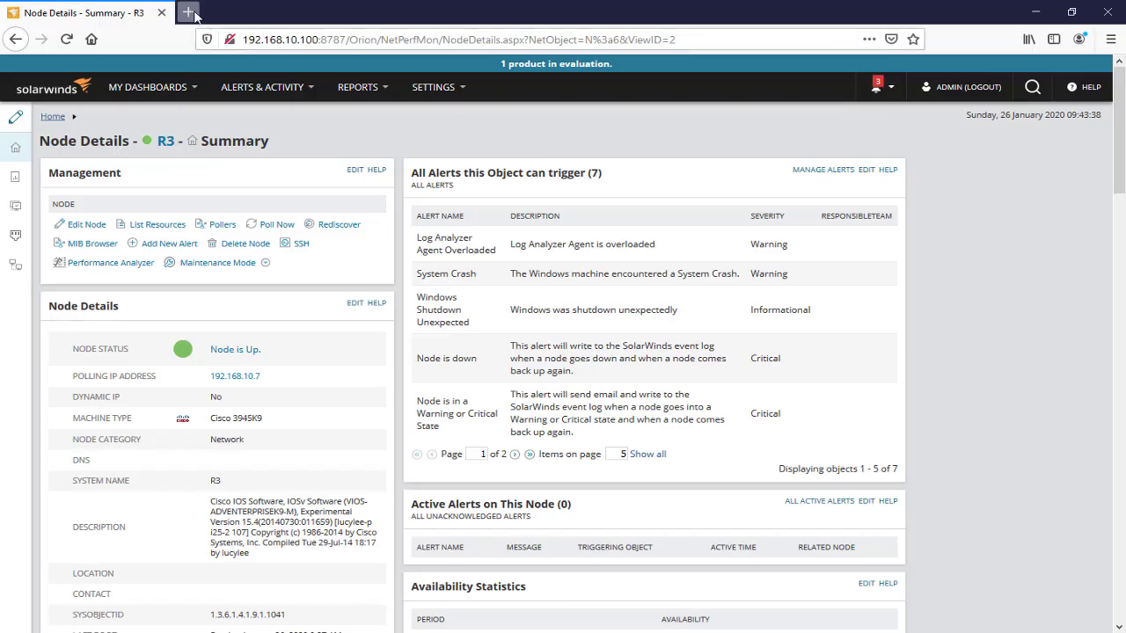
{"action": "left_click", "coordinate": [190, 16]}
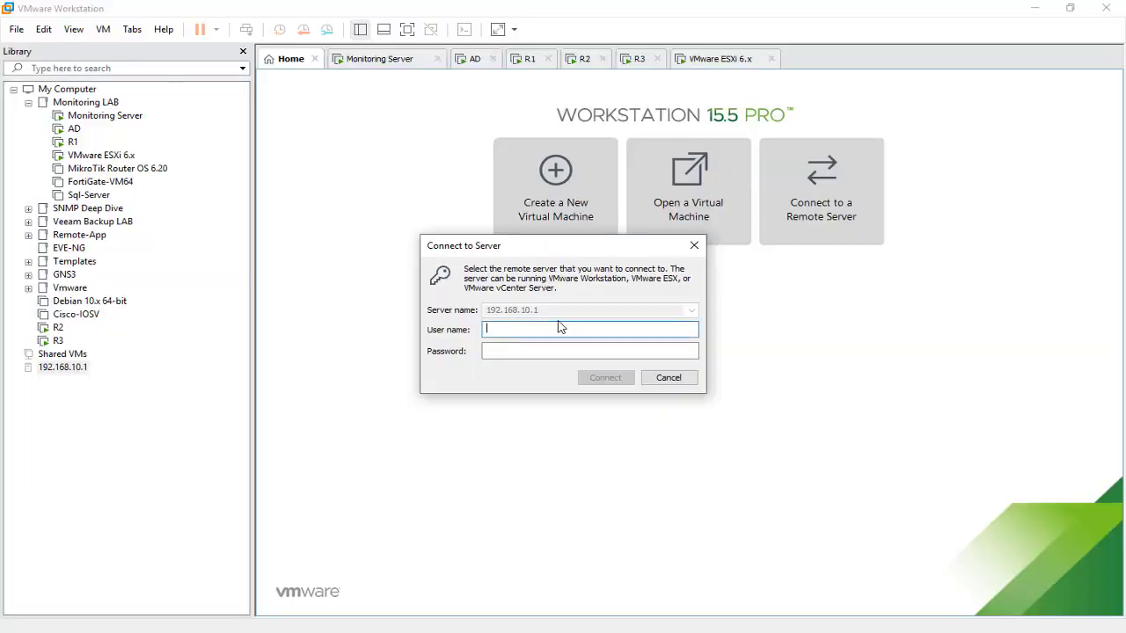
Log in to 192.168.10.1 as root and open the vm02 virtual machine's console.
{"action": "type", "text": "root"}
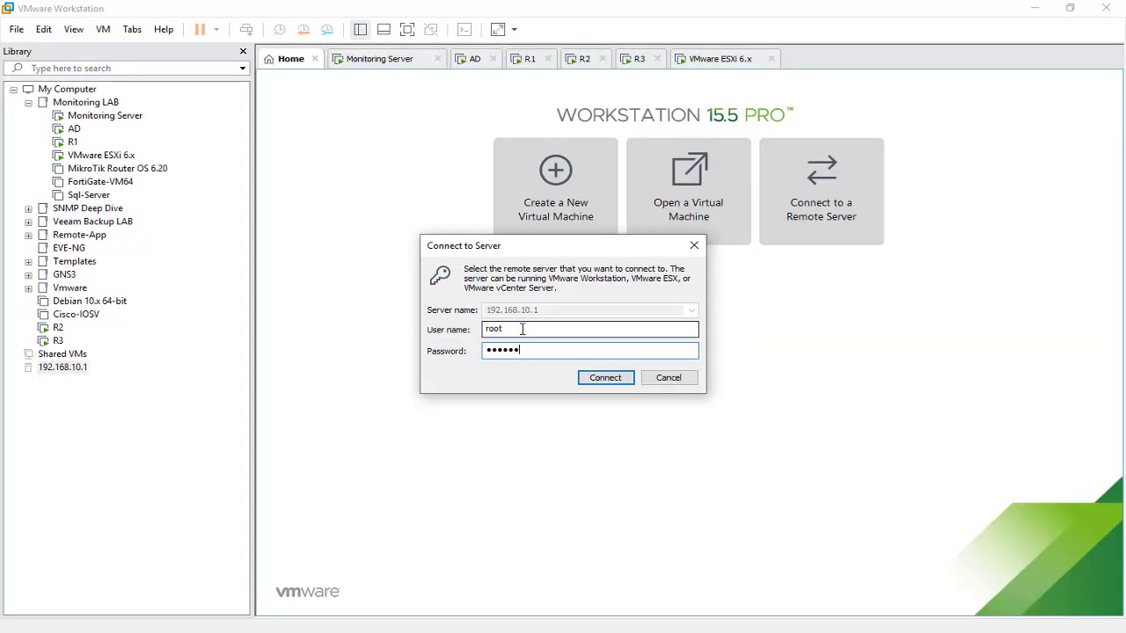
{"action": "left_click", "coordinate": [605, 376]}
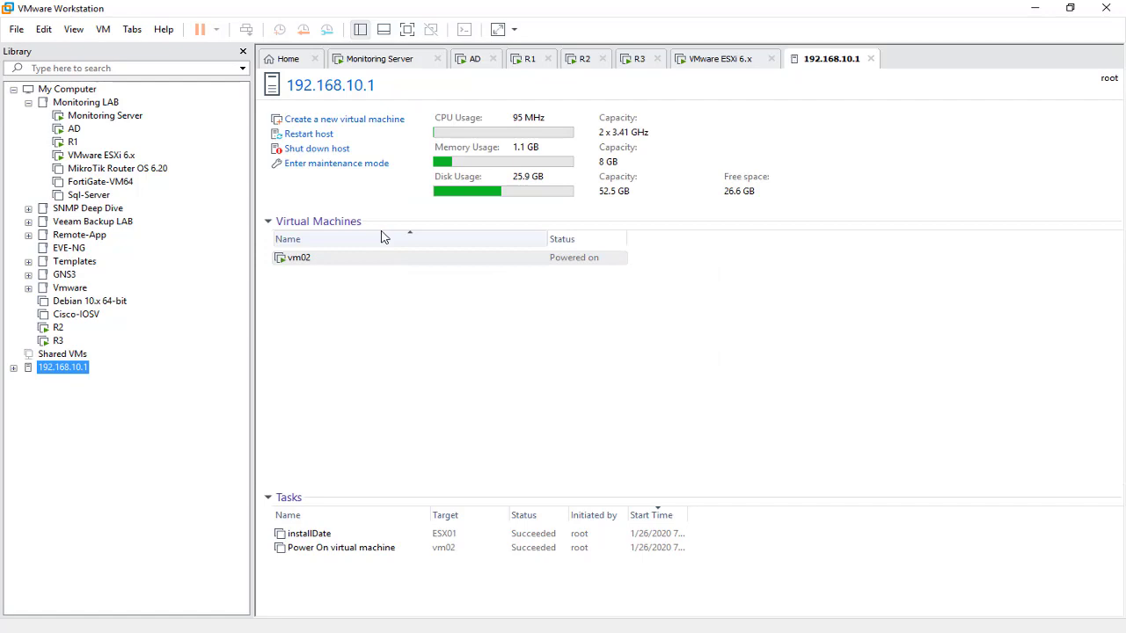
{"action": "left_click", "coordinate": [299, 257]}
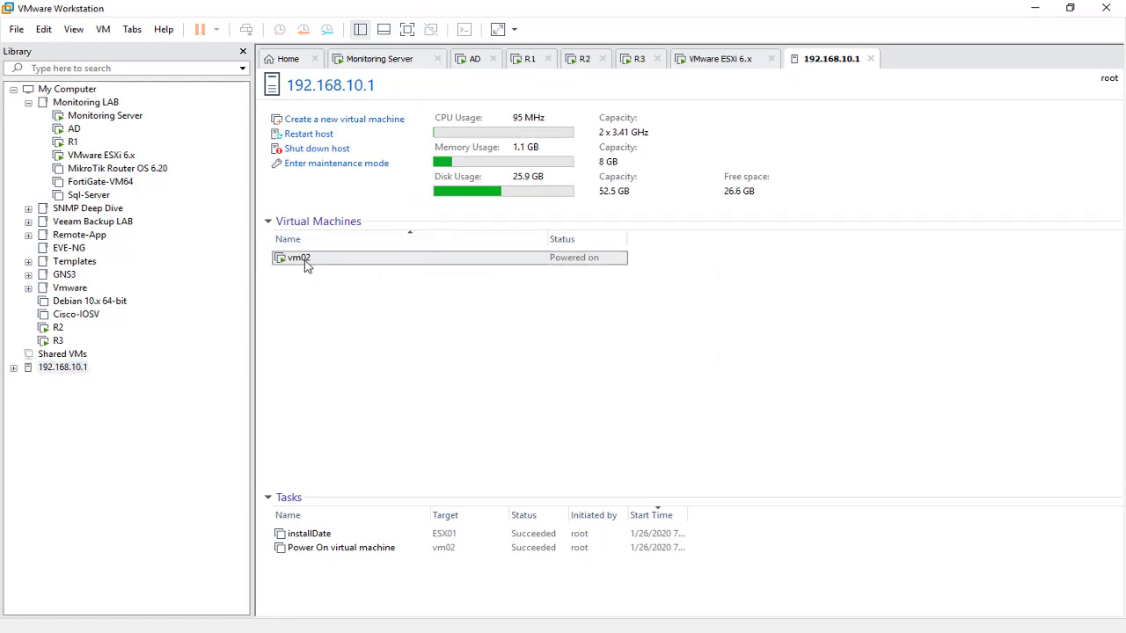
{"action": "double_click", "coordinate": [295, 256]}
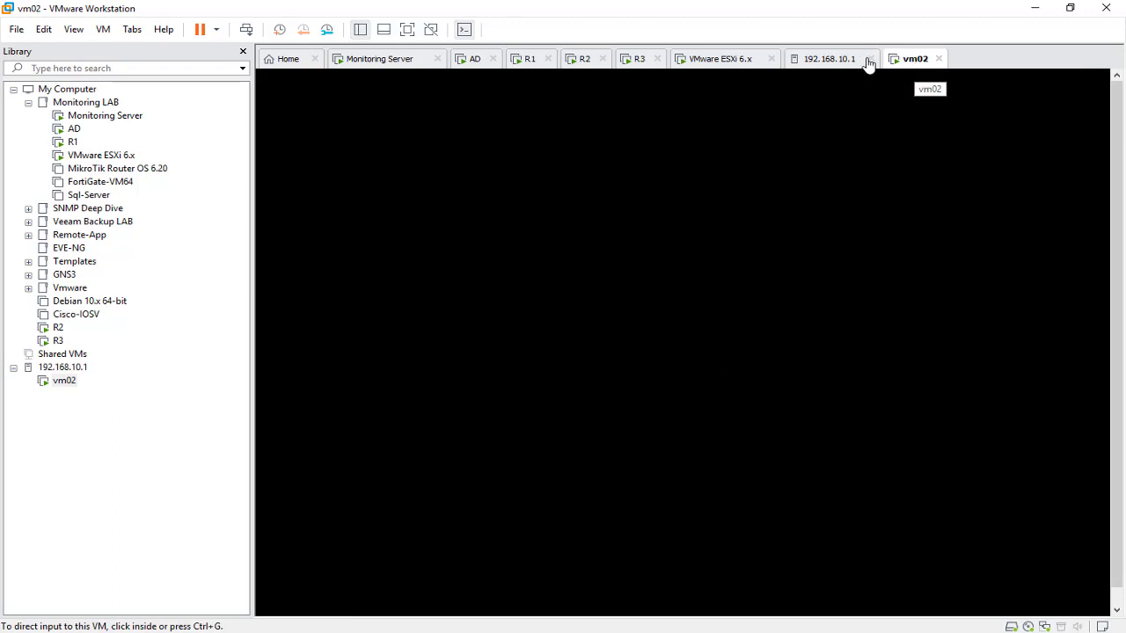
Watch vm02 boot, check the ESXi host console, and cancel a second Connect to Server attempt.
{"action": "left_click", "coordinate": [915, 58]}
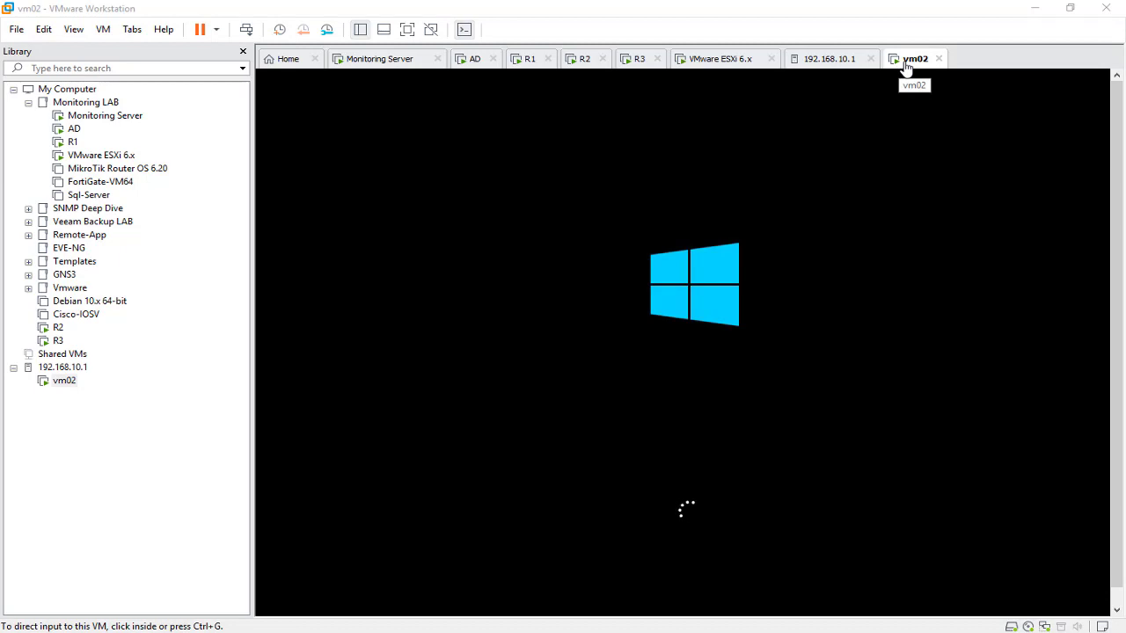
{"action": "mouse_move", "coordinate": [682, 98]}
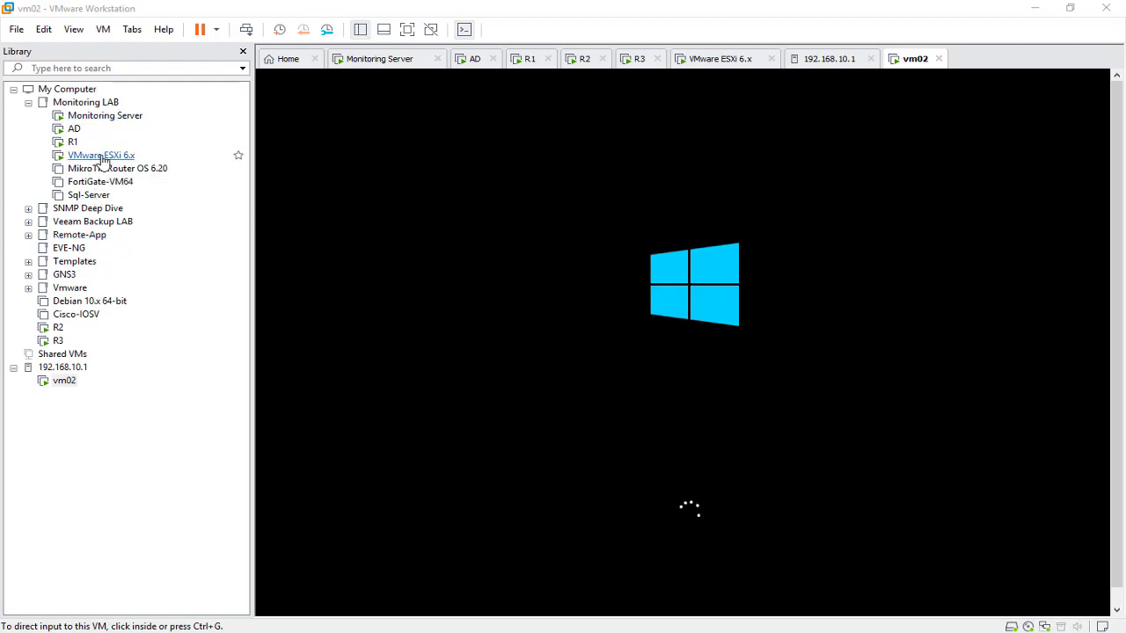
{"action": "mouse_move", "coordinate": [64, 380]}
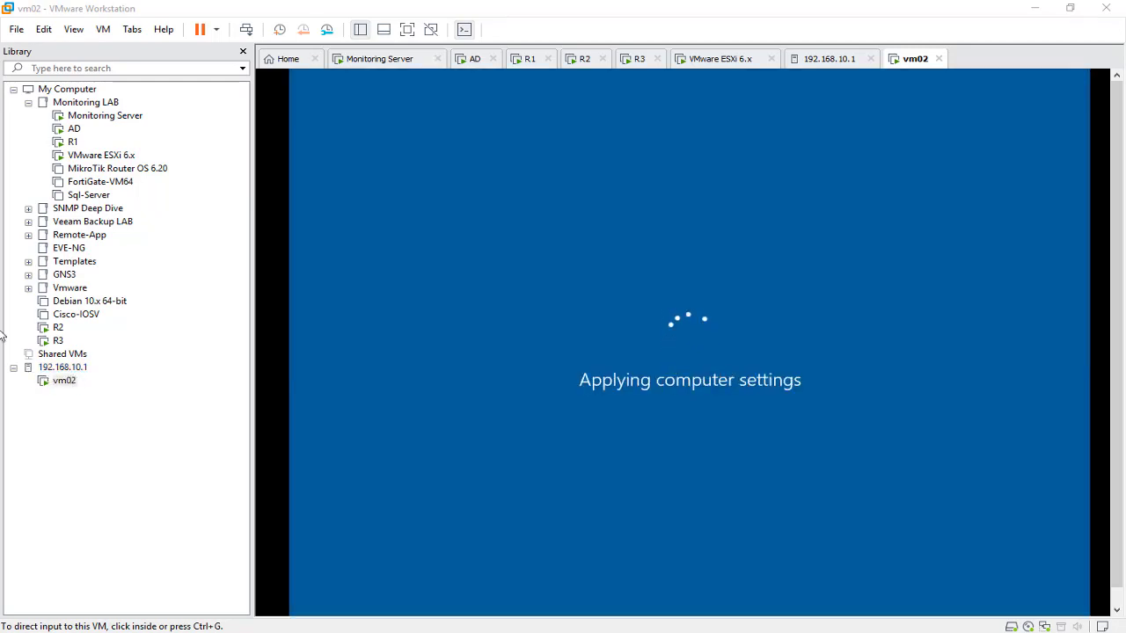
{"action": "mouse_move", "coordinate": [100, 155]}
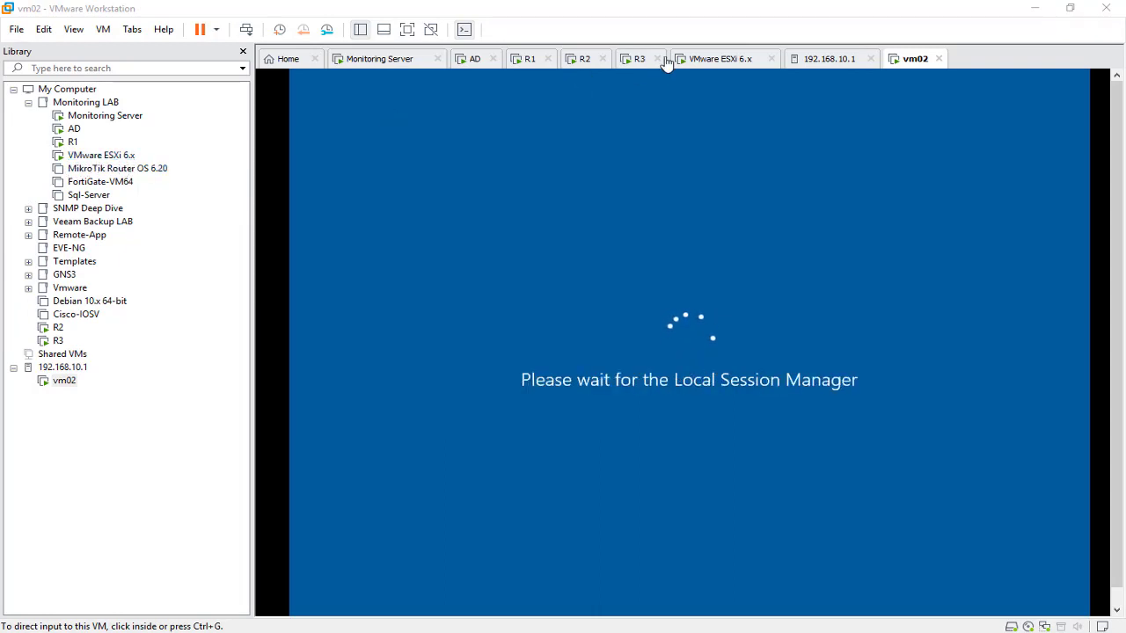
{"action": "left_click", "coordinate": [721, 58]}
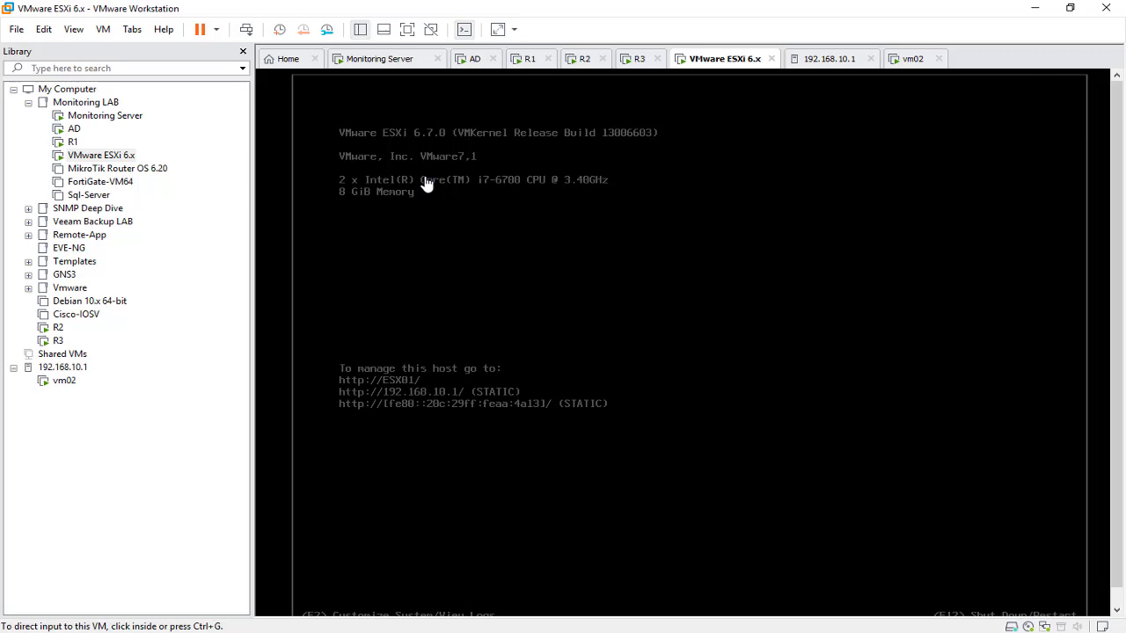
{"action": "mouse_move", "coordinate": [458, 403]}
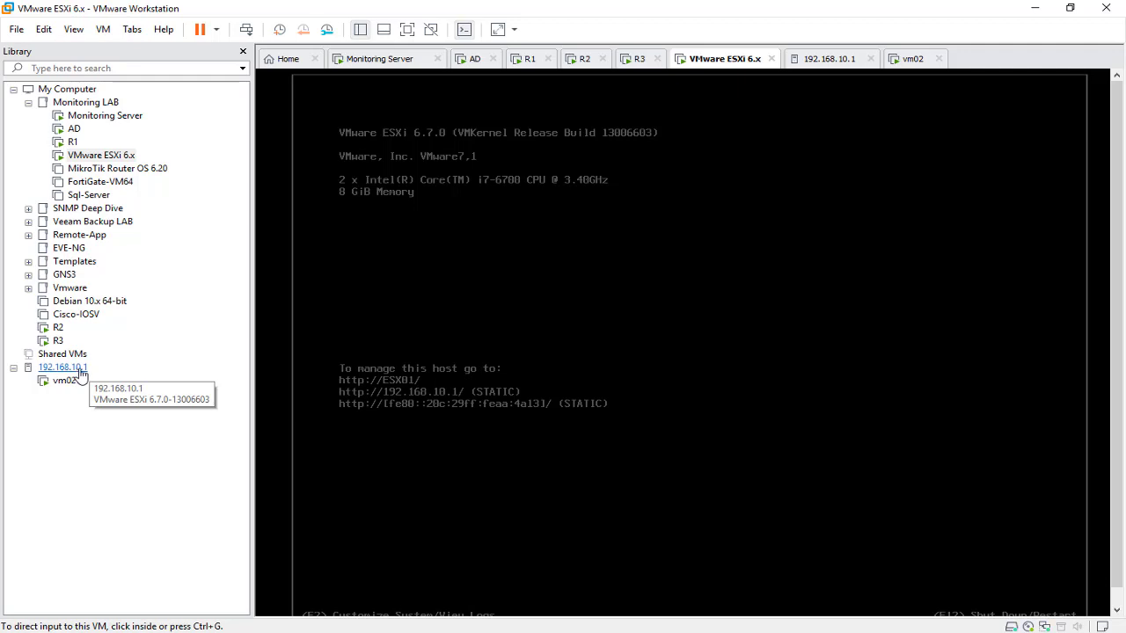
{"action": "left_click", "coordinate": [102, 154]}
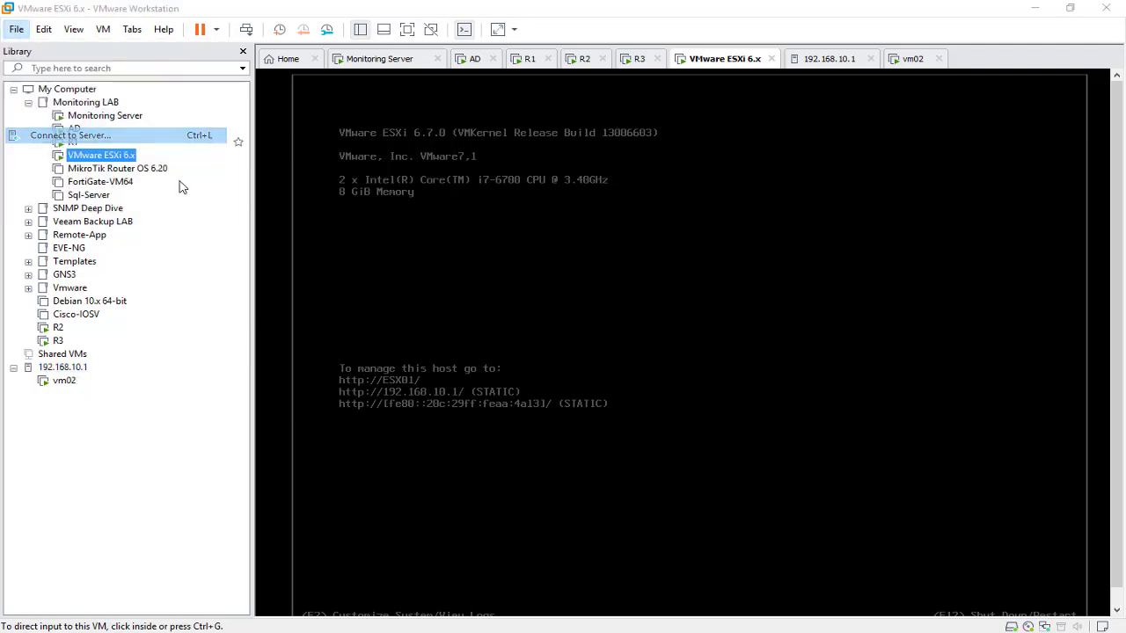
{"action": "left_click", "coordinate": [71, 134]}
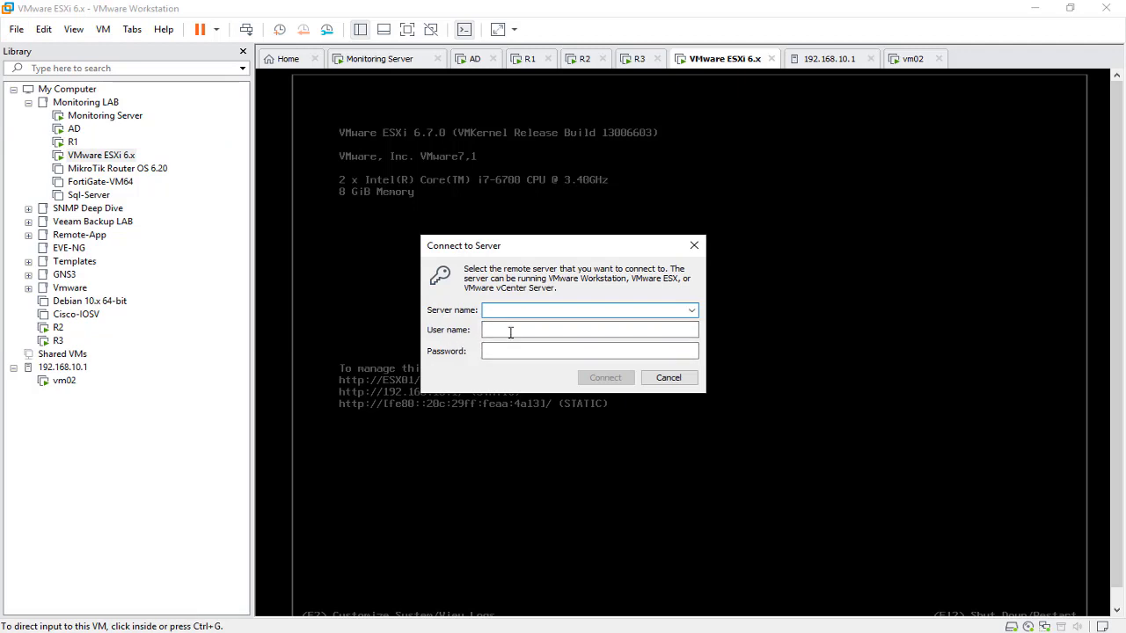
{"action": "left_click", "coordinate": [590, 329]}
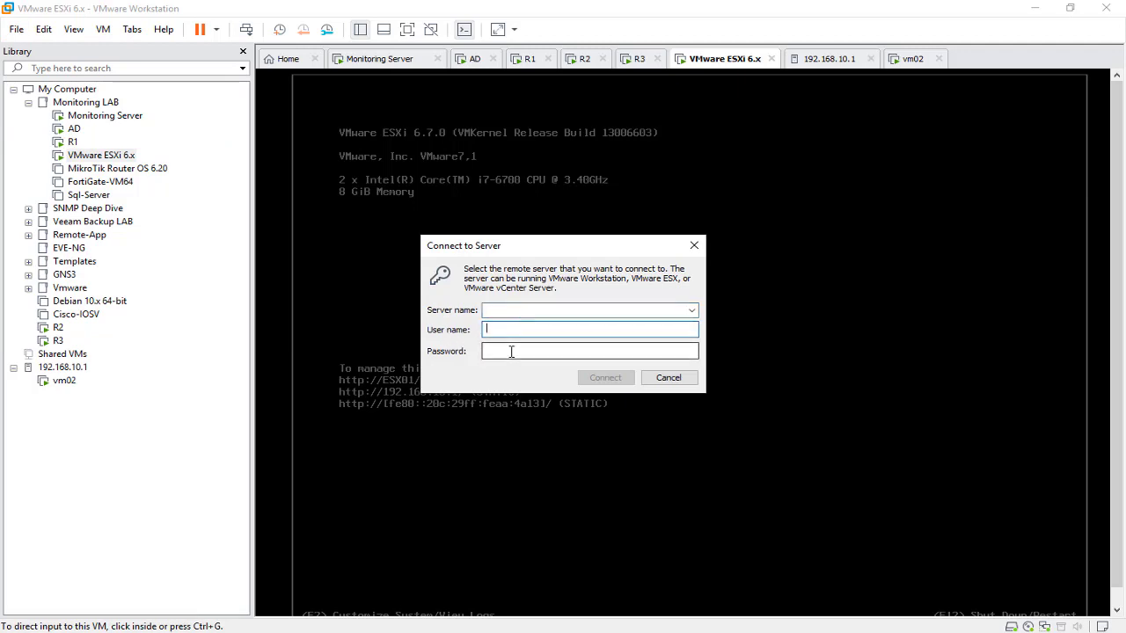
{"action": "left_click", "coordinate": [668, 377]}
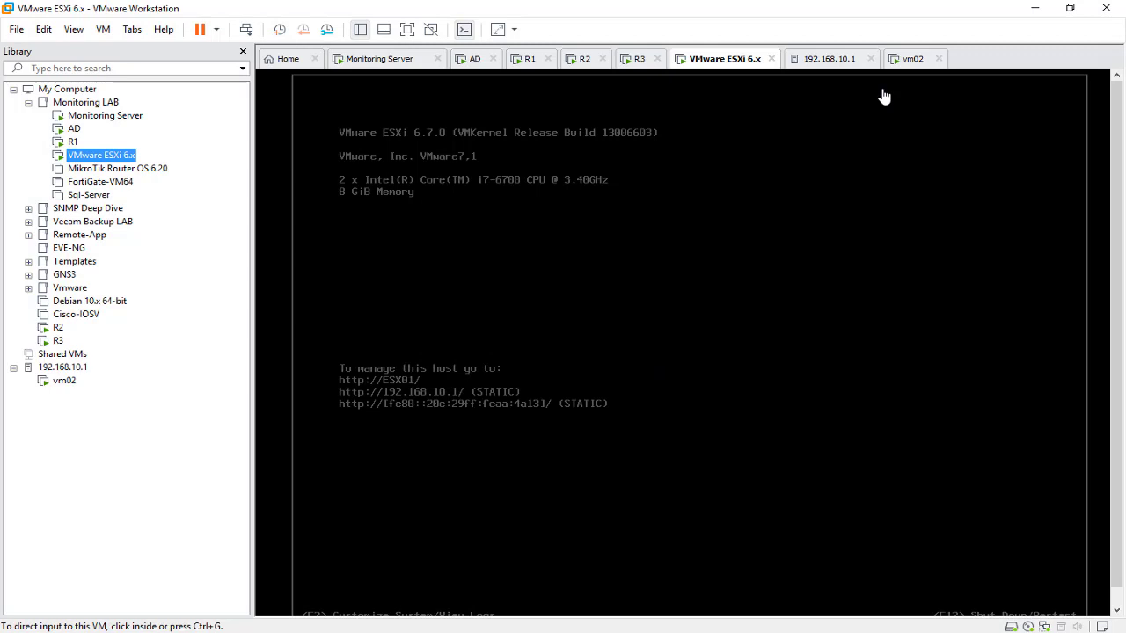
{"action": "left_click", "coordinate": [911, 58]}
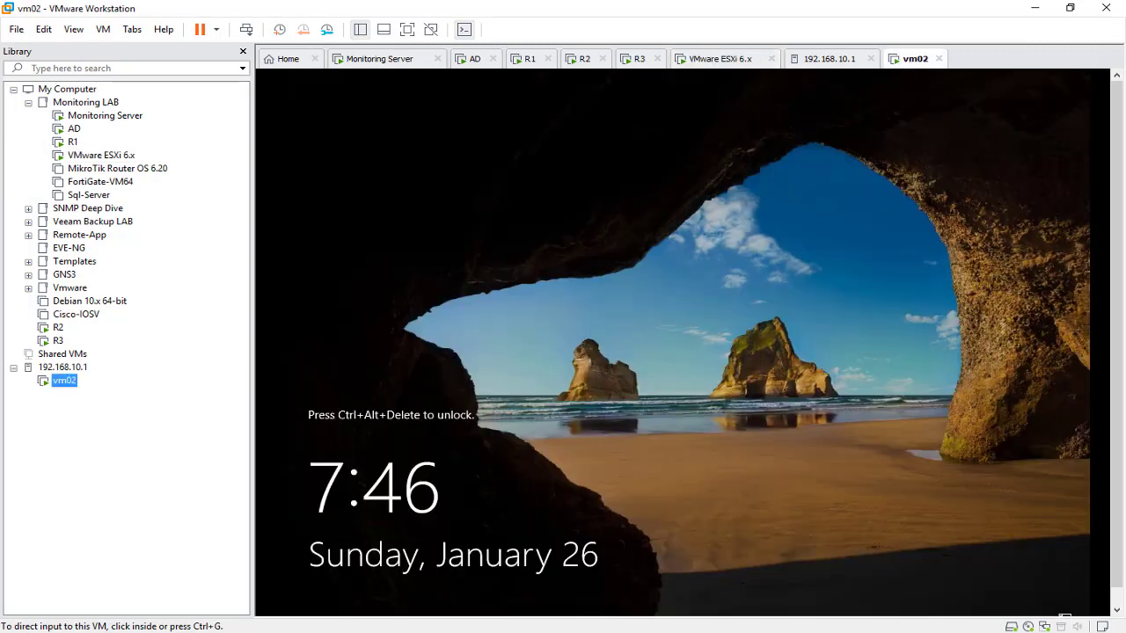
{"action": "mouse_move", "coordinate": [647, 556]}
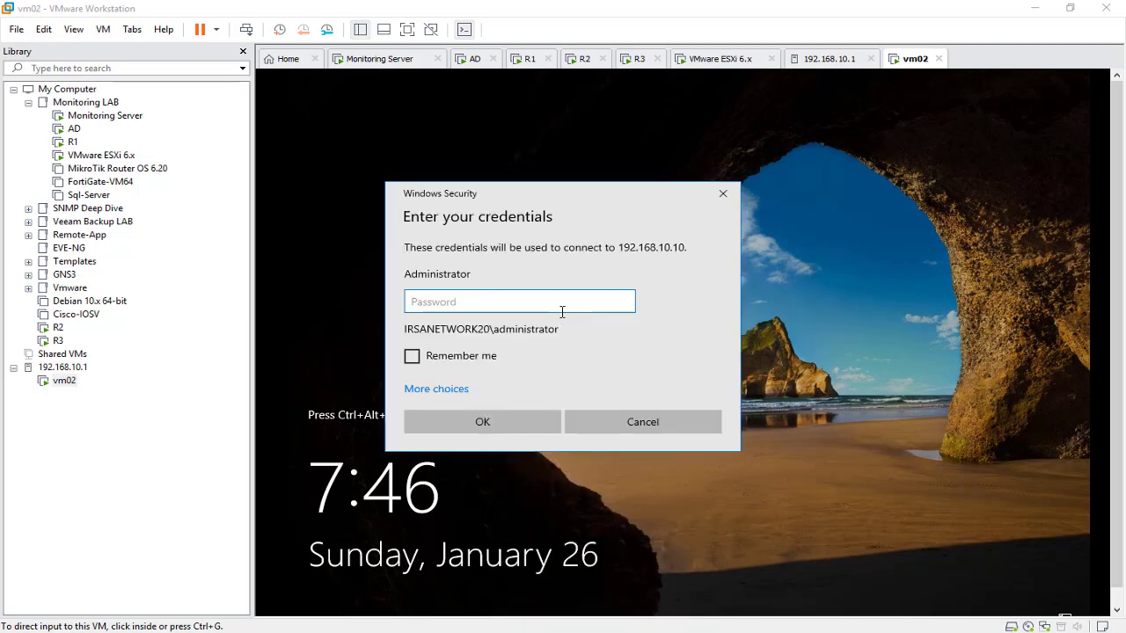
Submit the Administrator credentials for the remote desktop session to 192.168.10.10.
{"action": "left_click", "coordinate": [482, 423]}
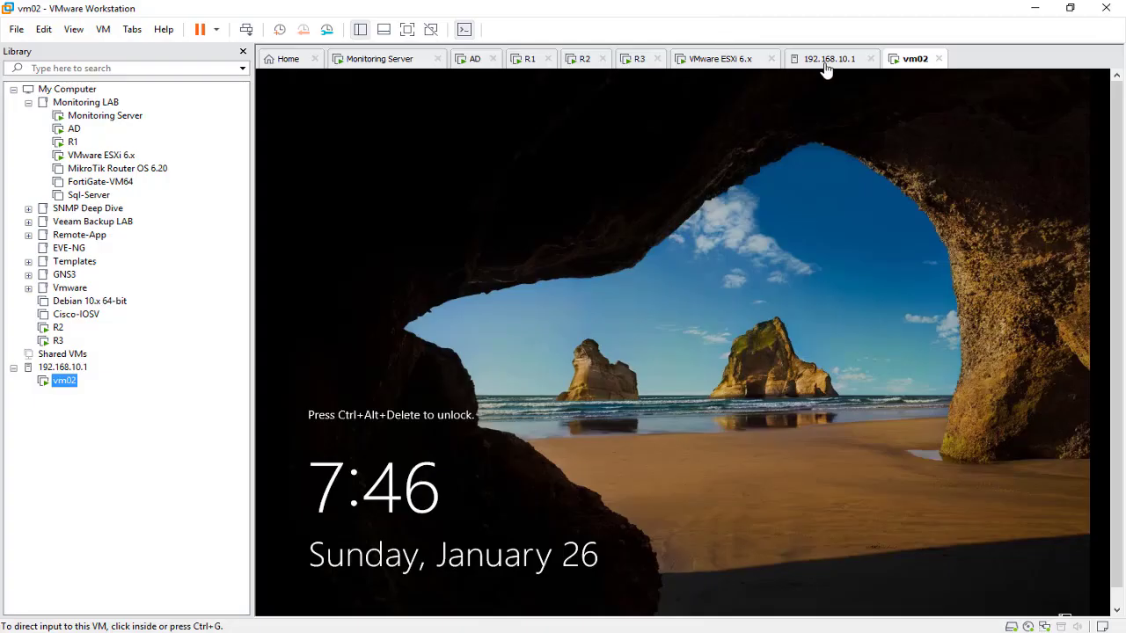
{"action": "mouse_move", "coordinate": [915, 58]}
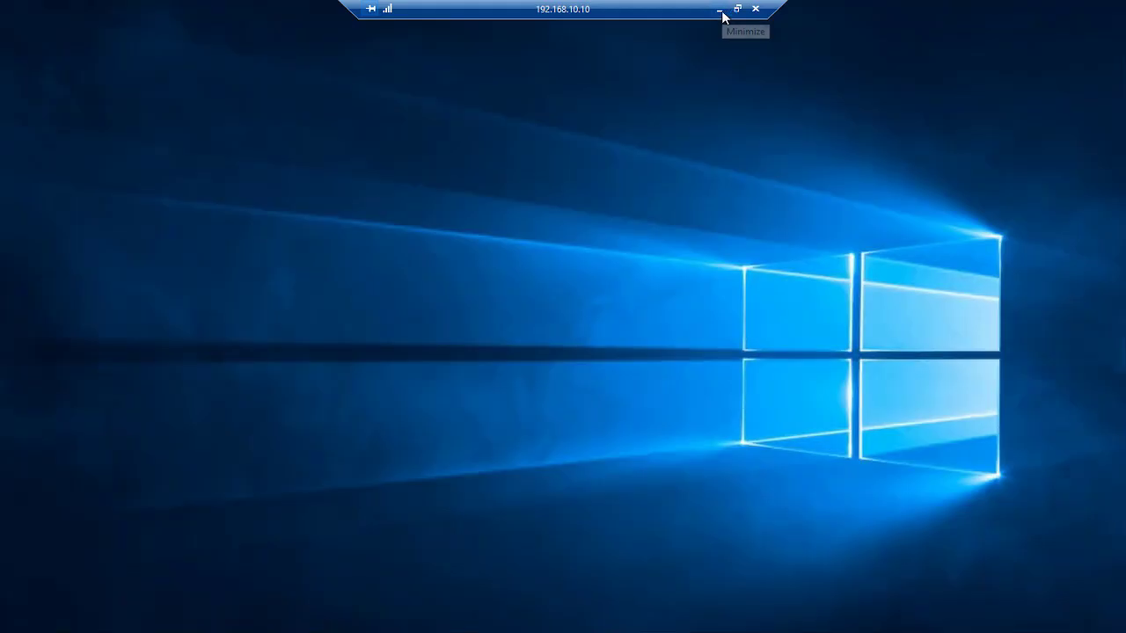
Minimize the full-screen remote session back to vm02's lock screen.
{"action": "left_click", "coordinate": [720, 9]}
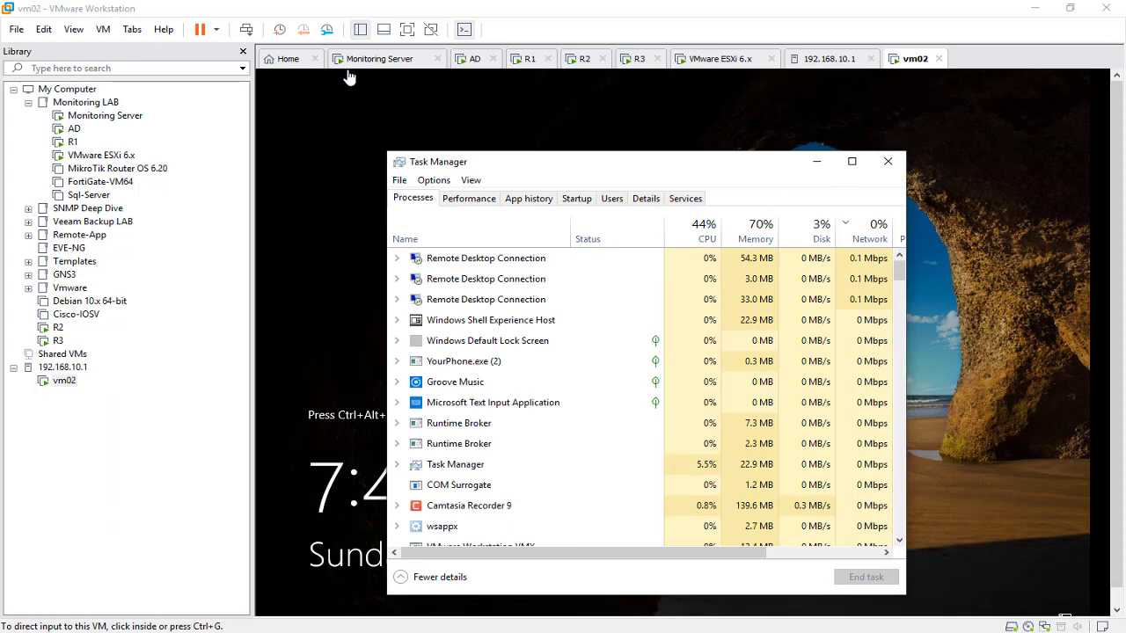
{"action": "mouse_move", "coordinate": [419, 68]}
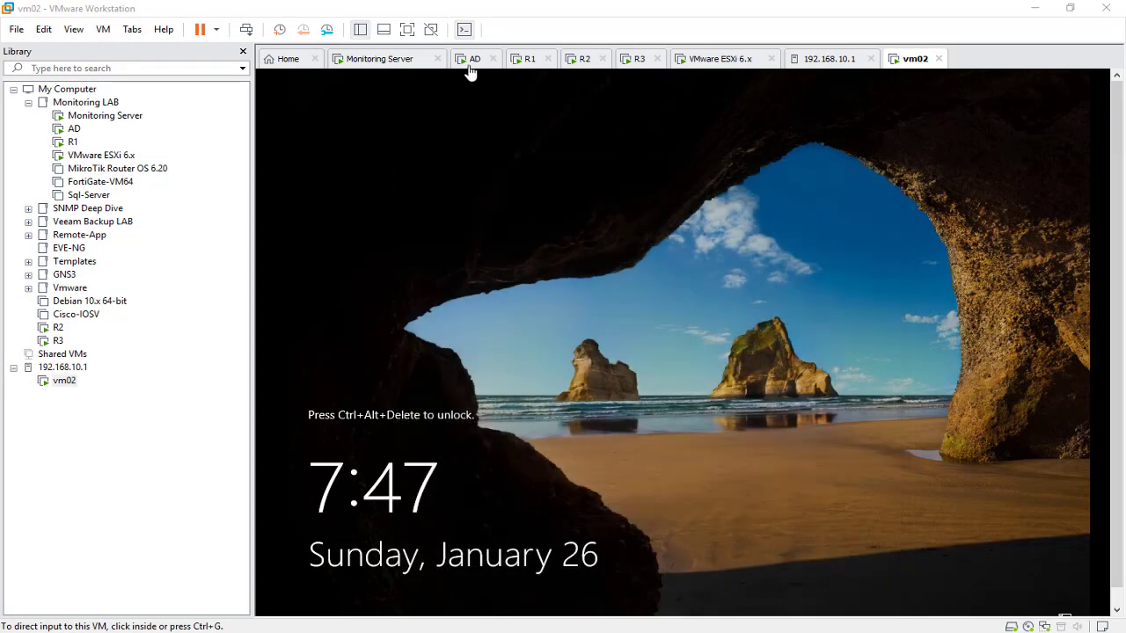
Review the virtual machine's processor and hardware settings before returning to Server Manager.
{"action": "left_click", "coordinate": [475, 58]}
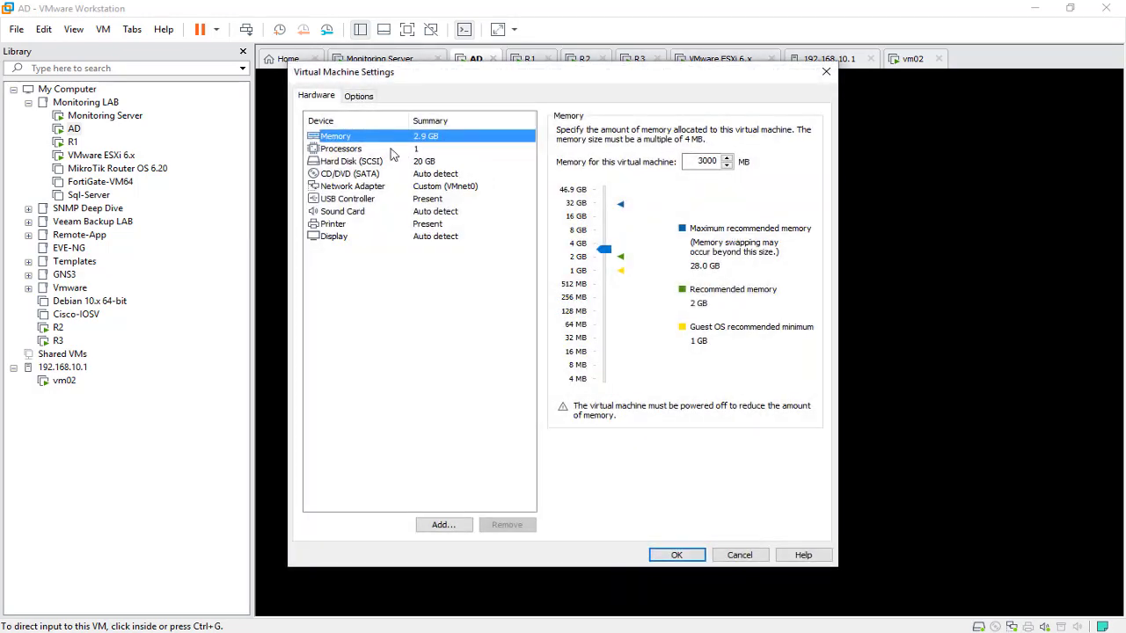
{"action": "left_click", "coordinate": [342, 147]}
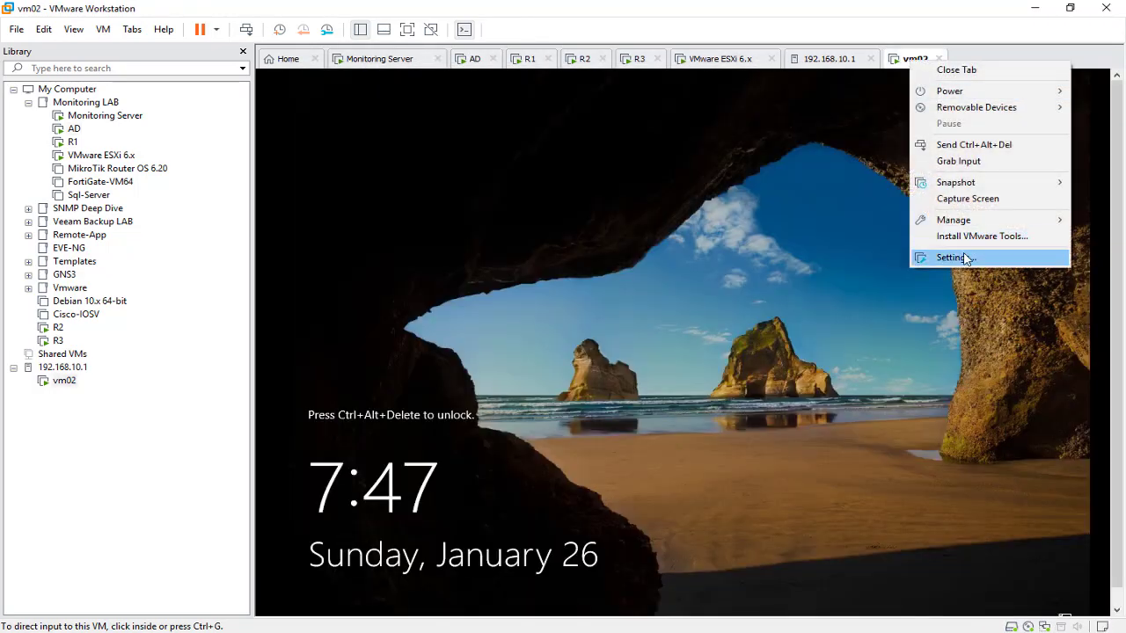
{"action": "left_click", "coordinate": [950, 256]}
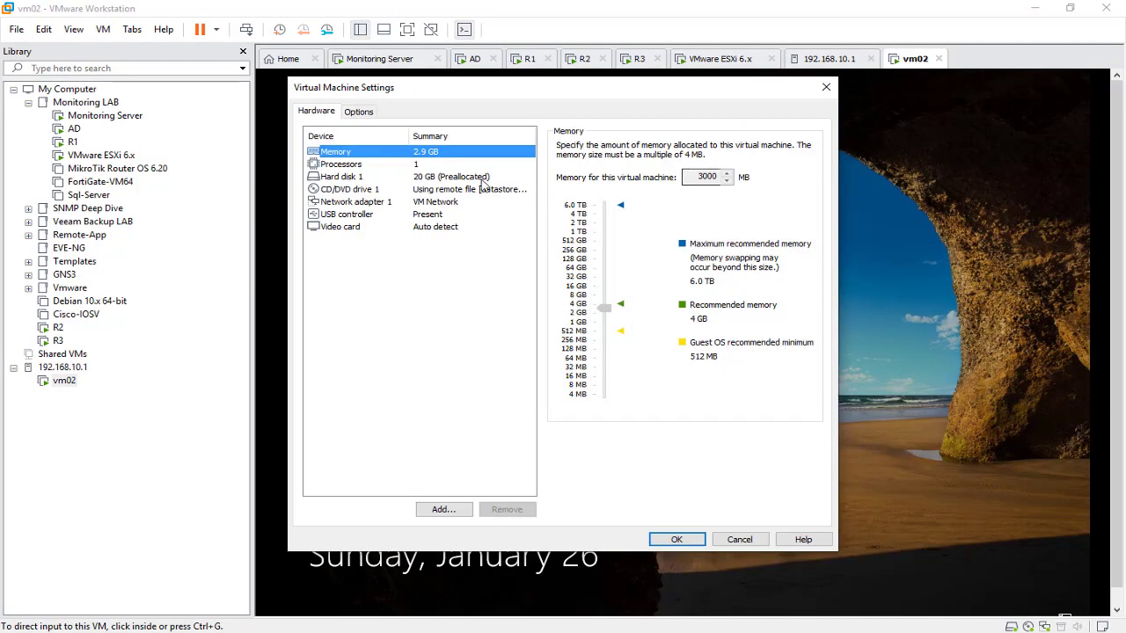
{"action": "left_click", "coordinate": [342, 164]}
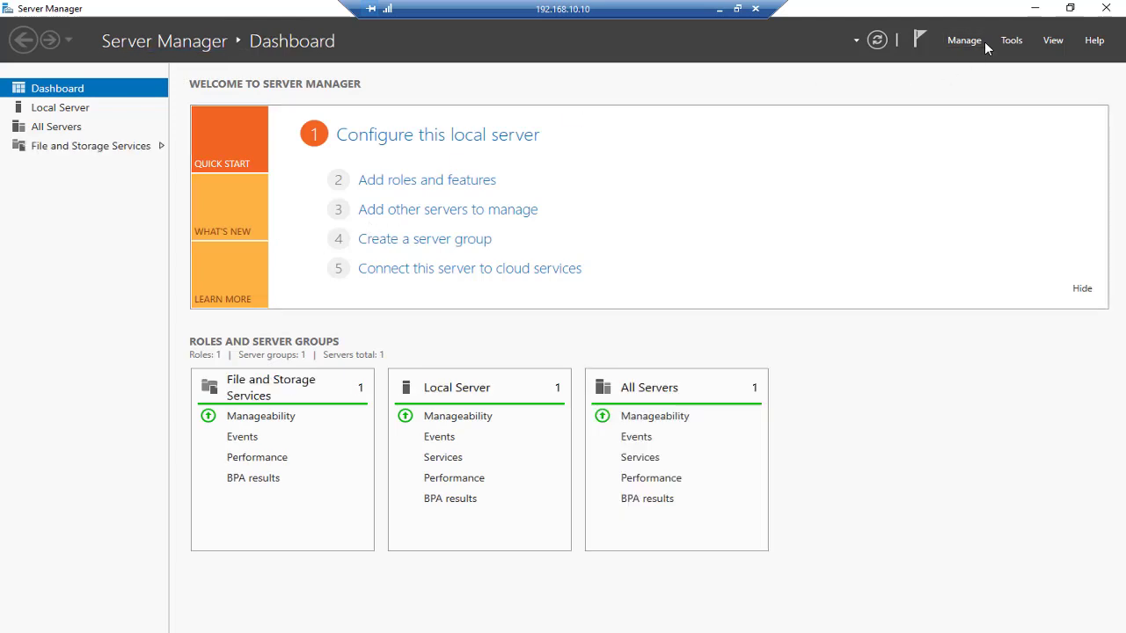
Start Add Roles and Features with role-based installation on VM01.lab.local, advancing to Features.
{"action": "left_click", "coordinate": [426, 179]}
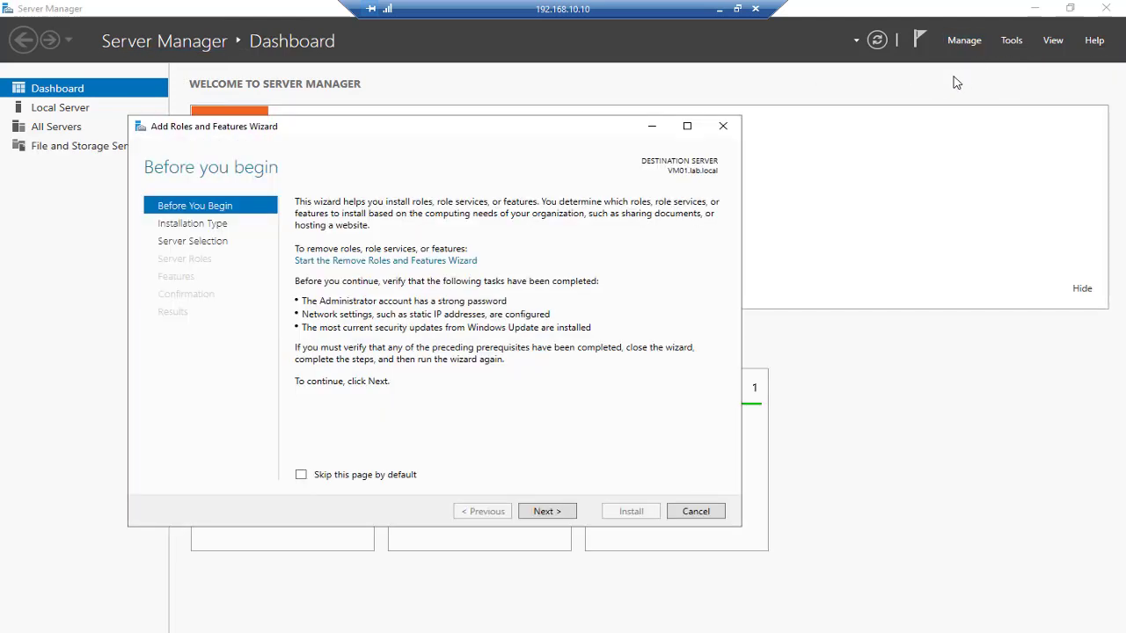
{"action": "left_click", "coordinate": [545, 510]}
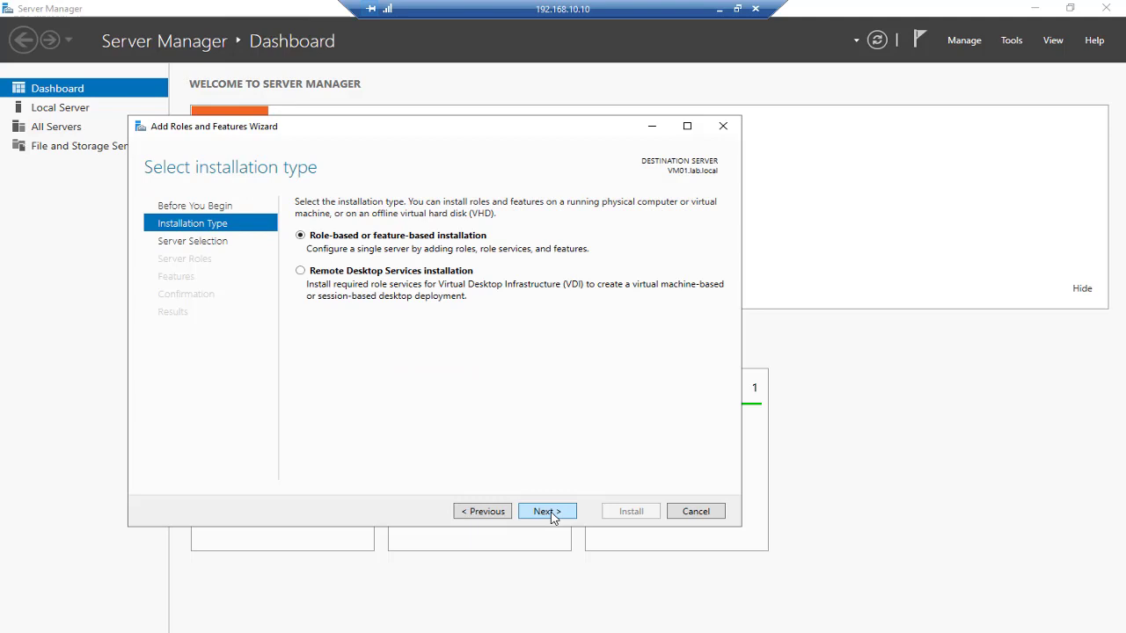
{"action": "left_click", "coordinate": [545, 511]}
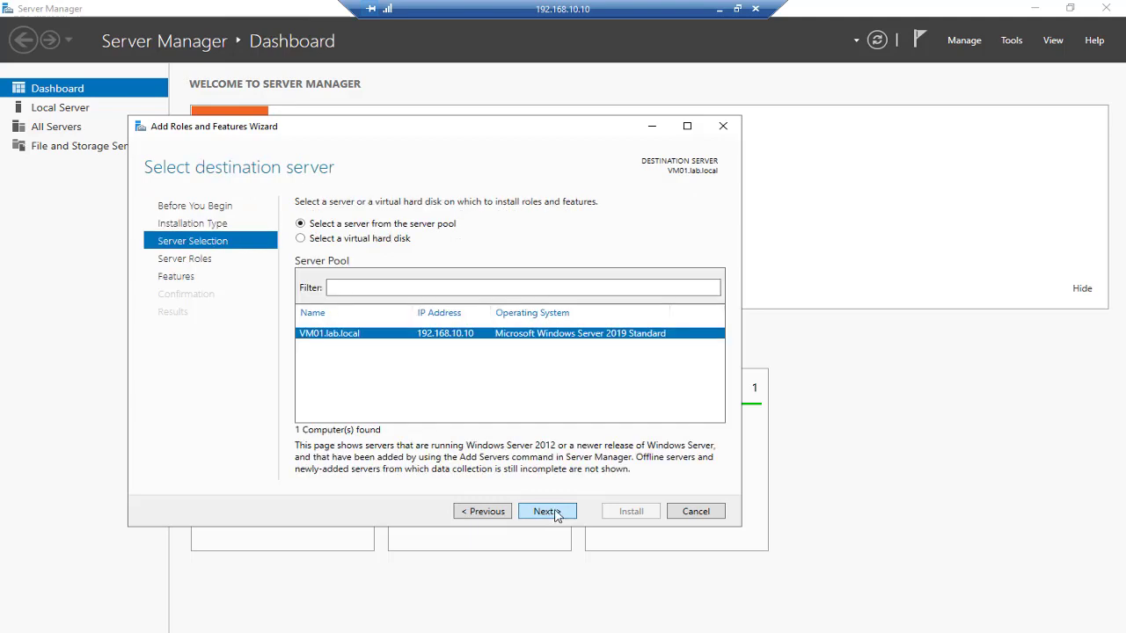
{"action": "left_click", "coordinate": [545, 510]}
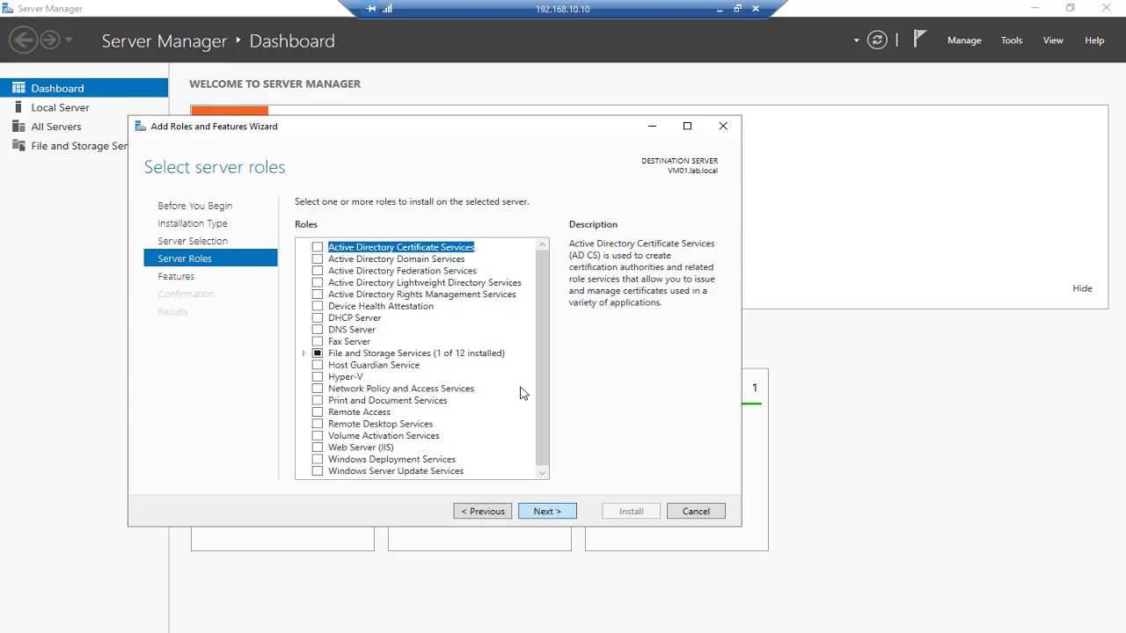
{"action": "left_click", "coordinate": [546, 510]}
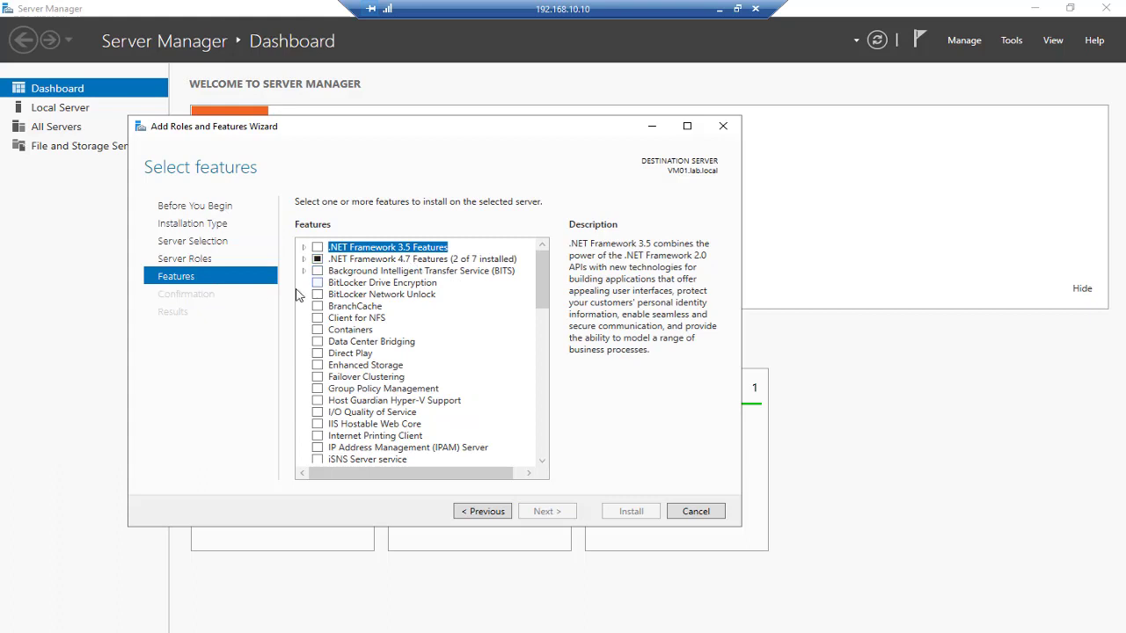
{"action": "scroll", "scroll_direction": "down", "scroll_amount": 3}
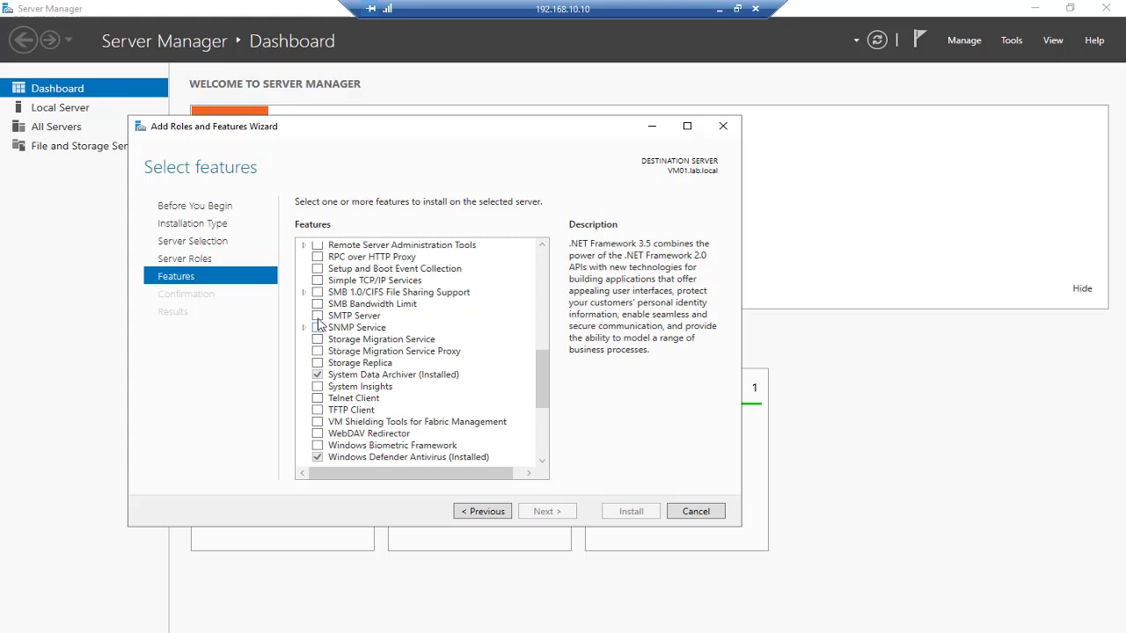
Install SNMP Service with its management tools and the SNMP WMI Provider.
{"action": "left_click", "coordinate": [316, 328]}
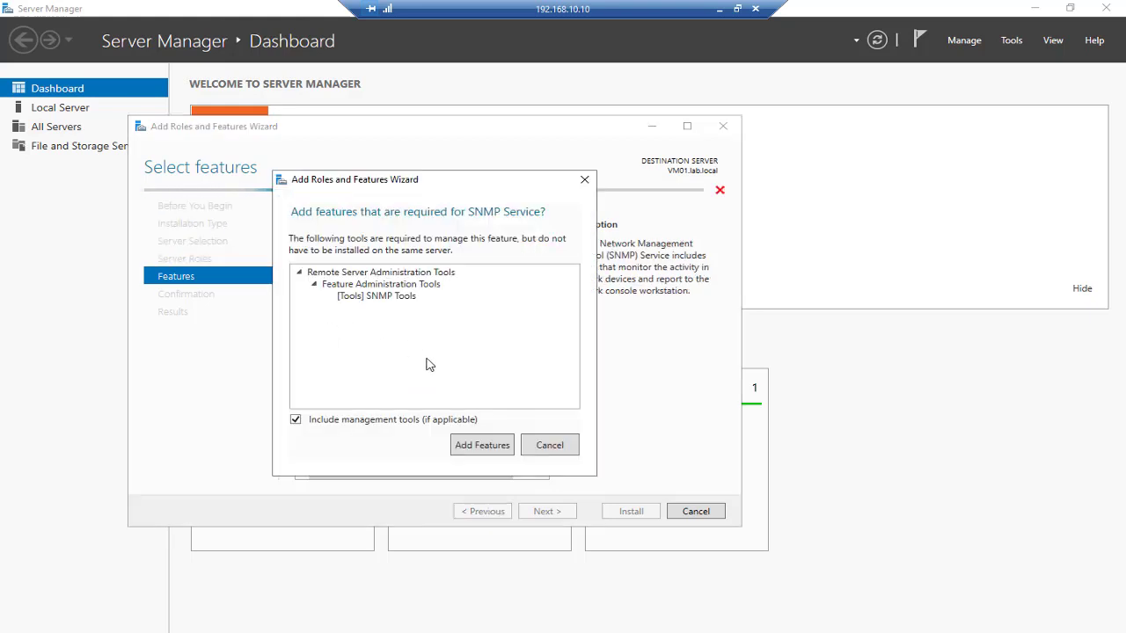
{"action": "left_click", "coordinate": [482, 443]}
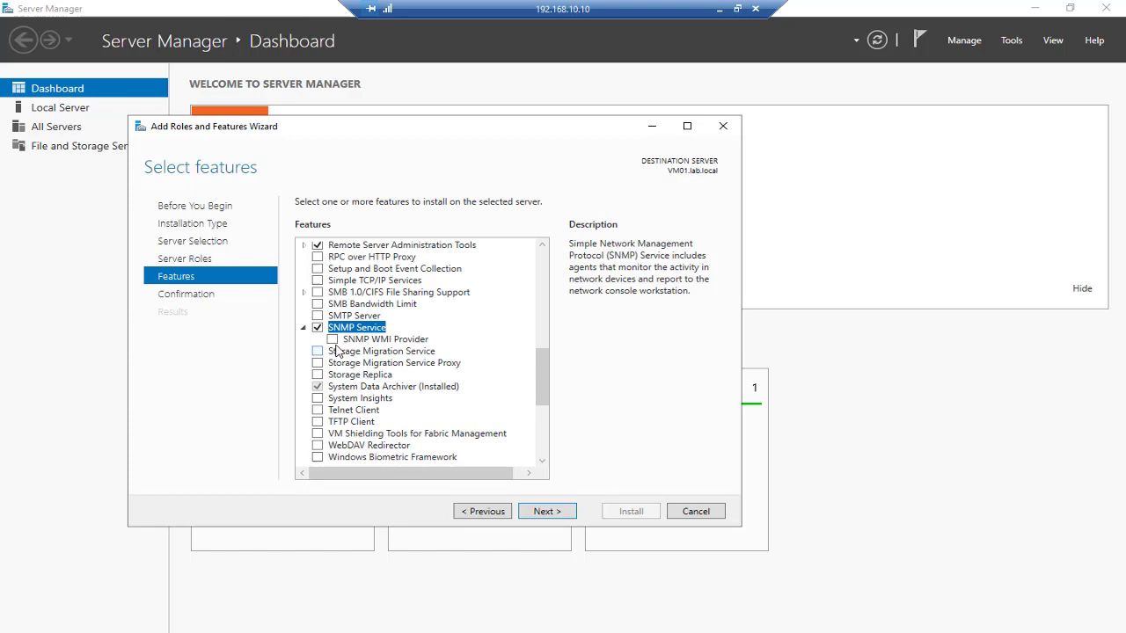
{"action": "left_click", "coordinate": [332, 340]}
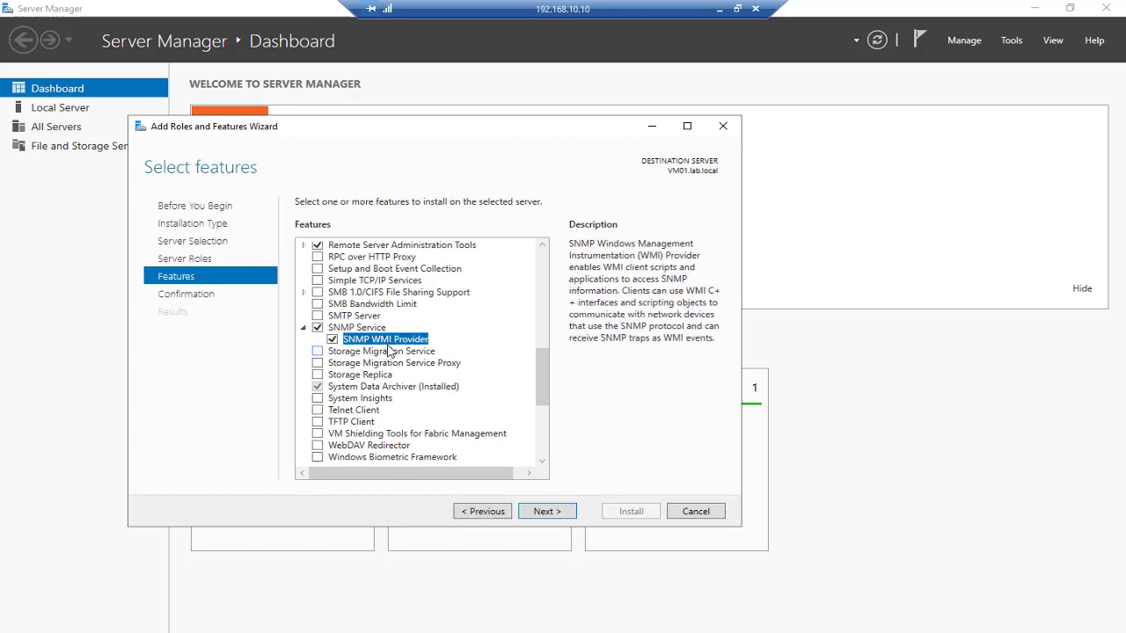
{"action": "left_click", "coordinate": [545, 510]}
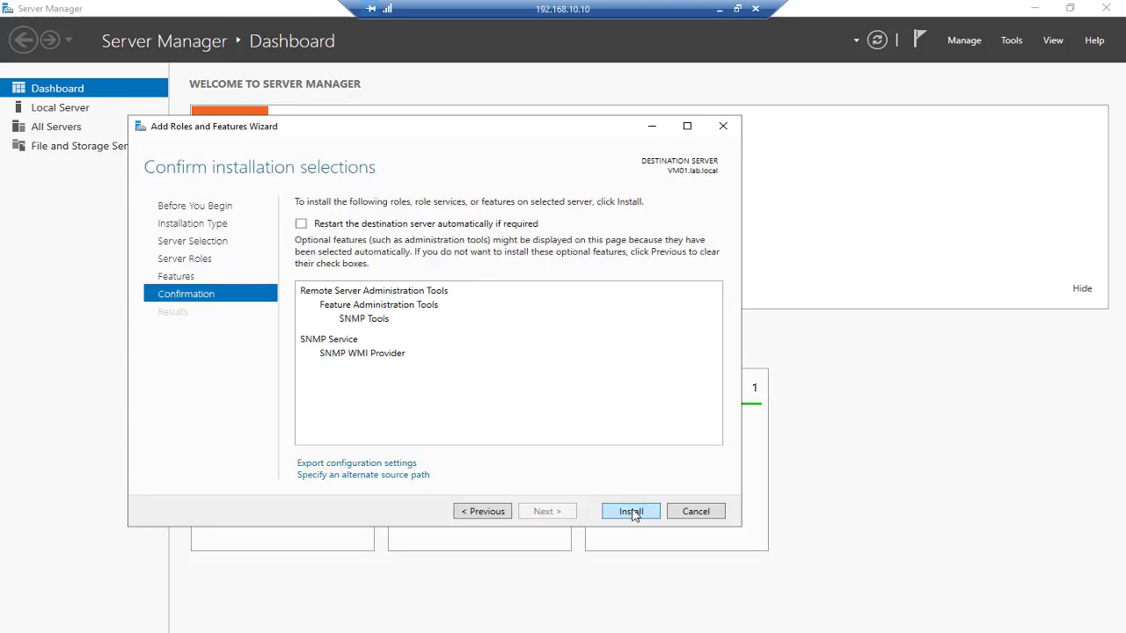
{"action": "left_click", "coordinate": [630, 511]}
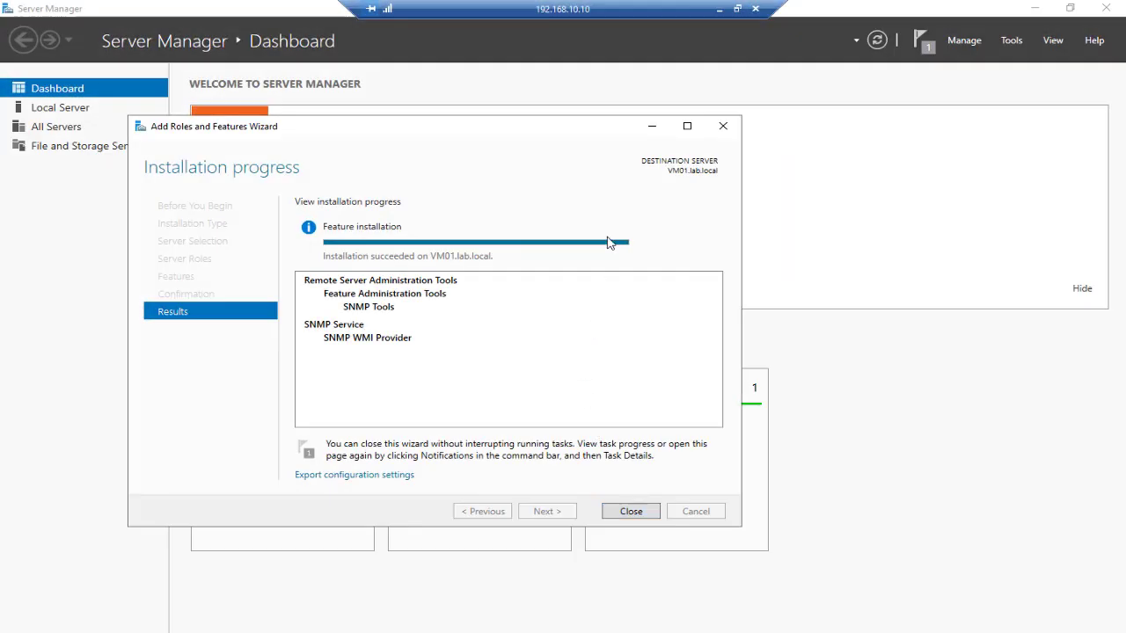
{"action": "left_click", "coordinate": [630, 510]}
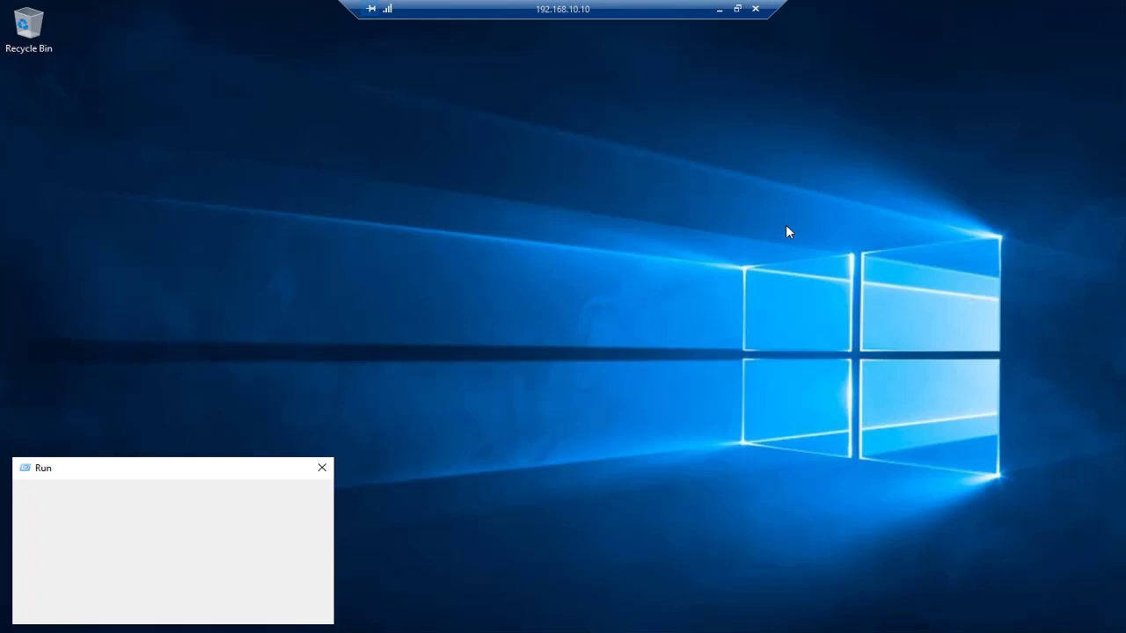
Launch services.msc from Run and maximize the Services console.
{"action": "type", "text": "services."}
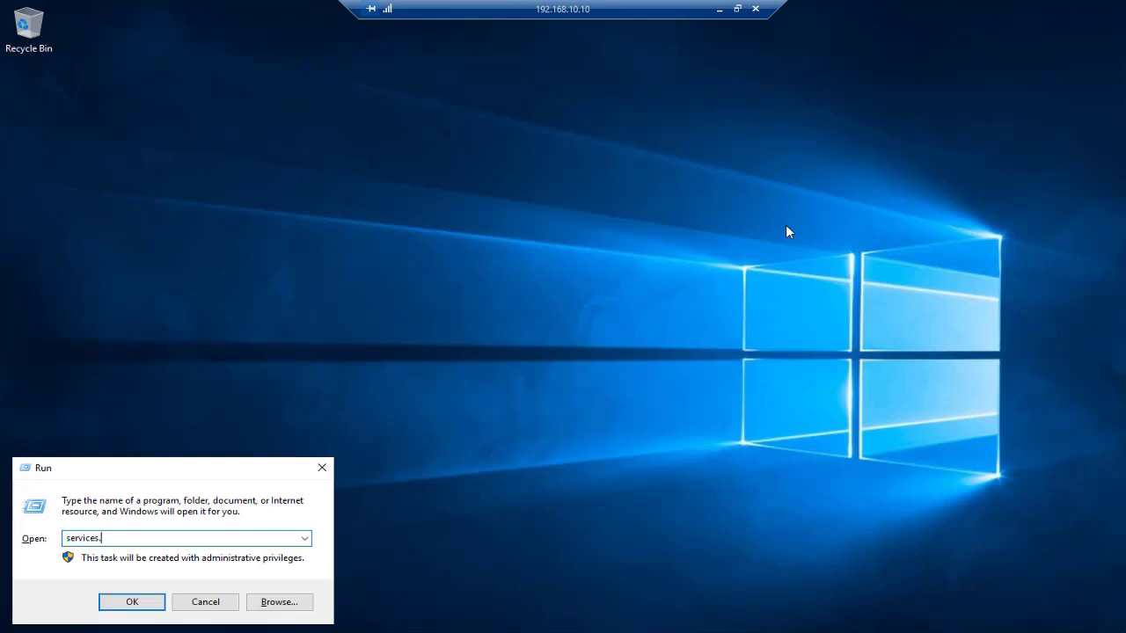
{"action": "left_click", "coordinate": [132, 601]}
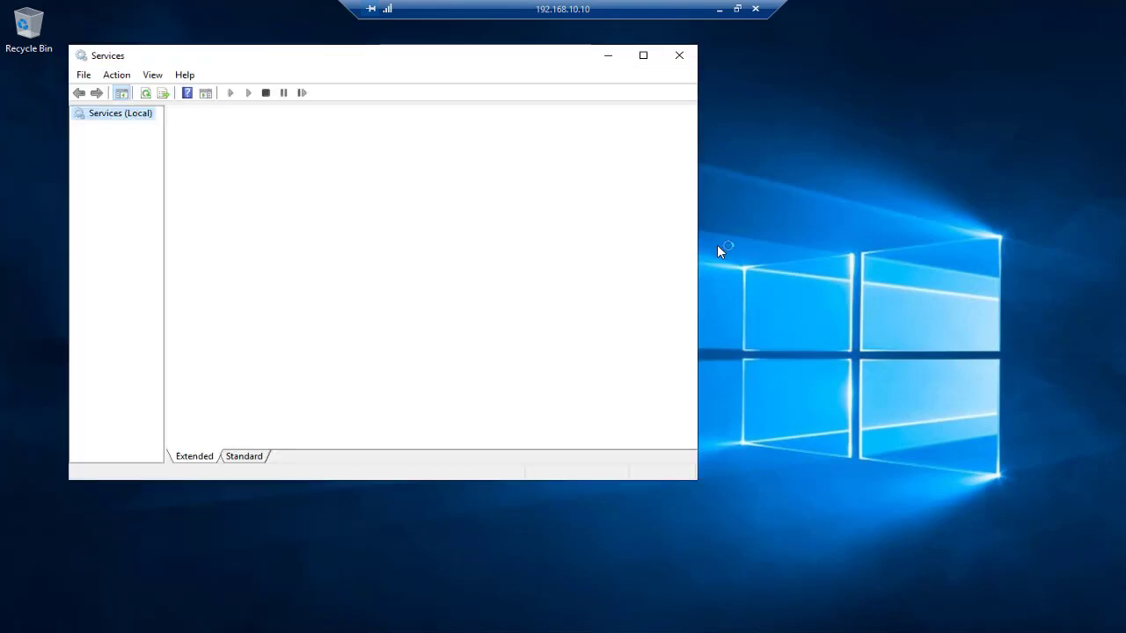
{"action": "left_click", "coordinate": [119, 112]}
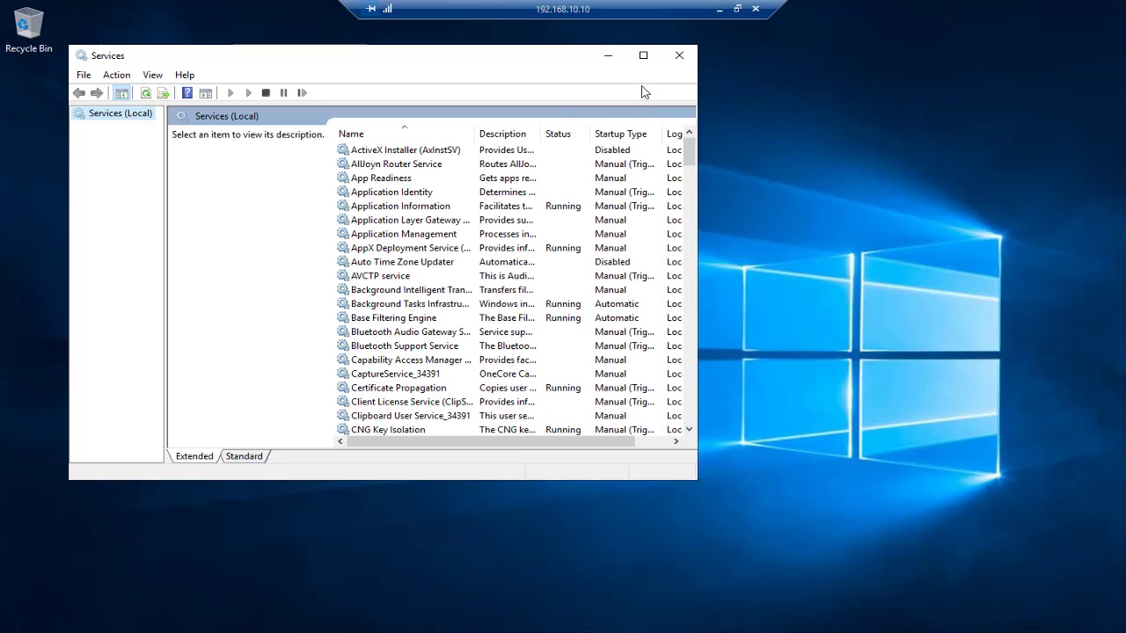
{"action": "left_click", "coordinate": [644, 55]}
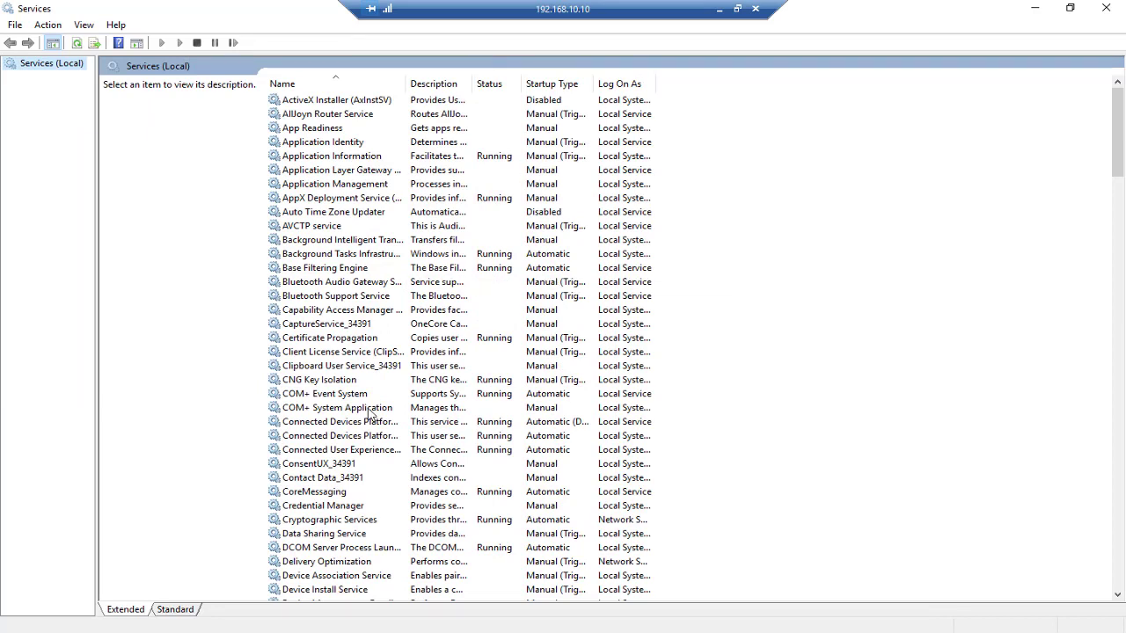
Scroll the services list to SNMP Service and bring up its properties.
{"action": "left_click", "coordinate": [336, 408]}
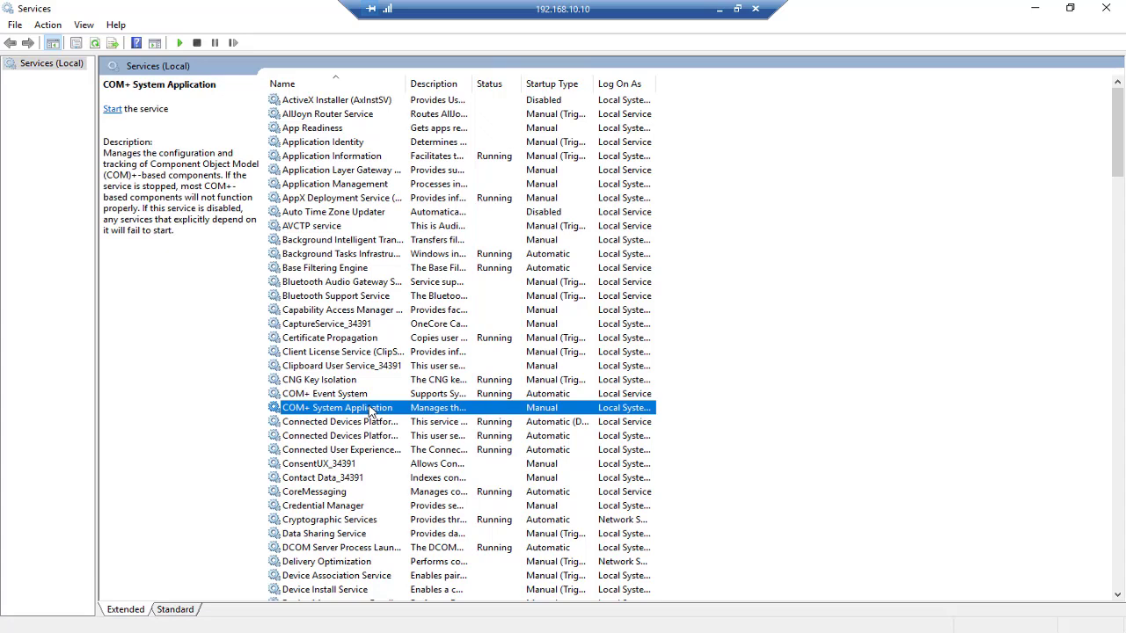
{"action": "mouse_move", "coordinate": [376, 295]}
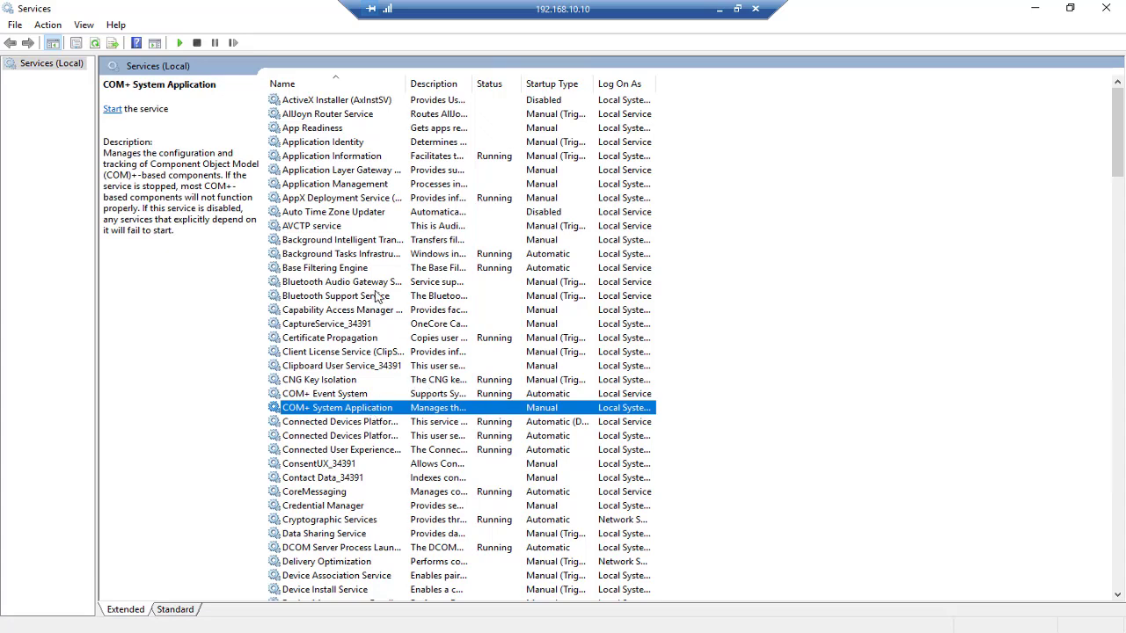
{"action": "scroll", "scroll_direction": "down", "scroll_amount": 3}
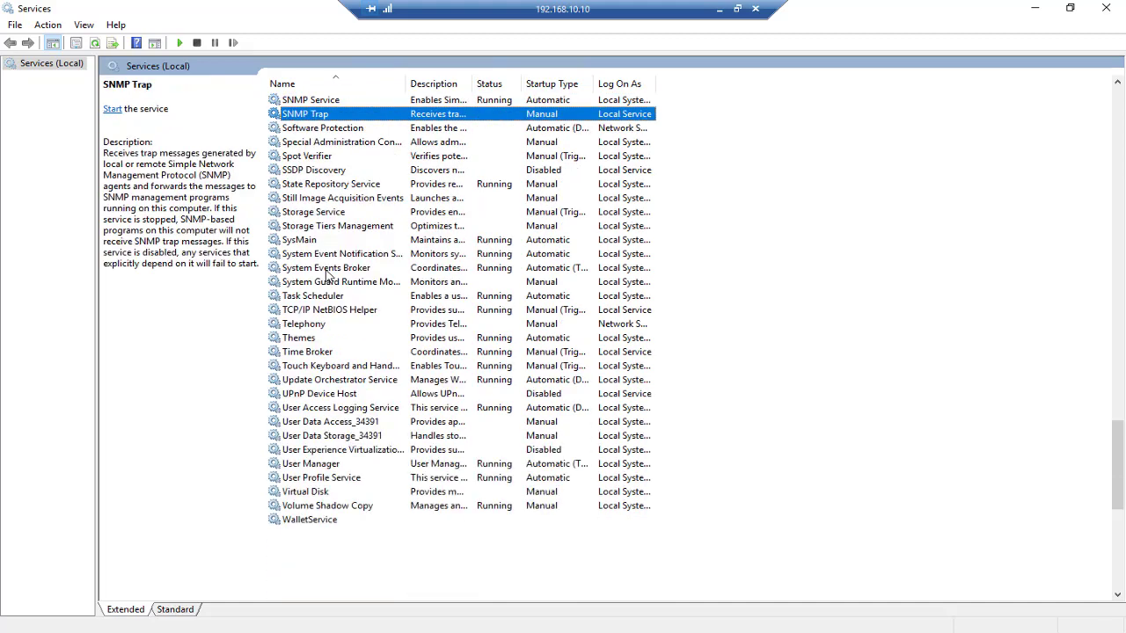
{"action": "scroll", "scroll_direction": "down", "scroll_amount": 3}
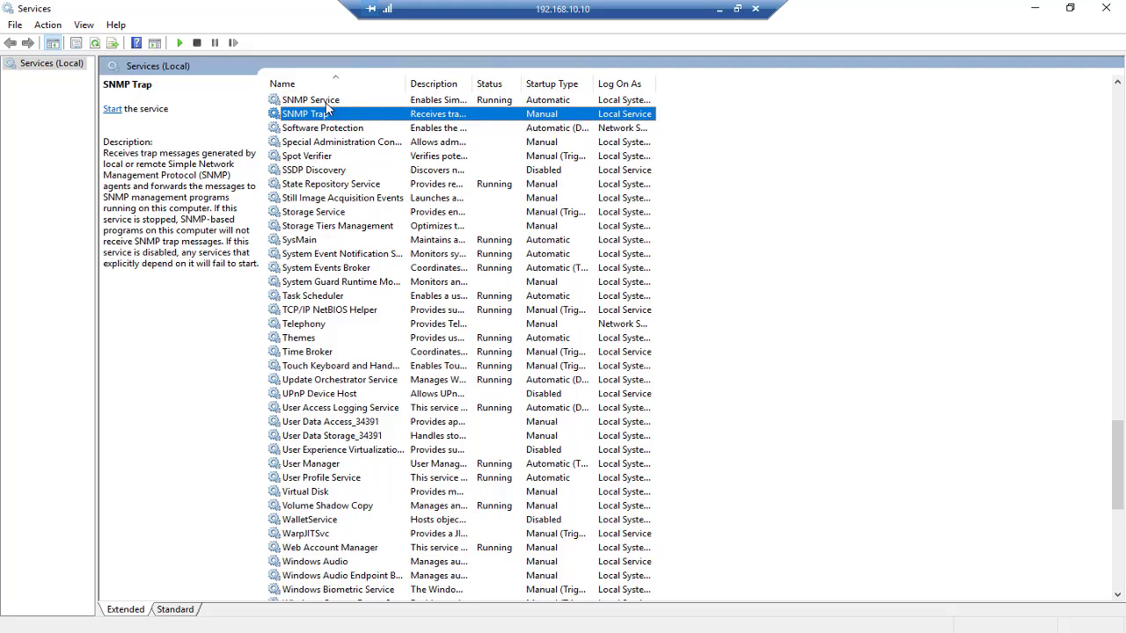
{"action": "left_click", "coordinate": [310, 99]}
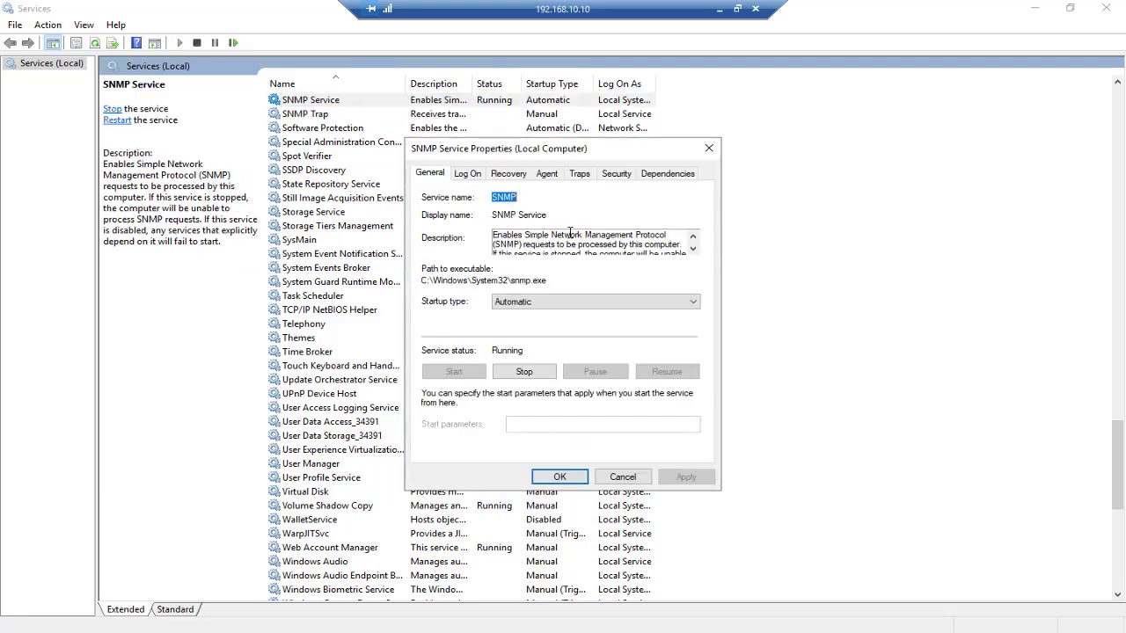
{"action": "left_click", "coordinate": [578, 174]}
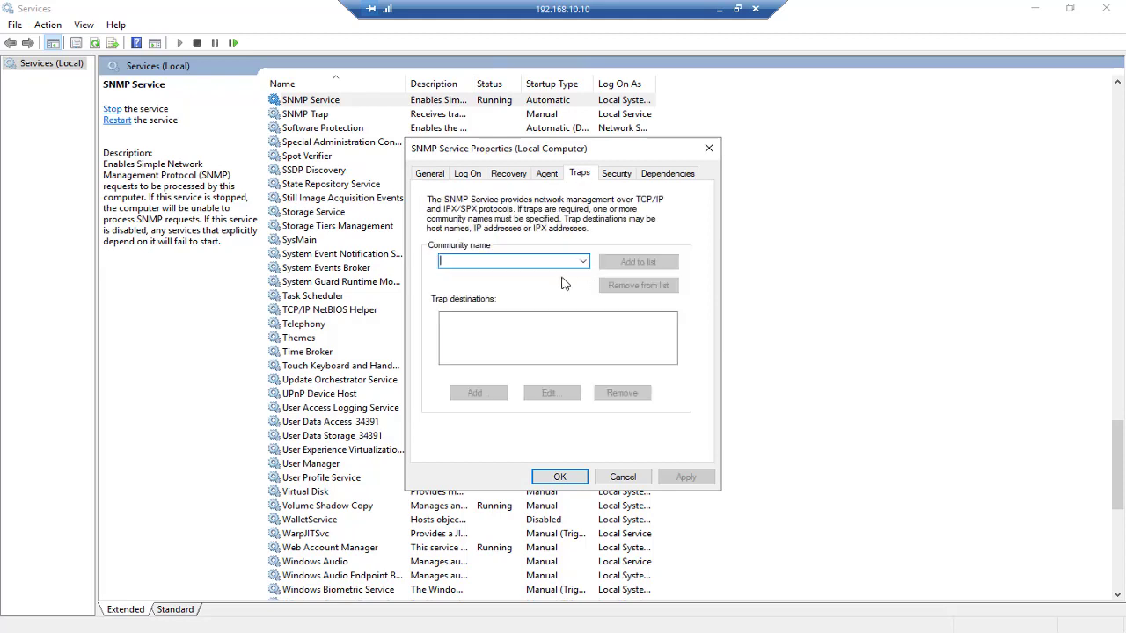
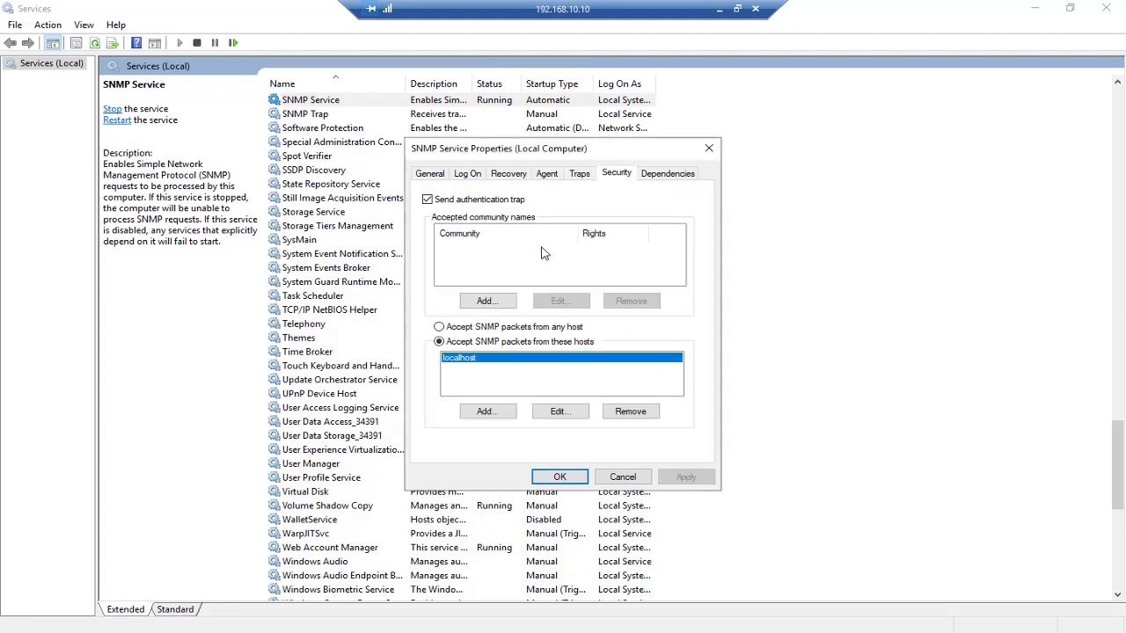
{"action": "left_click", "coordinate": [487, 301]}
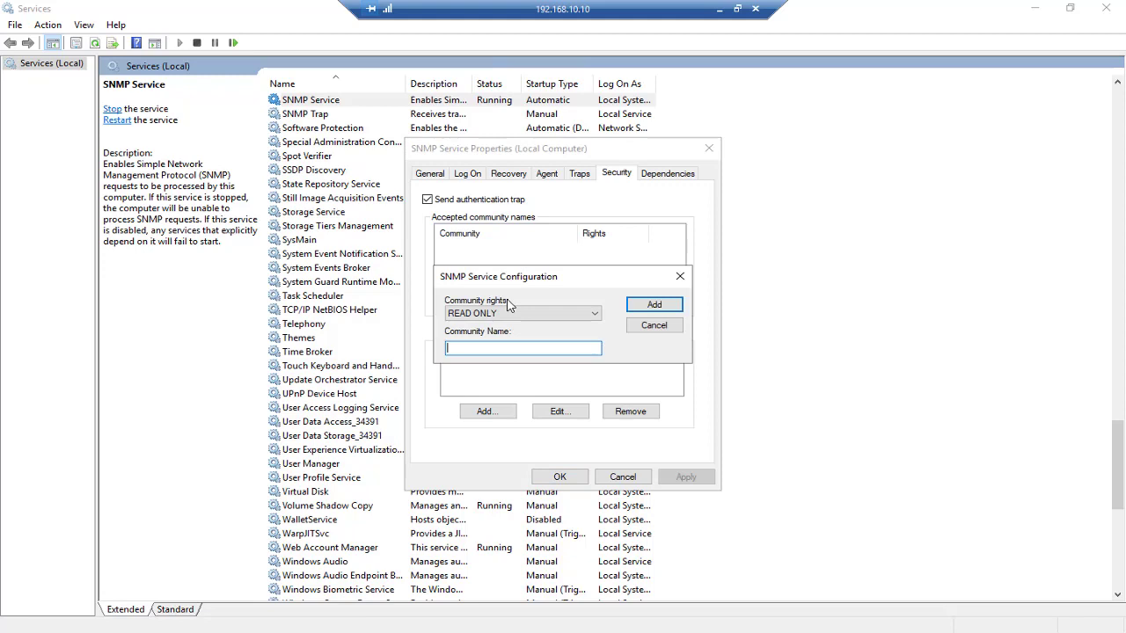
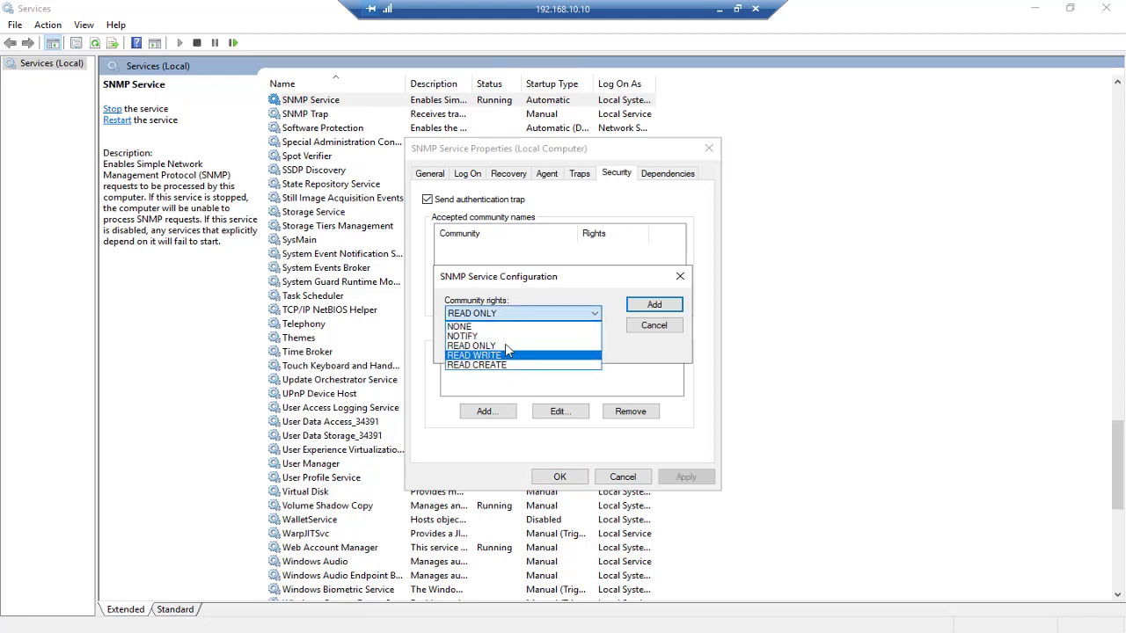
{"action": "left_click", "coordinate": [655, 305]}
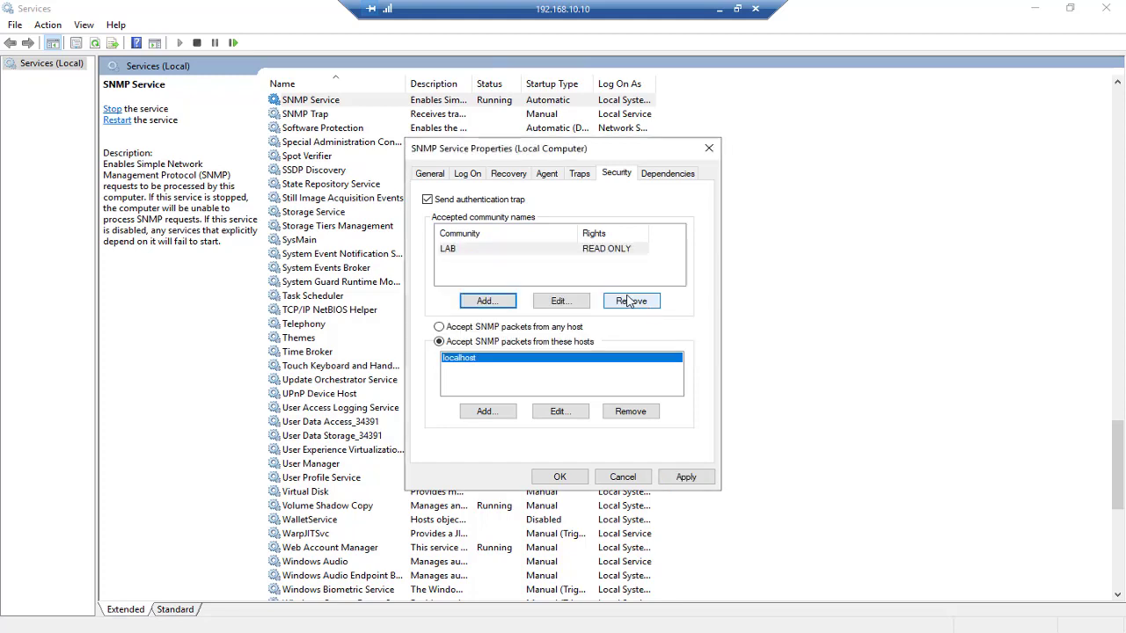
Allow host 192.168.10.100 to send SNMP packets and apply the settings.
{"action": "left_click", "coordinate": [488, 412]}
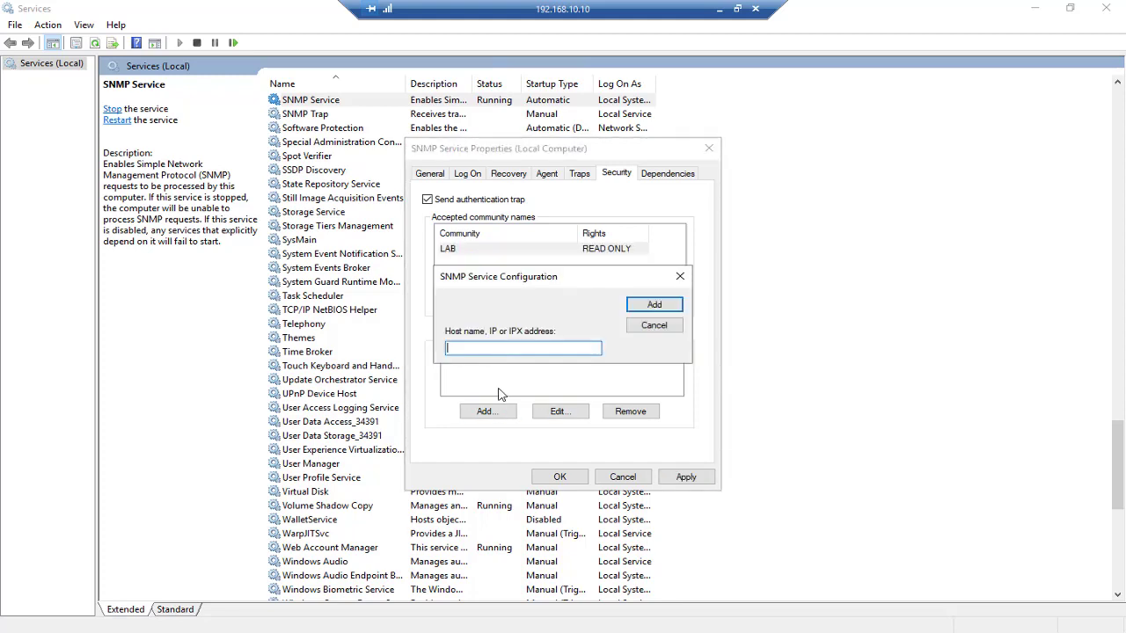
{"action": "type", "text": "192.168.10."}
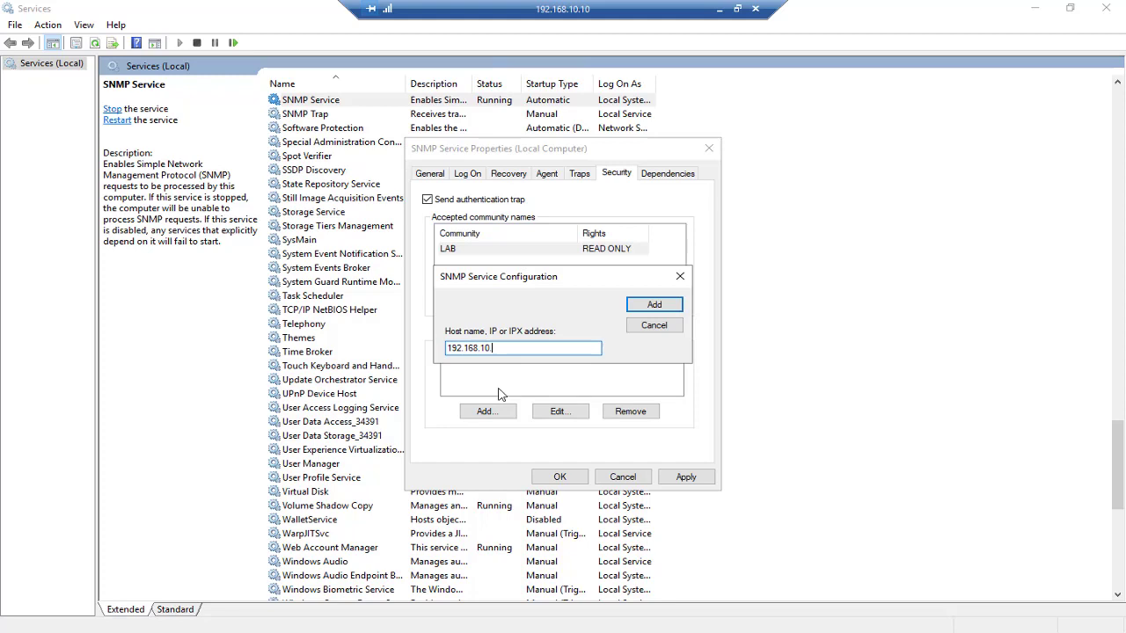
{"action": "type", "text": "100"}
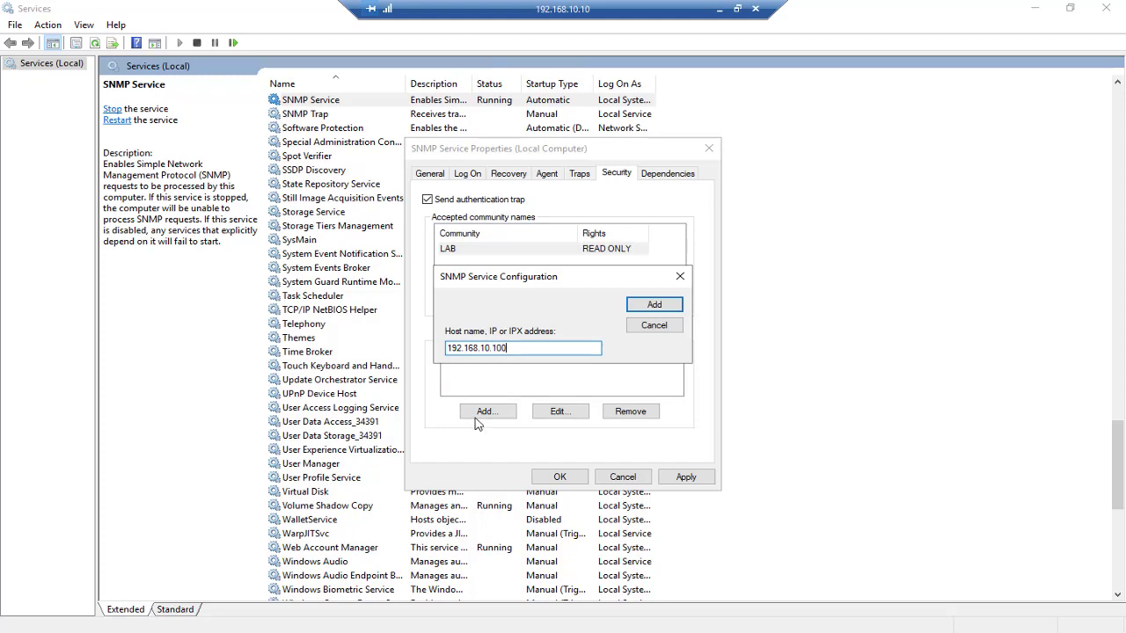
{"action": "left_click", "coordinate": [654, 304]}
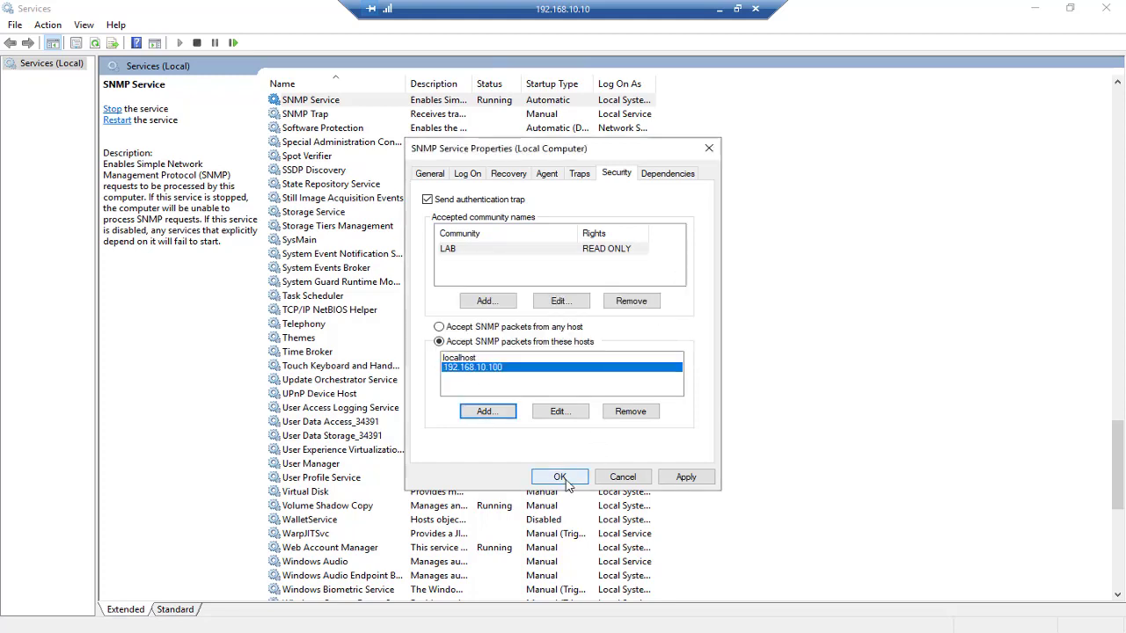
{"action": "left_click", "coordinate": [560, 477]}
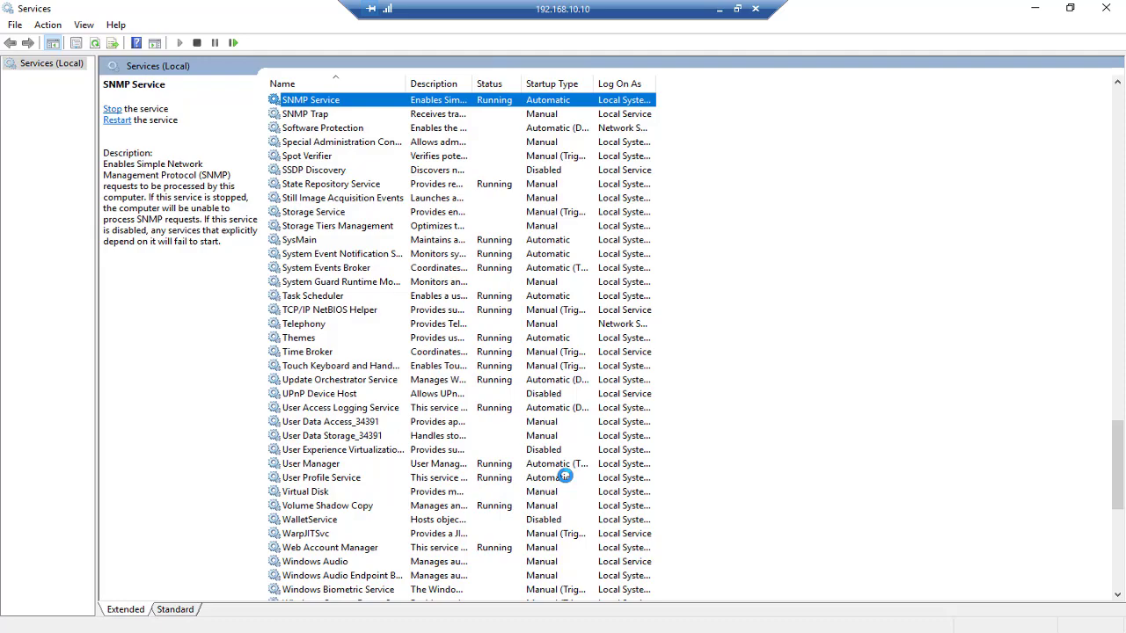
{"action": "left_click", "coordinate": [911, 58]}
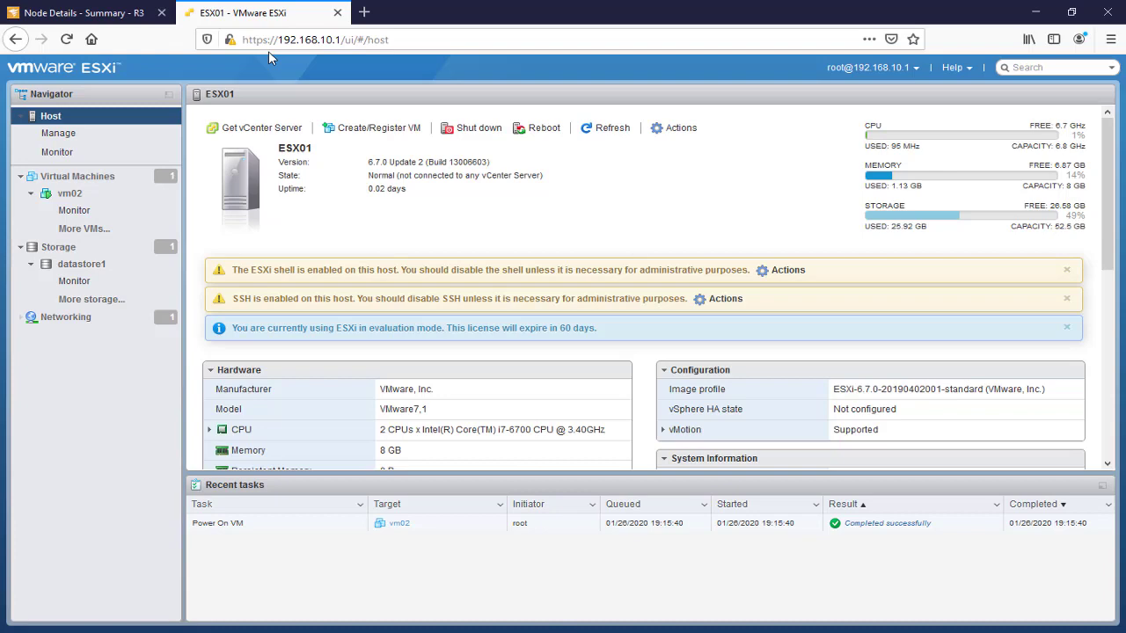
Navigate from the Orion node details to Settings > Manage Nodes.
{"action": "left_click", "coordinate": [84, 12]}
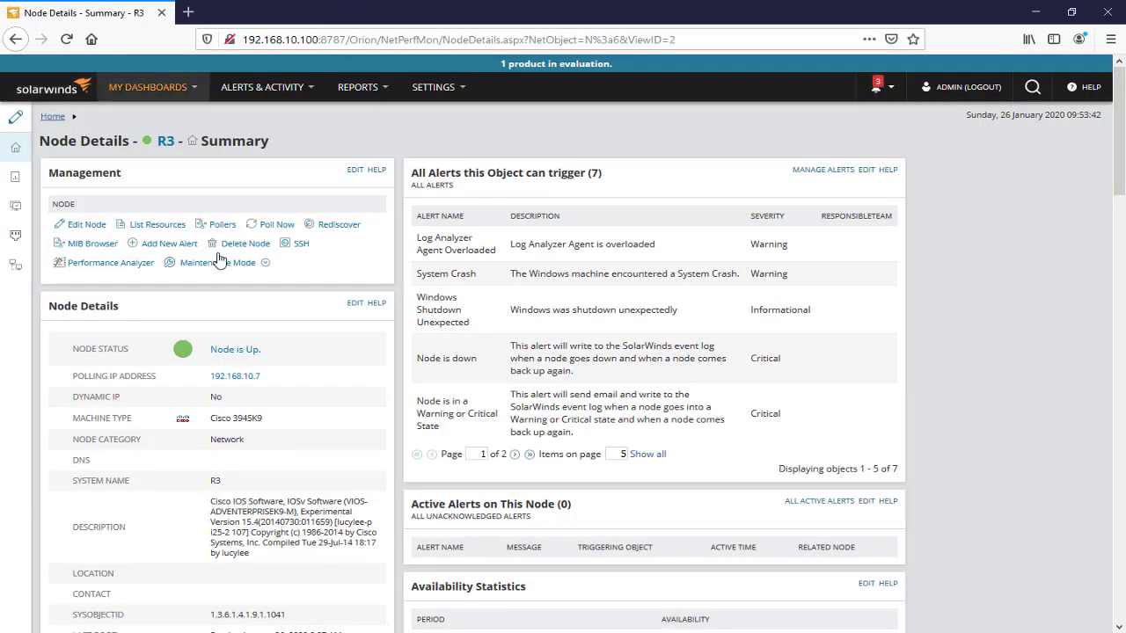
{"action": "left_click", "coordinate": [148, 87]}
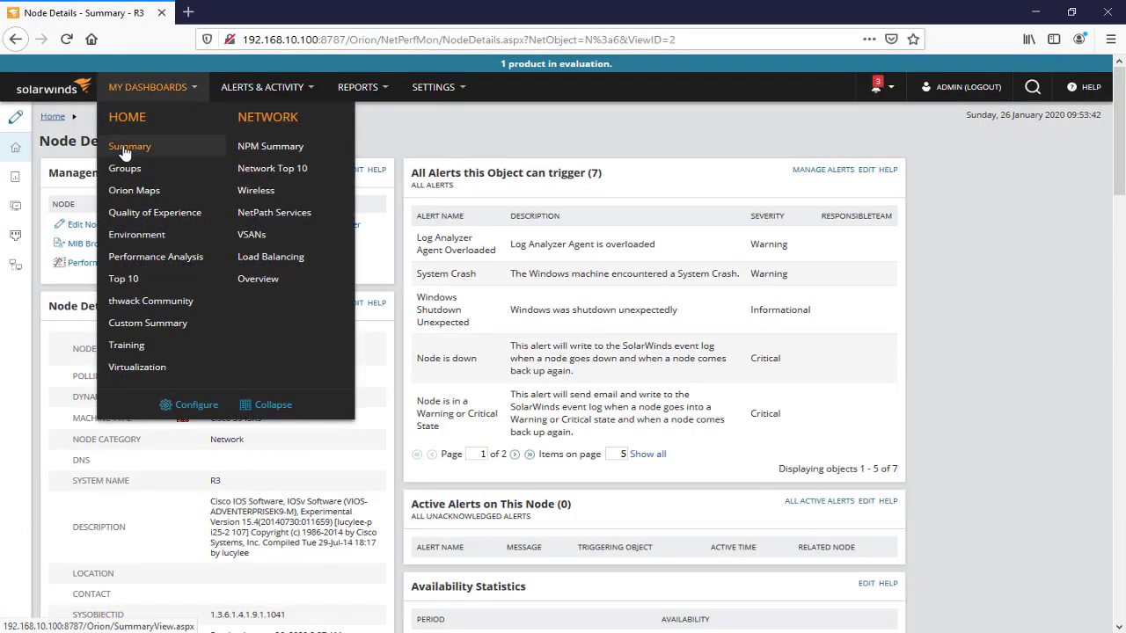
{"action": "left_click", "coordinate": [130, 146]}
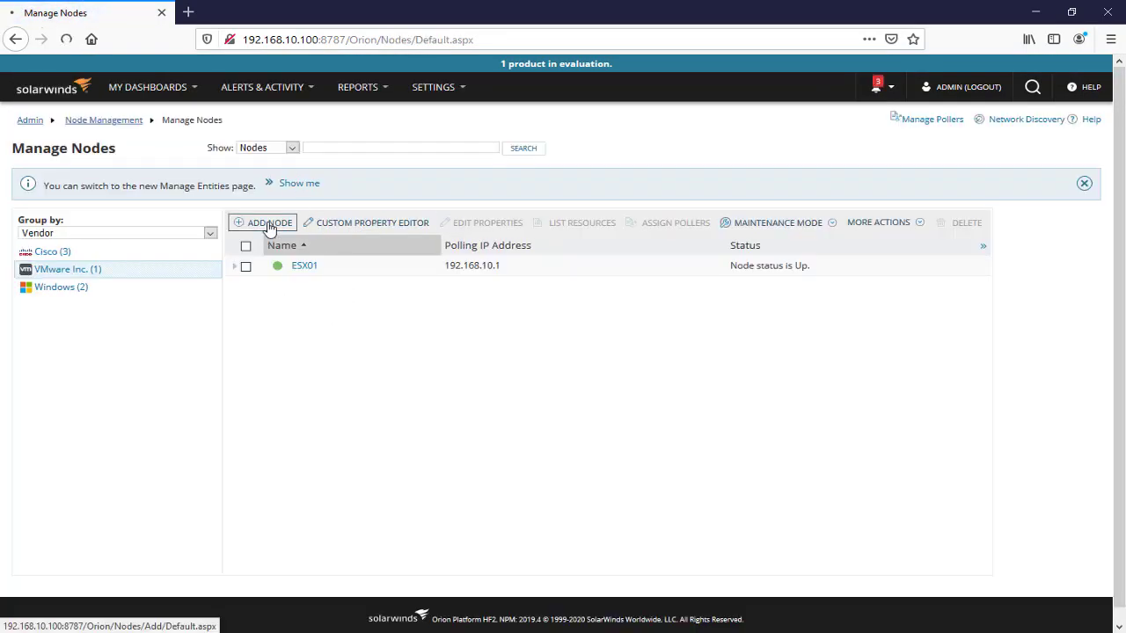
{"action": "left_click", "coordinate": [269, 222]}
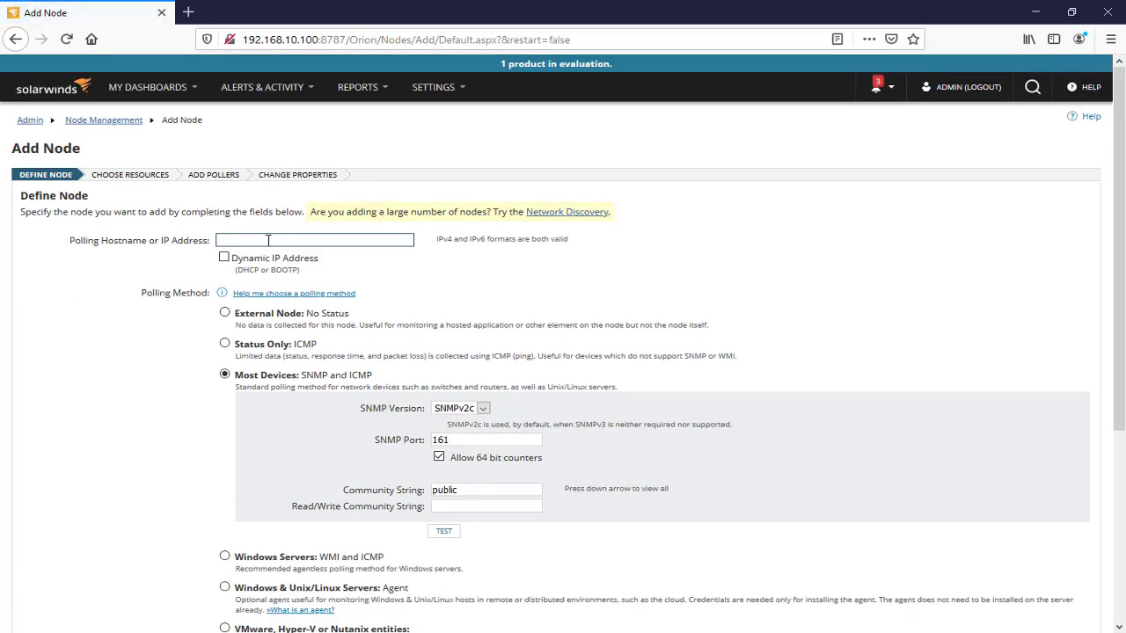
{"action": "type", "text": "192.168.10.10"}
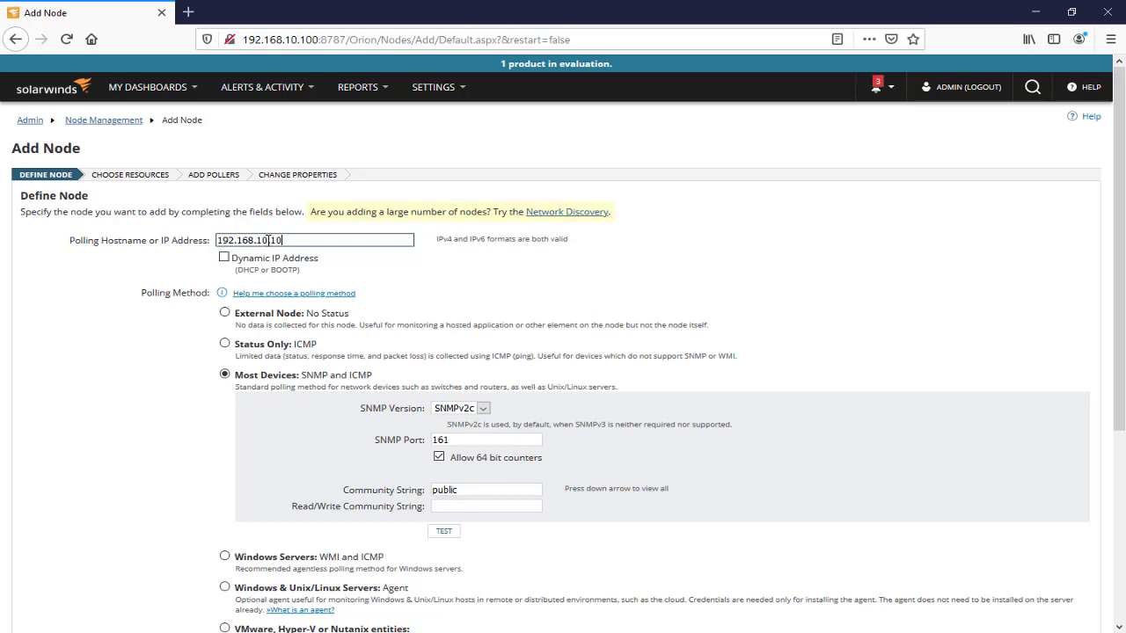
{"action": "scroll", "scroll_direction": "down", "scroll_amount": 3}
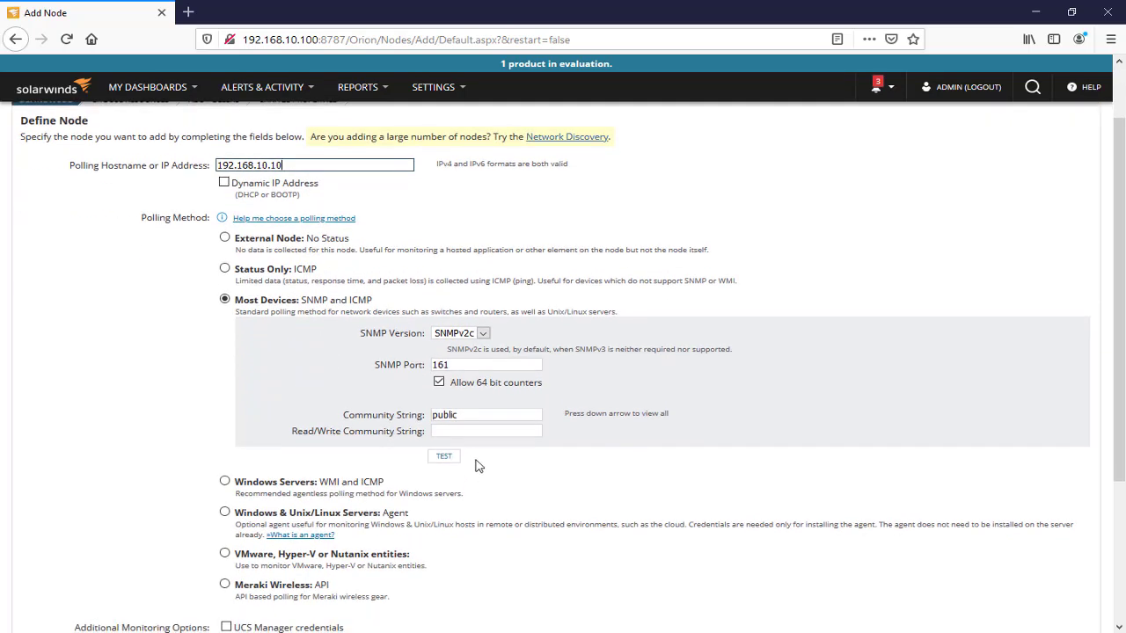
{"action": "left_click", "coordinate": [486, 415]}
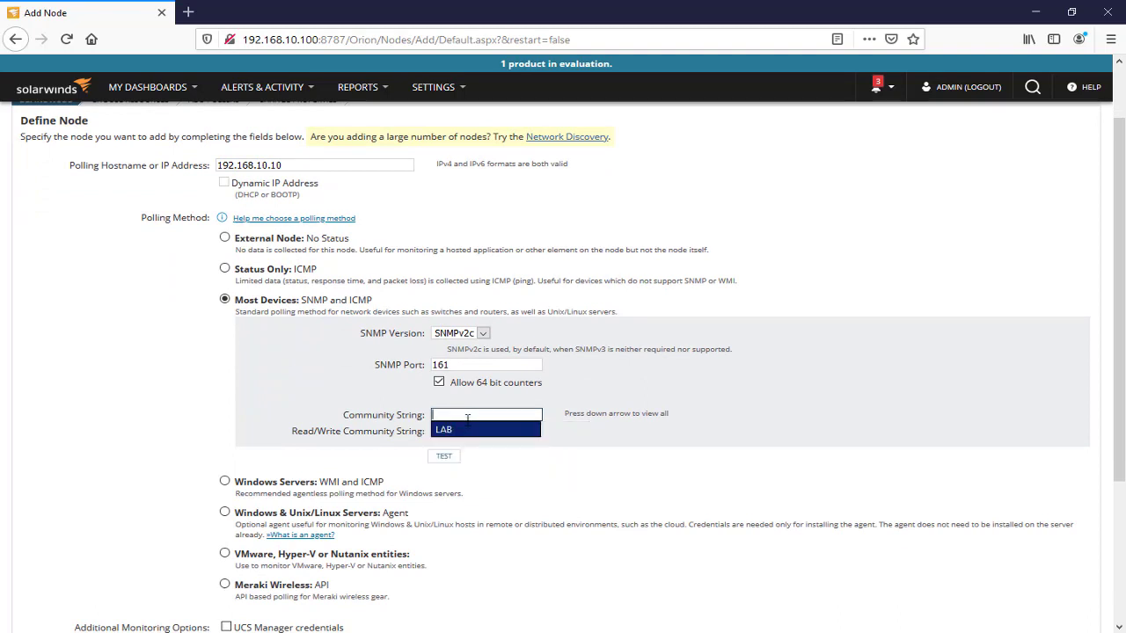
{"action": "left_click", "coordinate": [443, 430]}
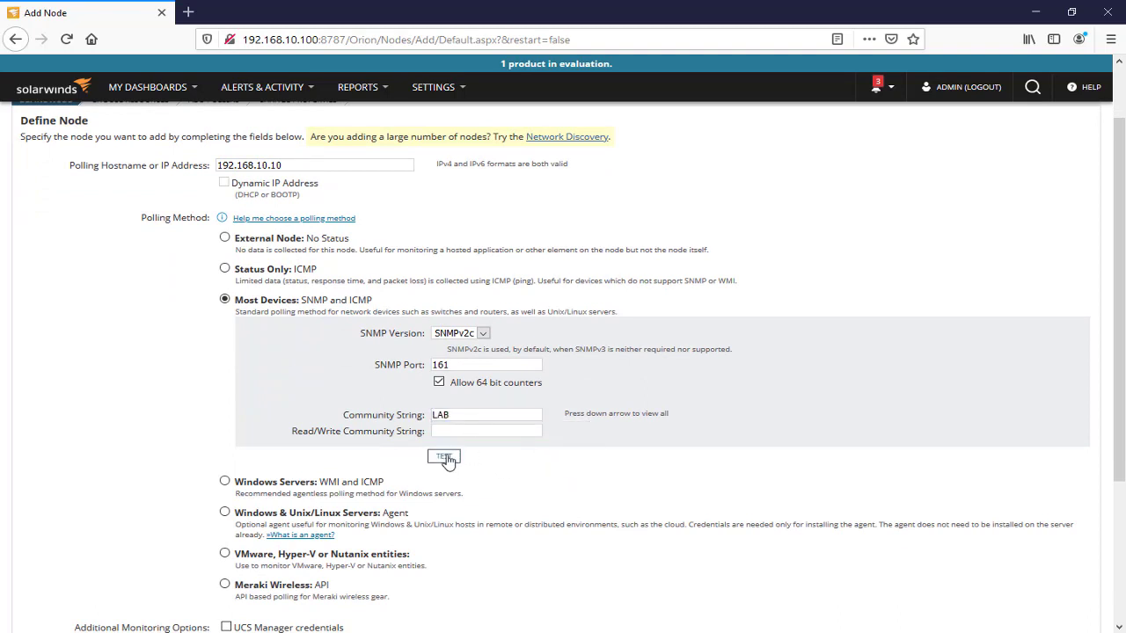
{"action": "left_click", "coordinate": [444, 458]}
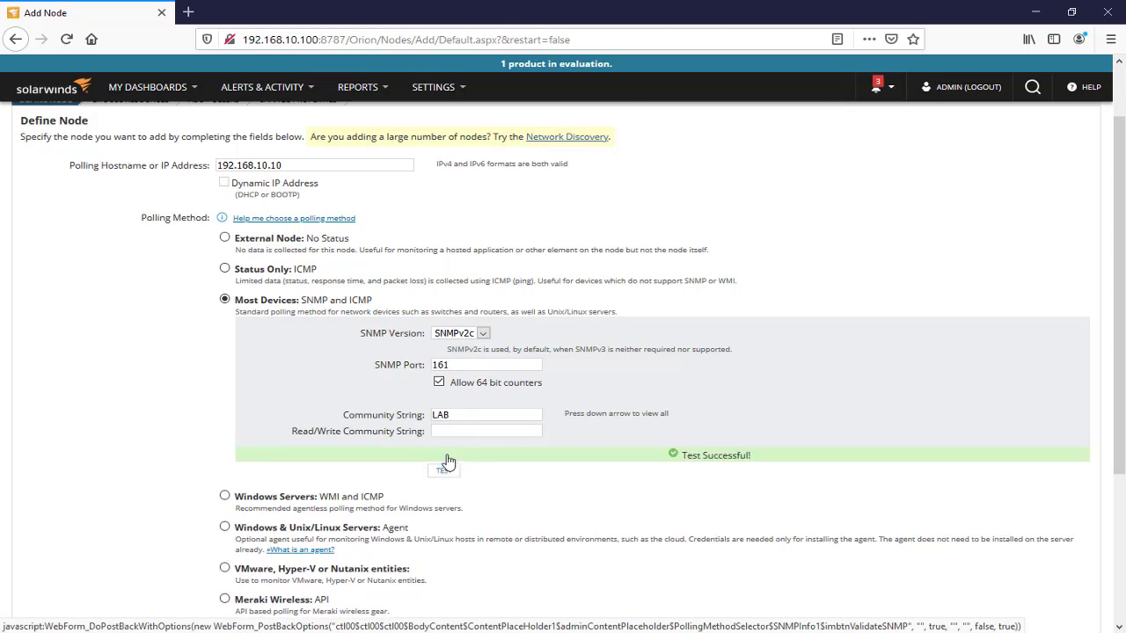
Advance the add-node wizard to the resource selection page.
{"action": "left_click", "coordinate": [1010, 552]}
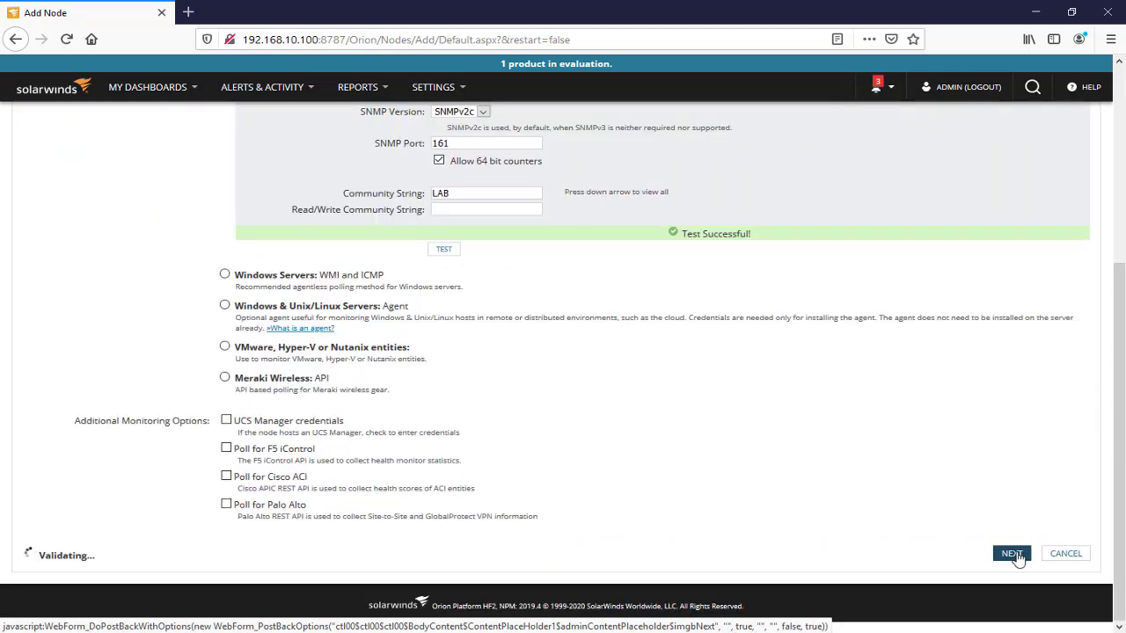
{"action": "left_click", "coordinate": [1009, 553]}
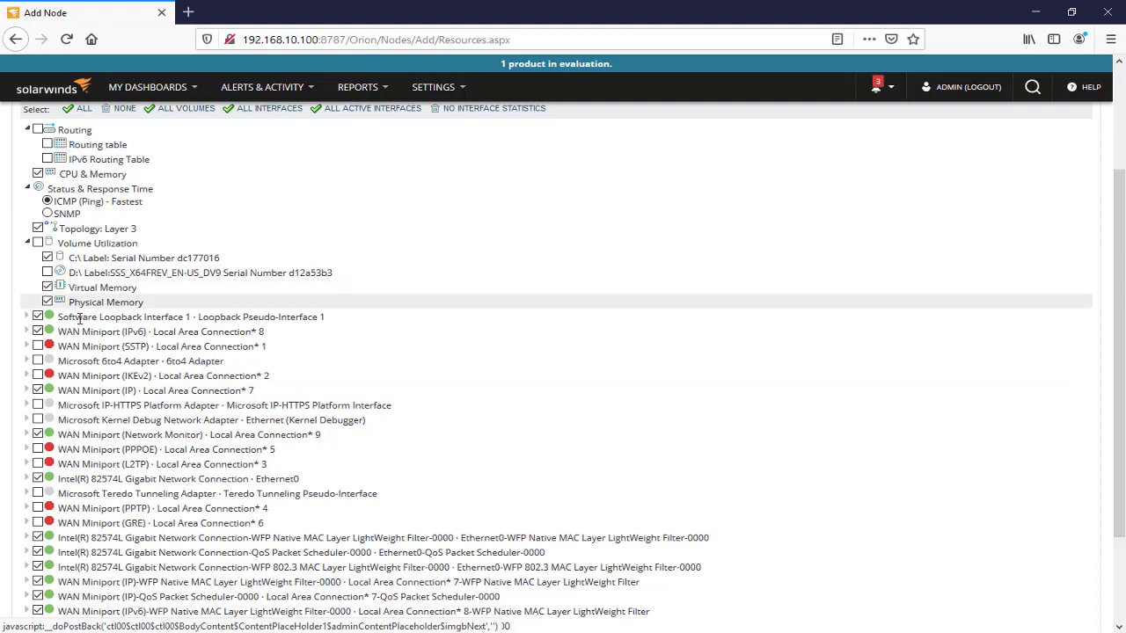
Adjust monitored interfaces: WAN Miniport (IPv6) and the Intel adapter's native MAC, QoS scheduler and 802.3 MAC filters.
{"action": "scroll", "scroll_direction": "down", "scroll_amount": 3}
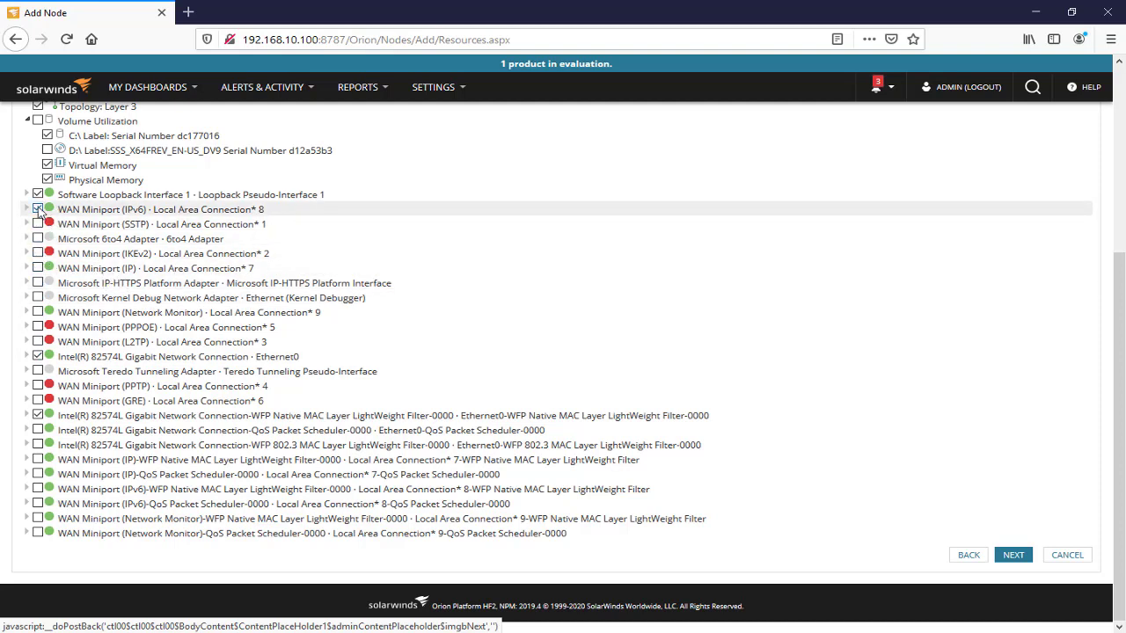
{"action": "left_click", "coordinate": [37, 210]}
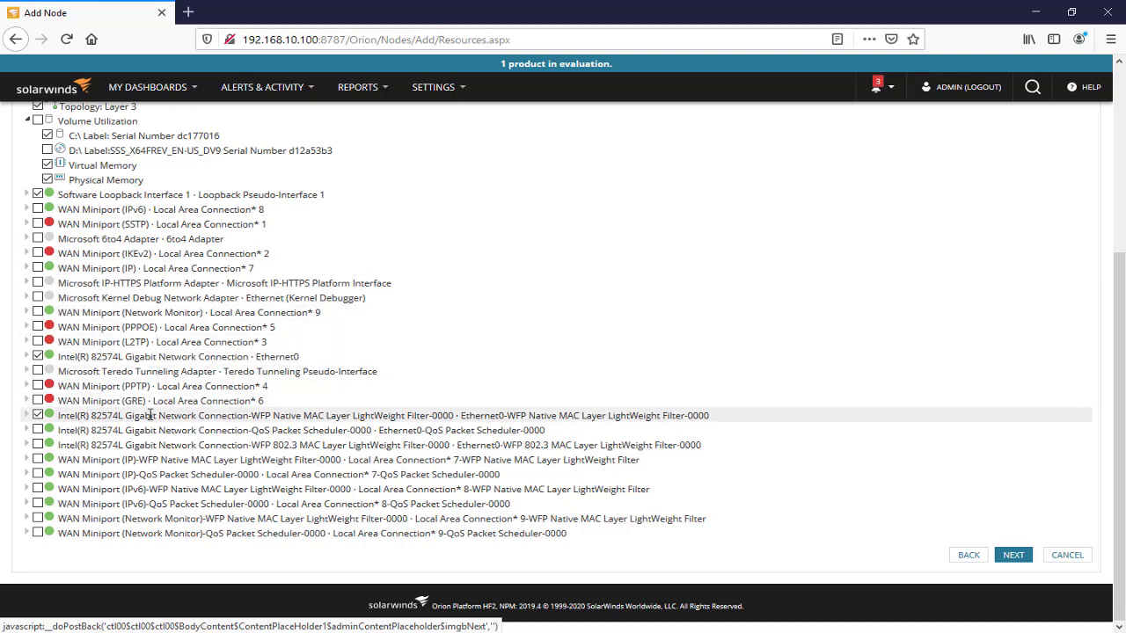
{"action": "left_click", "coordinate": [39, 429]}
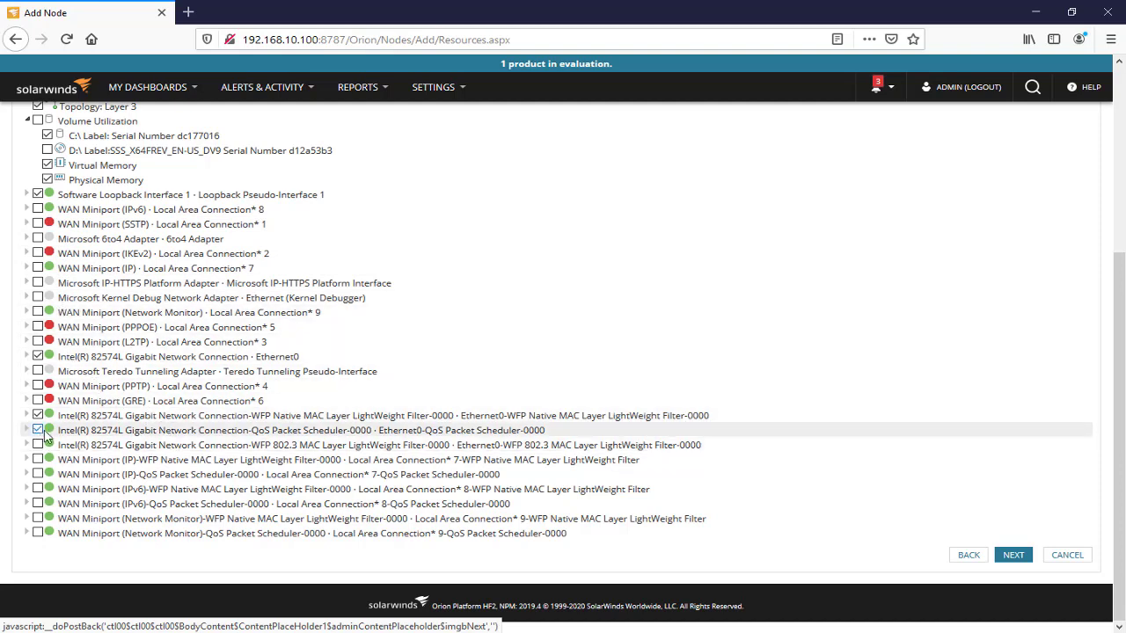
{"action": "left_click", "coordinate": [39, 429]}
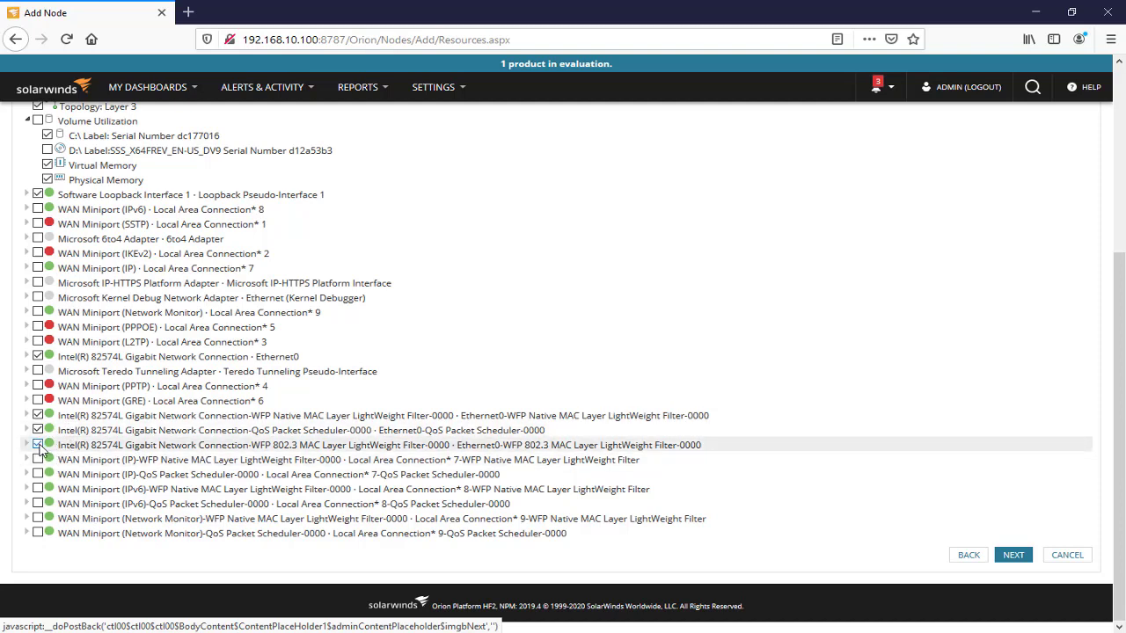
{"action": "left_click", "coordinate": [39, 443]}
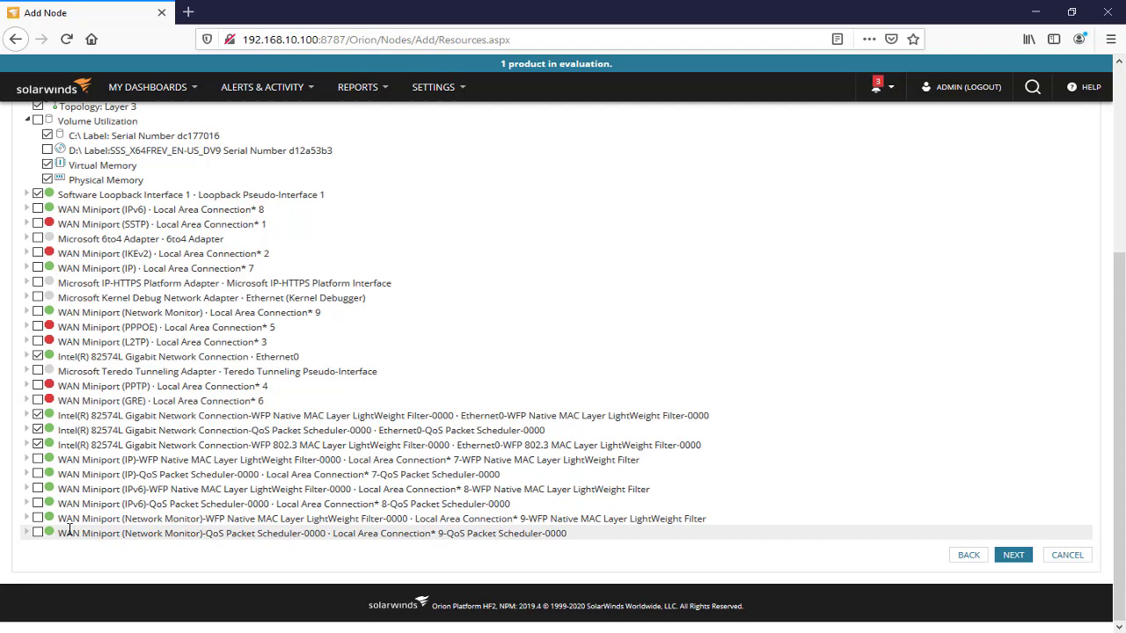
Submit the selected interfaces and volumes and advance to the Add UnDP Pollers page.
{"action": "left_click", "coordinate": [1013, 556]}
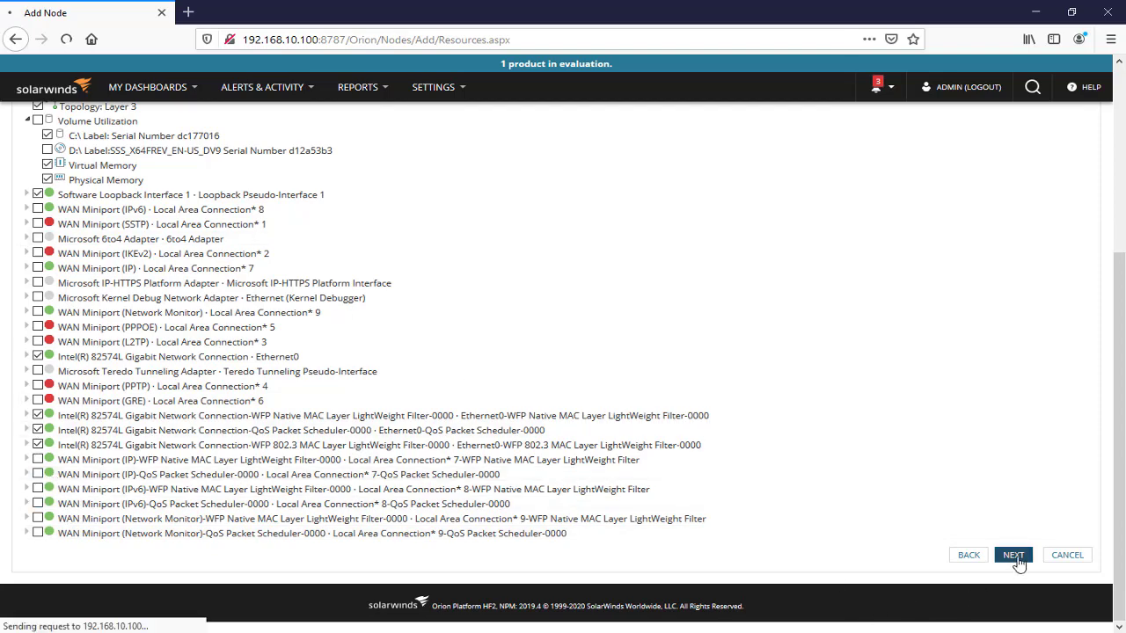
{"action": "left_click", "coordinate": [1013, 556]}
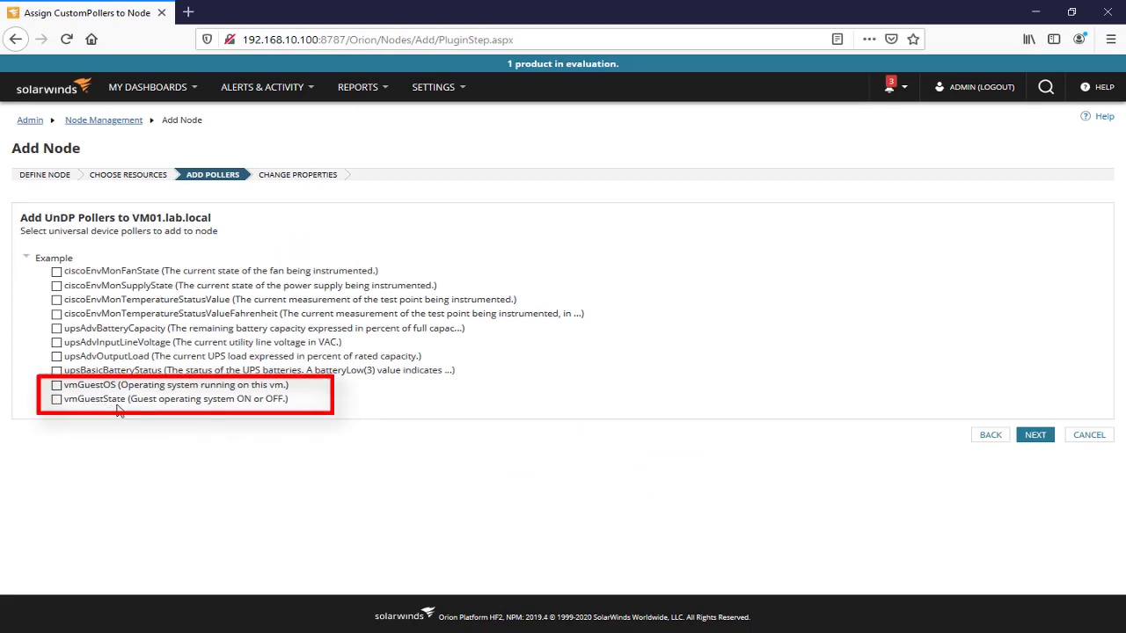
{"action": "mouse_move", "coordinate": [291, 411]}
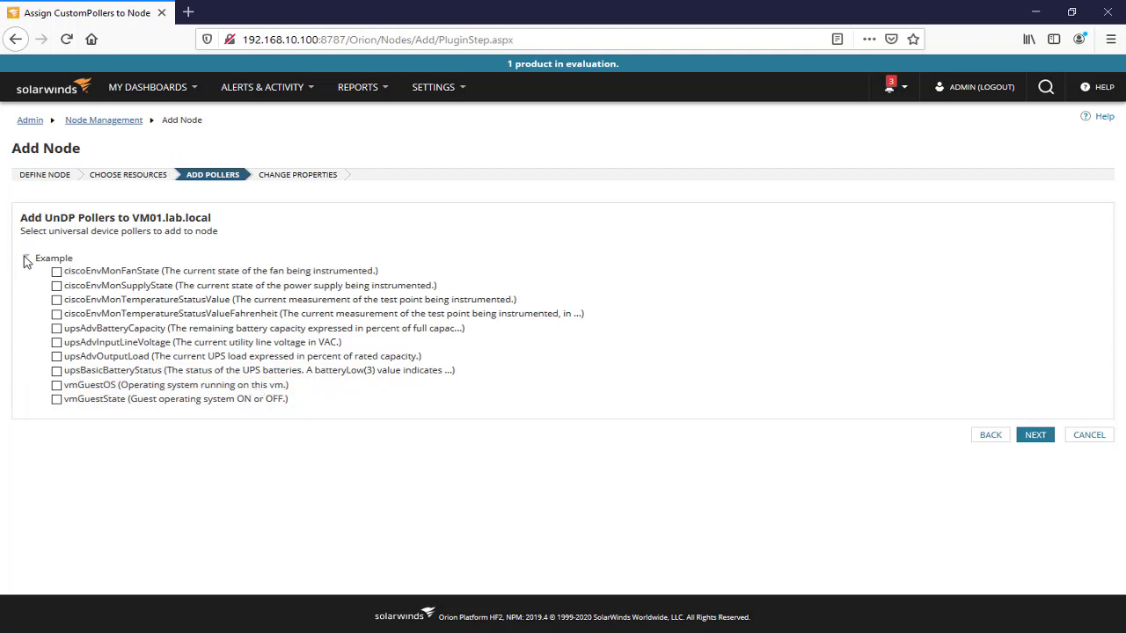
Collapse the Example poller group and continue to Change Properties without any pollers.
{"action": "left_click", "coordinate": [26, 257]}
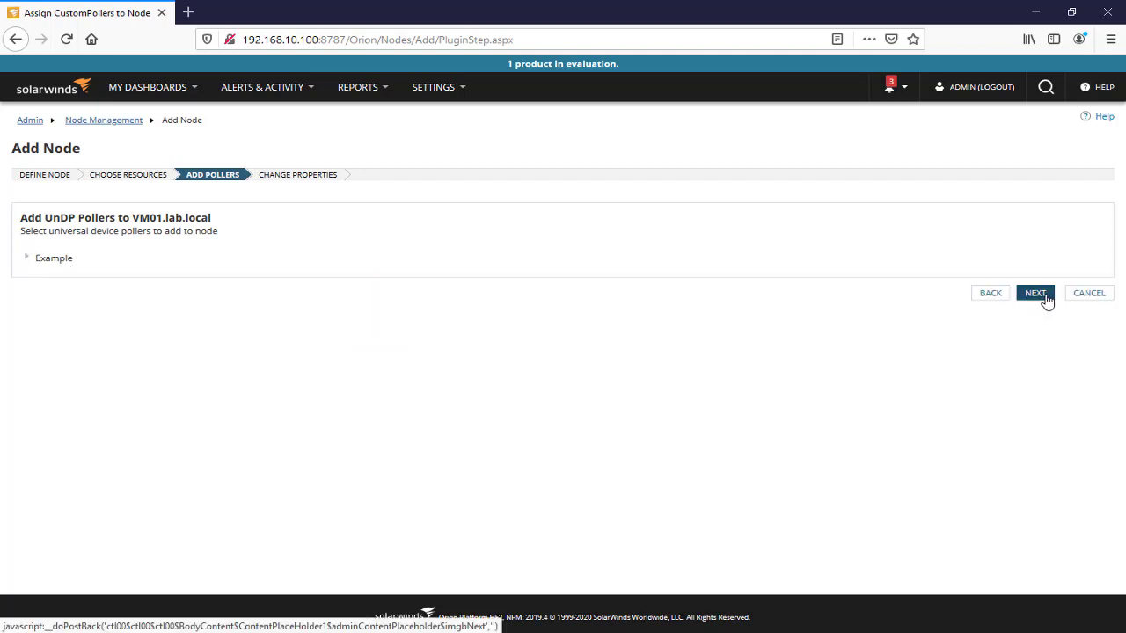
{"action": "left_click", "coordinate": [1034, 292]}
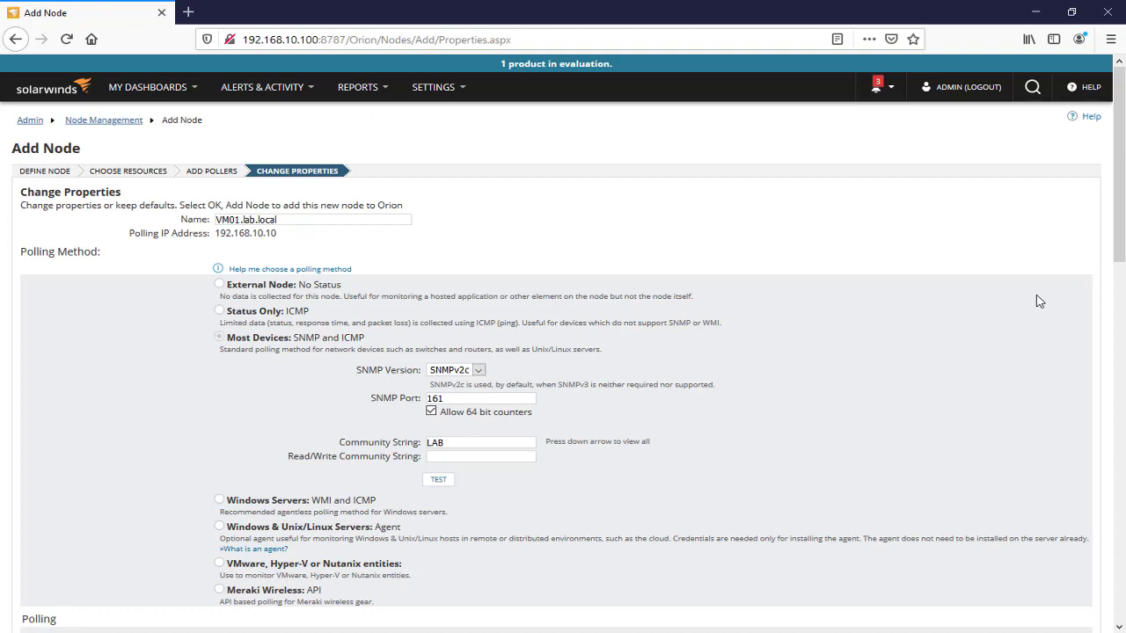
{"action": "mouse_move", "coordinate": [837, 324]}
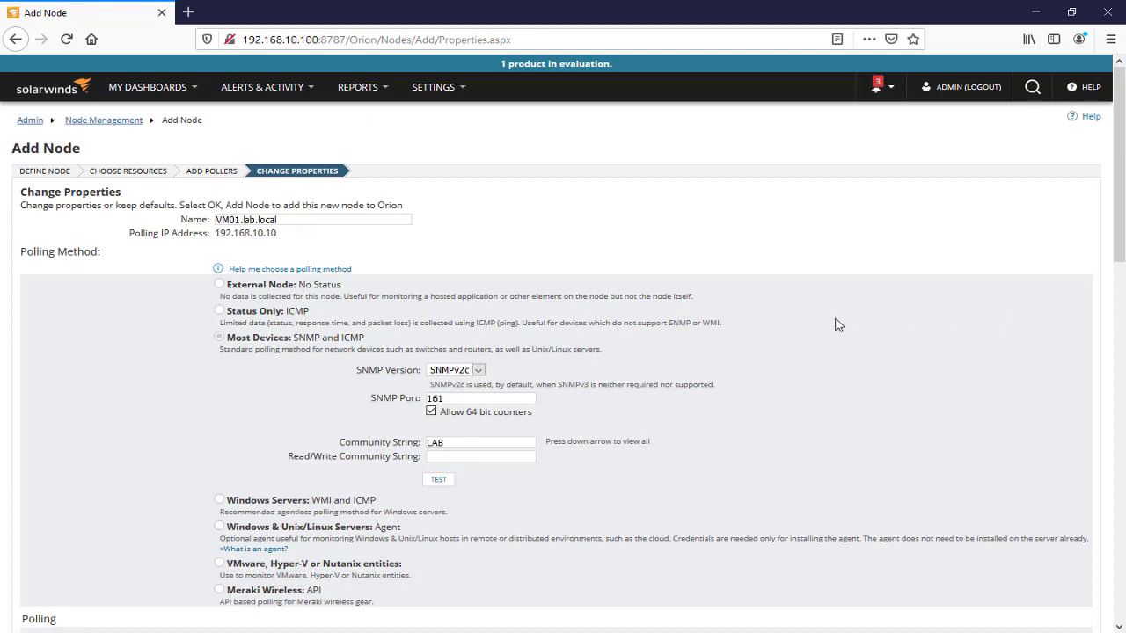
{"action": "mouse_move", "coordinate": [215, 172]}
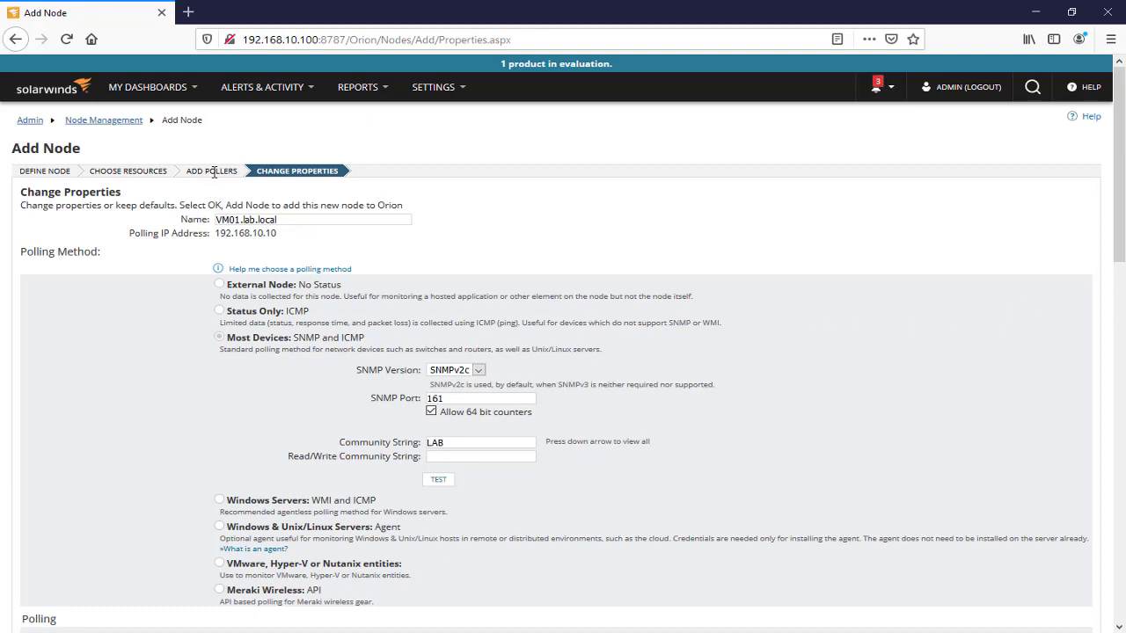
{"action": "scroll", "scroll_direction": "down", "scroll_amount": 3}
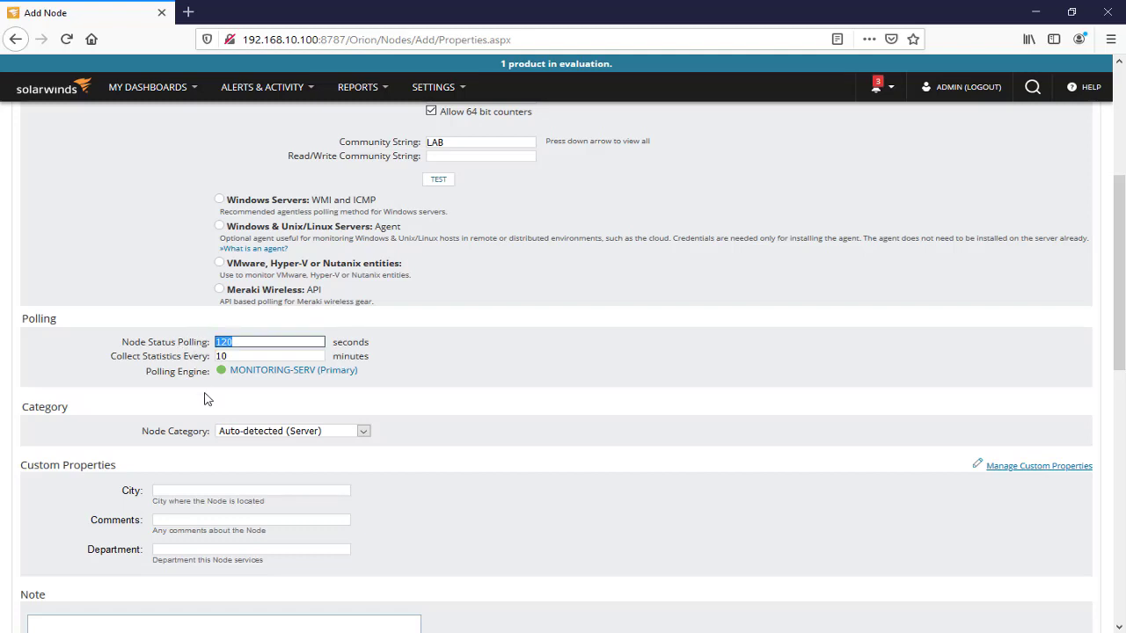
{"action": "left_click", "coordinate": [268, 355]}
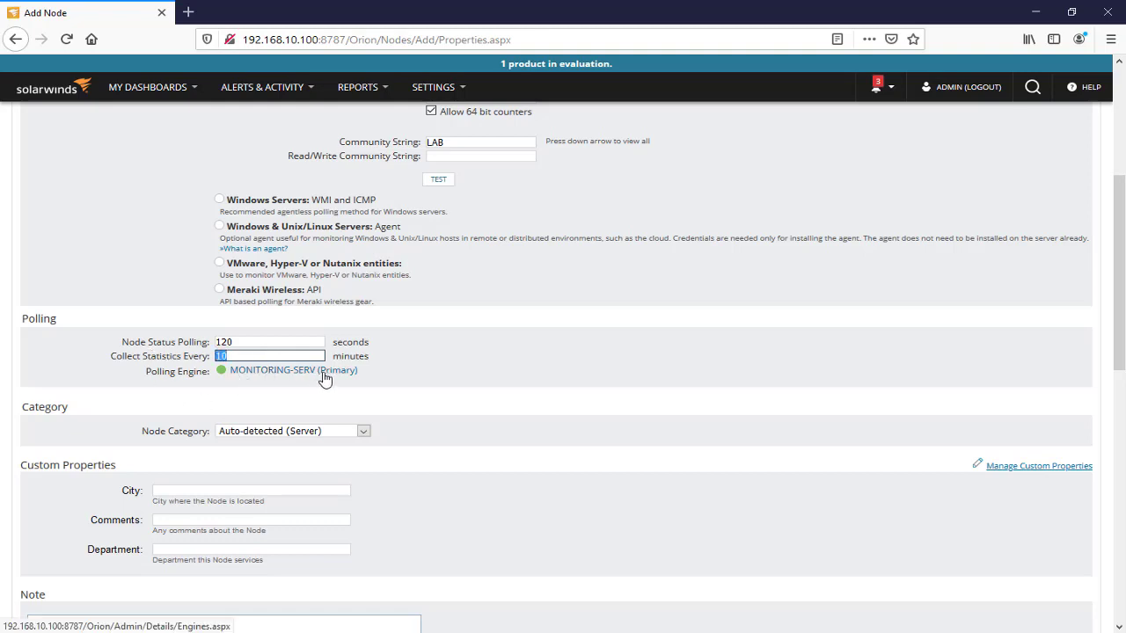
{"action": "mouse_move", "coordinate": [353, 377]}
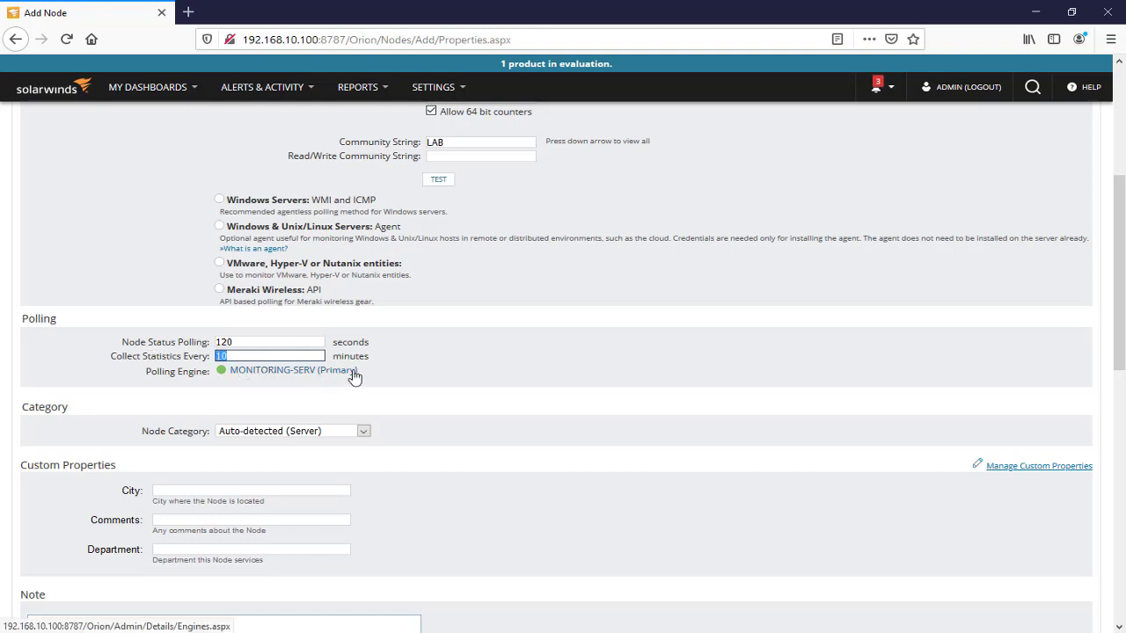
{"action": "mouse_move", "coordinate": [302, 376]}
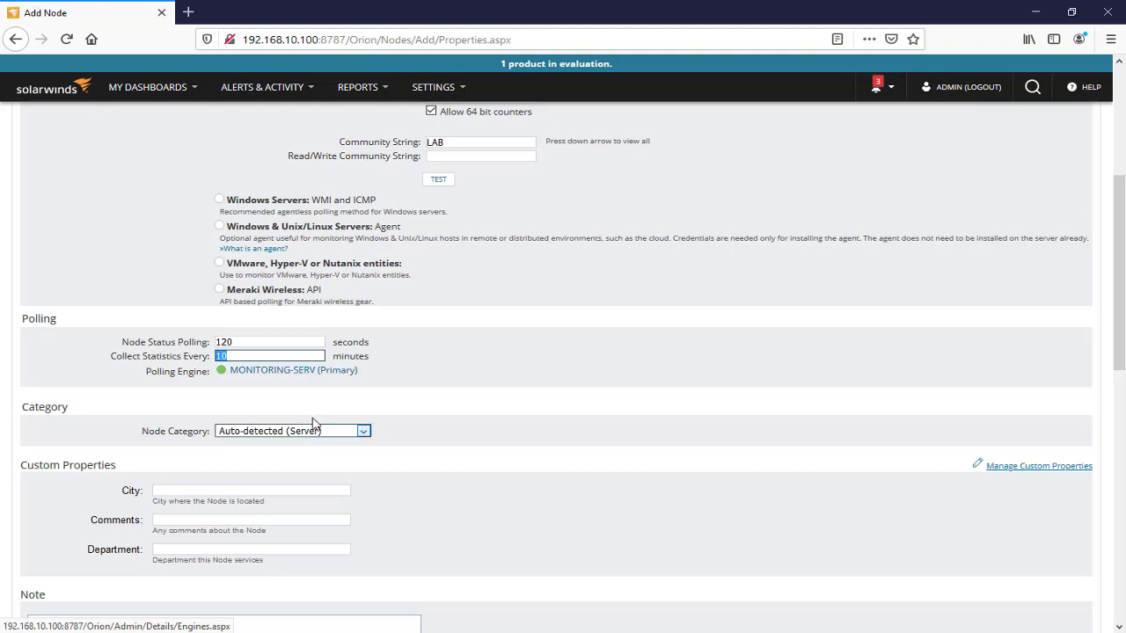
Review custom properties and CPU load thresholds at defaults, then add VM01.lab.local as a node.
{"action": "scroll", "scroll_direction": "down", "scroll_amount": 3}
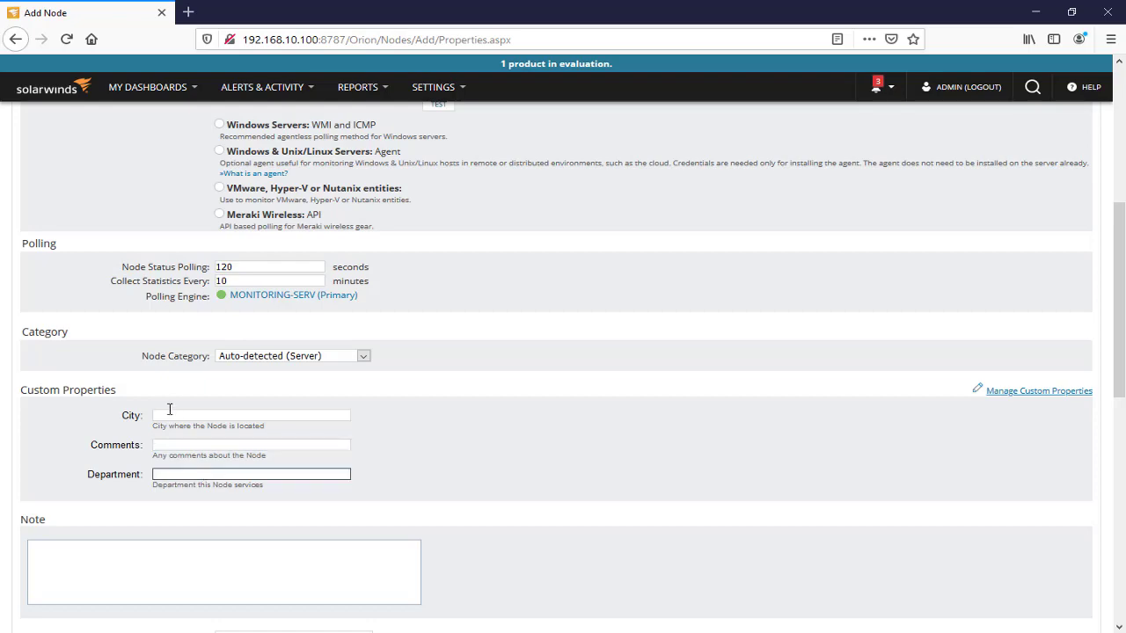
{"action": "scroll", "scroll_direction": "down", "scroll_amount": 3}
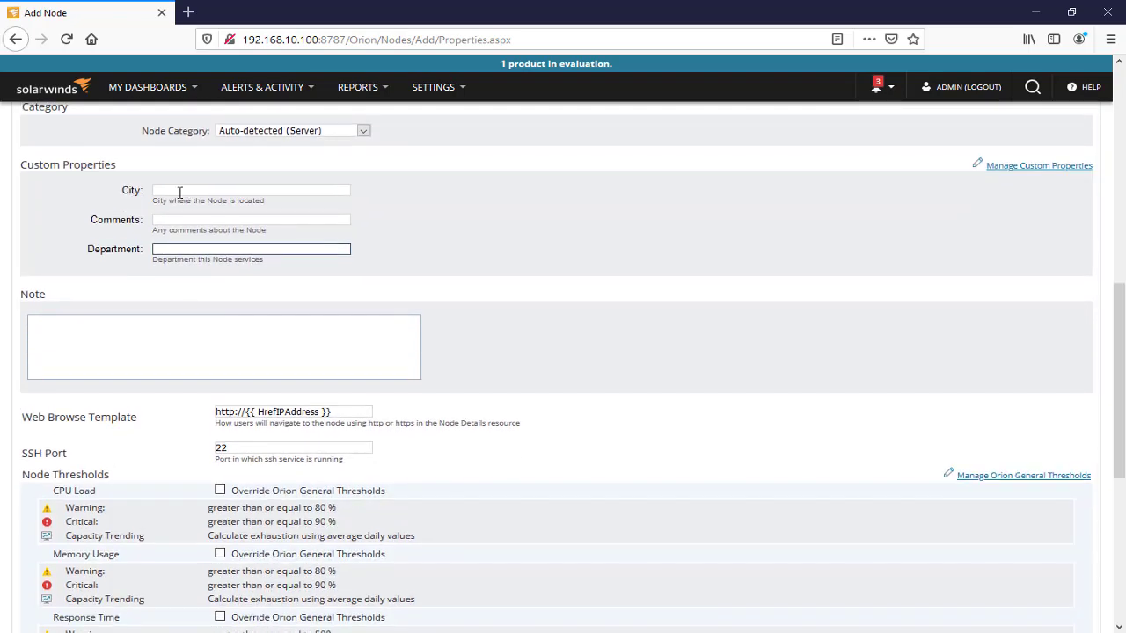
{"action": "scroll", "scroll_direction": "down", "scroll_amount": 3}
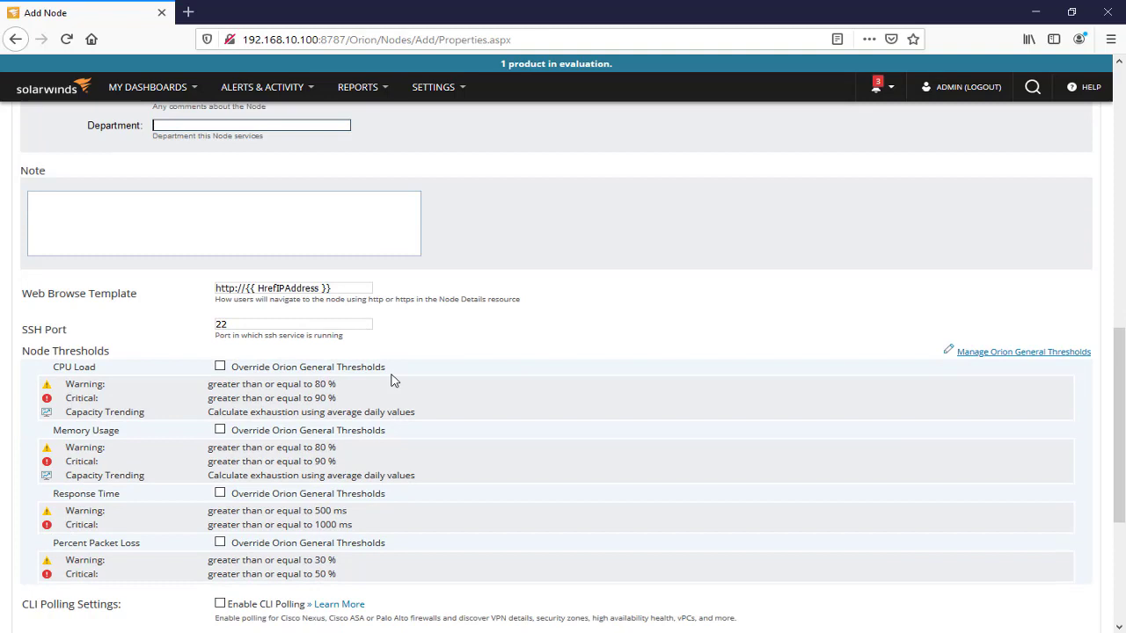
{"action": "scroll", "scroll_direction": "down", "scroll_amount": 3}
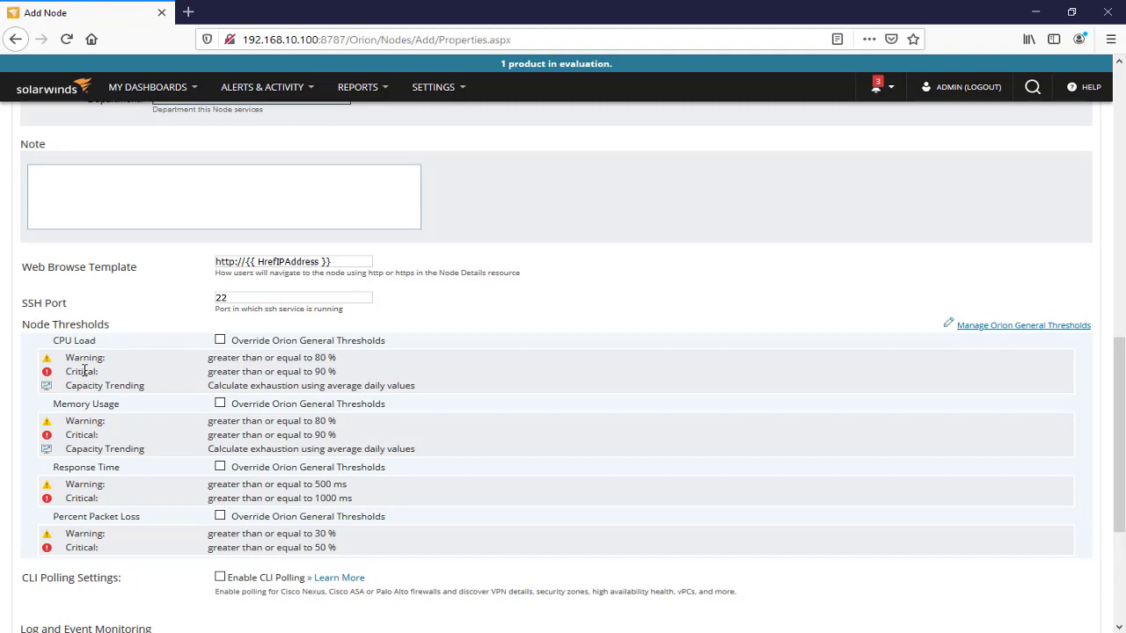
{"action": "mouse_move", "coordinate": [120, 390]}
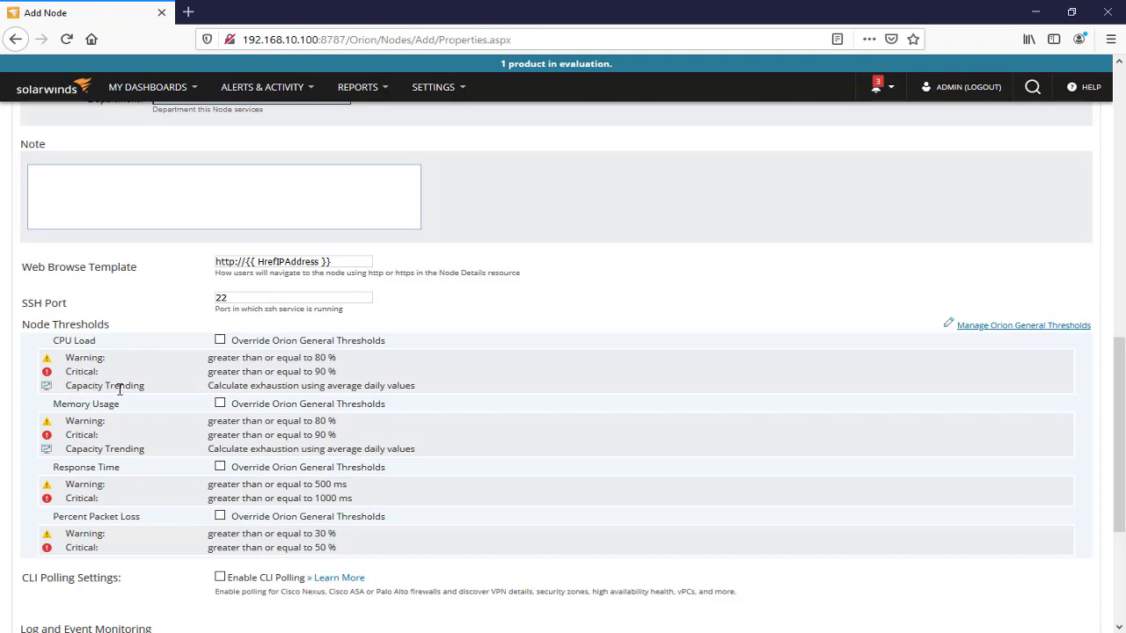
{"action": "mouse_move", "coordinate": [290, 370]}
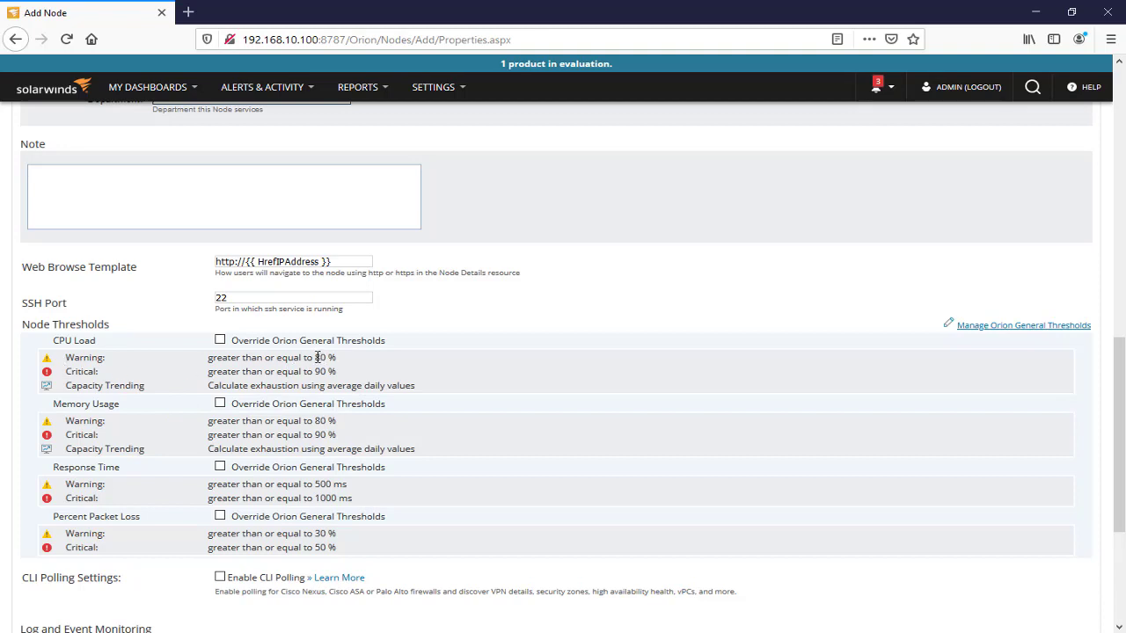
{"action": "double_click", "coordinate": [323, 357]}
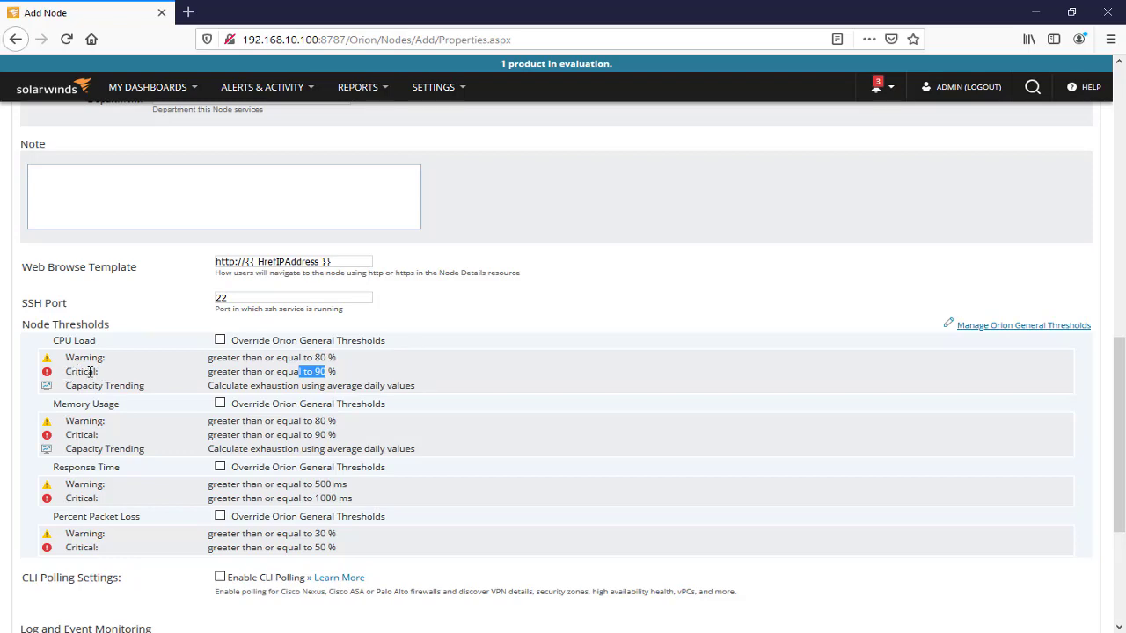
{"action": "scroll", "scroll_direction": "down", "scroll_amount": 3}
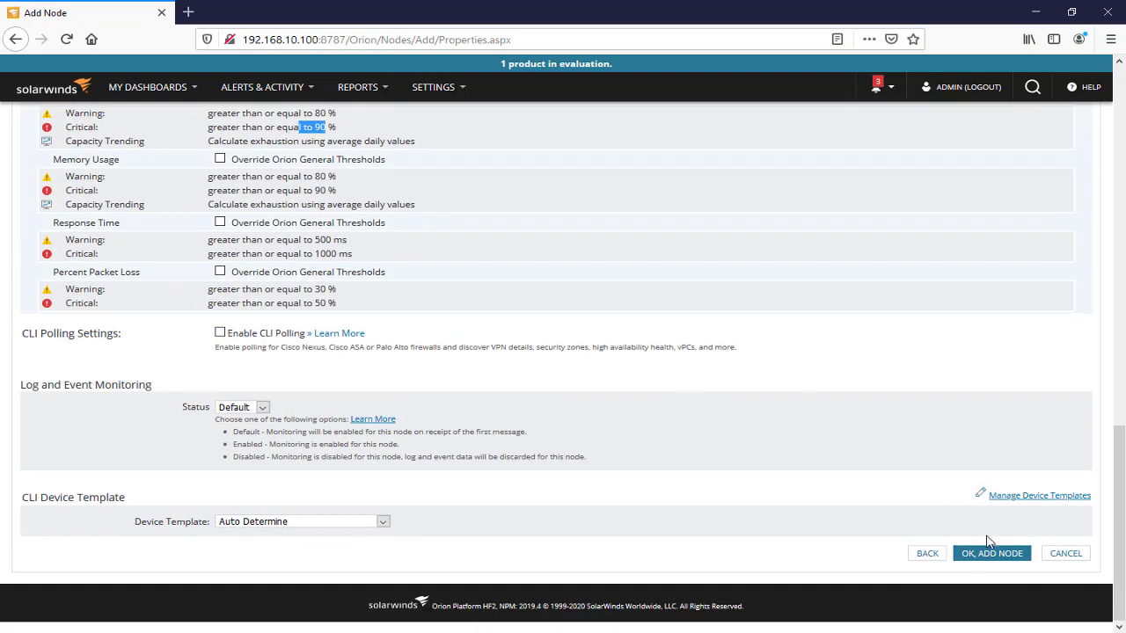
{"action": "left_click", "coordinate": [992, 552]}
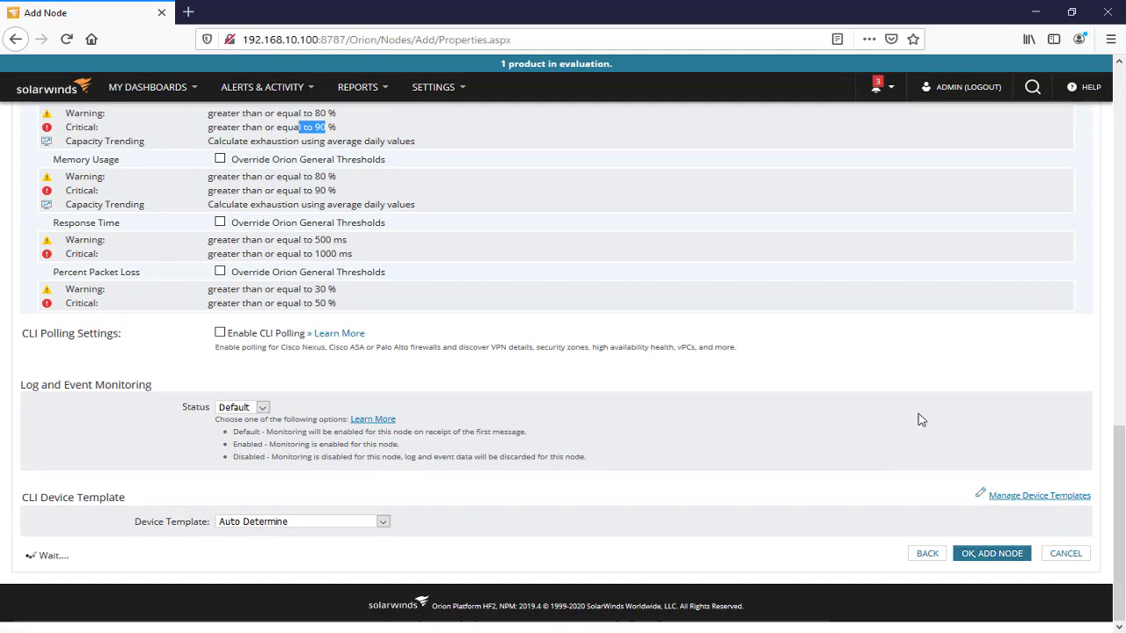
{"action": "left_click", "coordinate": [992, 552]}
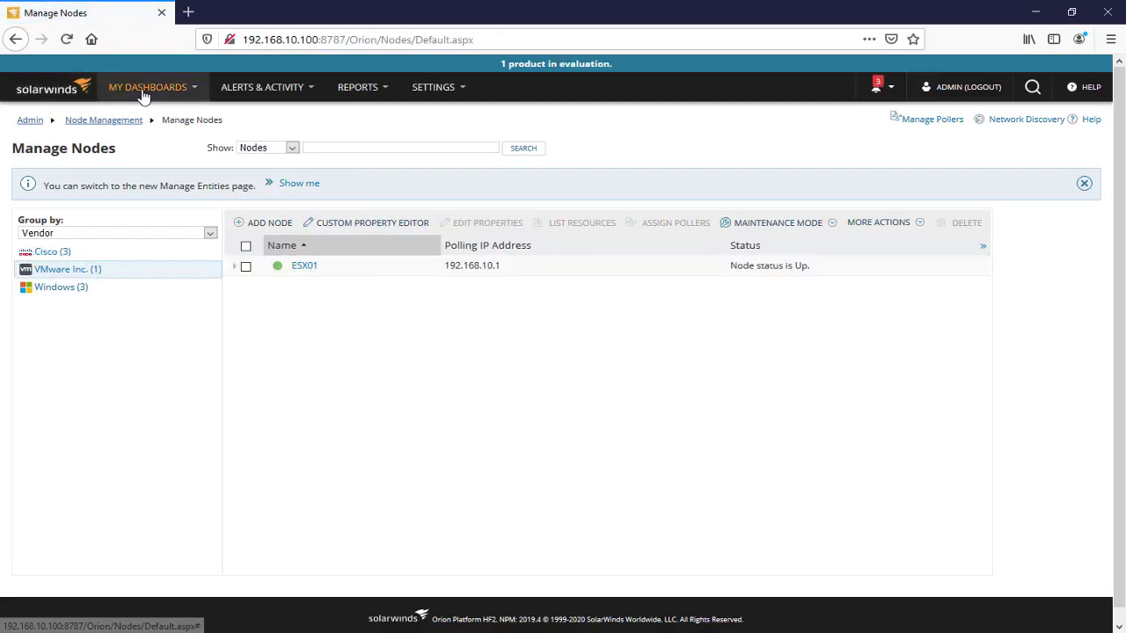
Show VM01.lab.local's Node Details from the All Nodes tree, status Up at 192.168.10.10.
{"action": "left_click", "coordinate": [148, 86]}
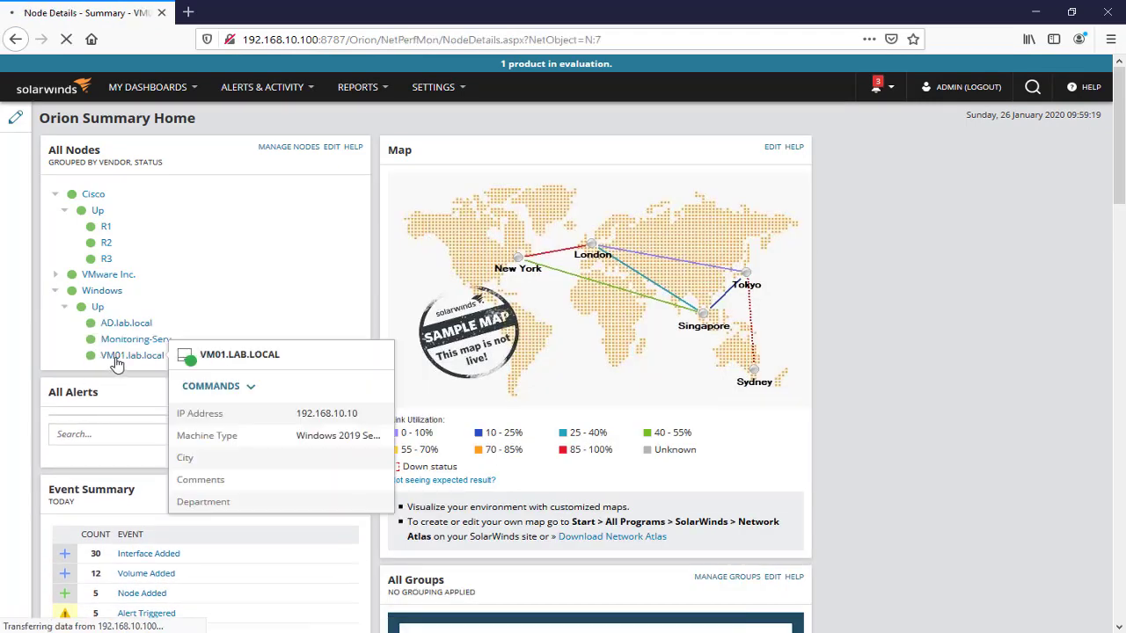
{"action": "left_click", "coordinate": [130, 356]}
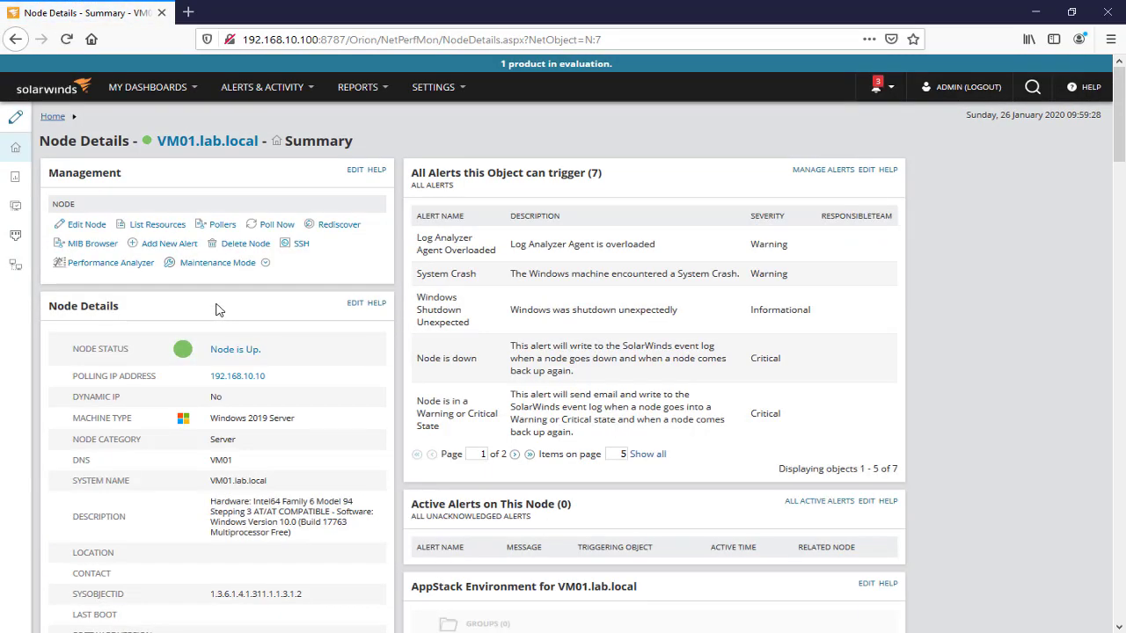
{"action": "scroll", "scroll_direction": "down", "scroll_amount": 3}
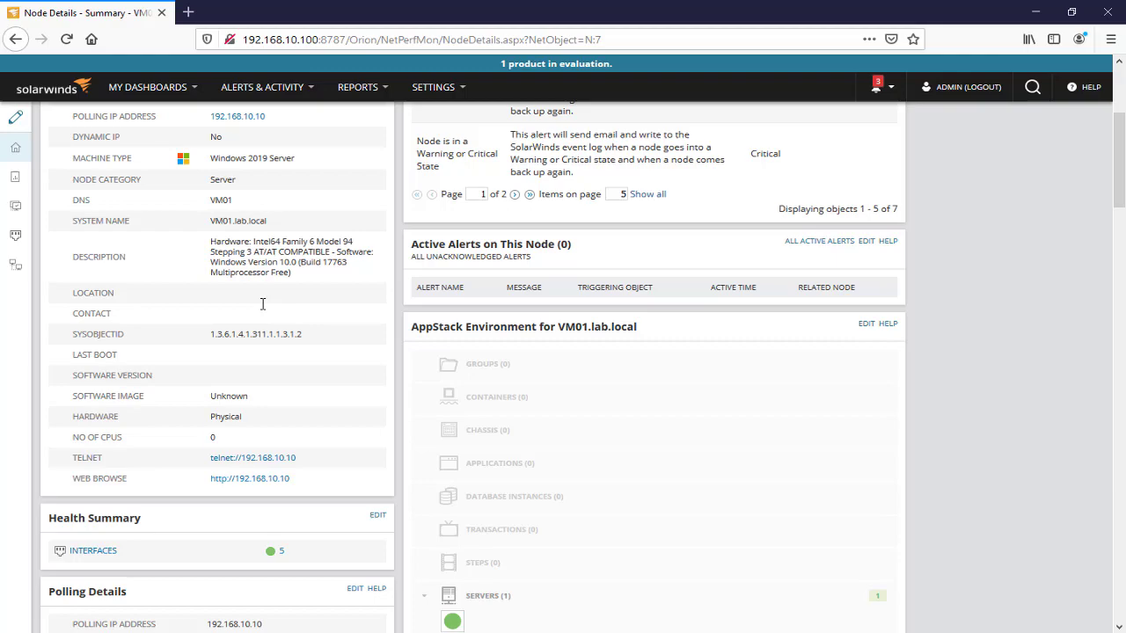